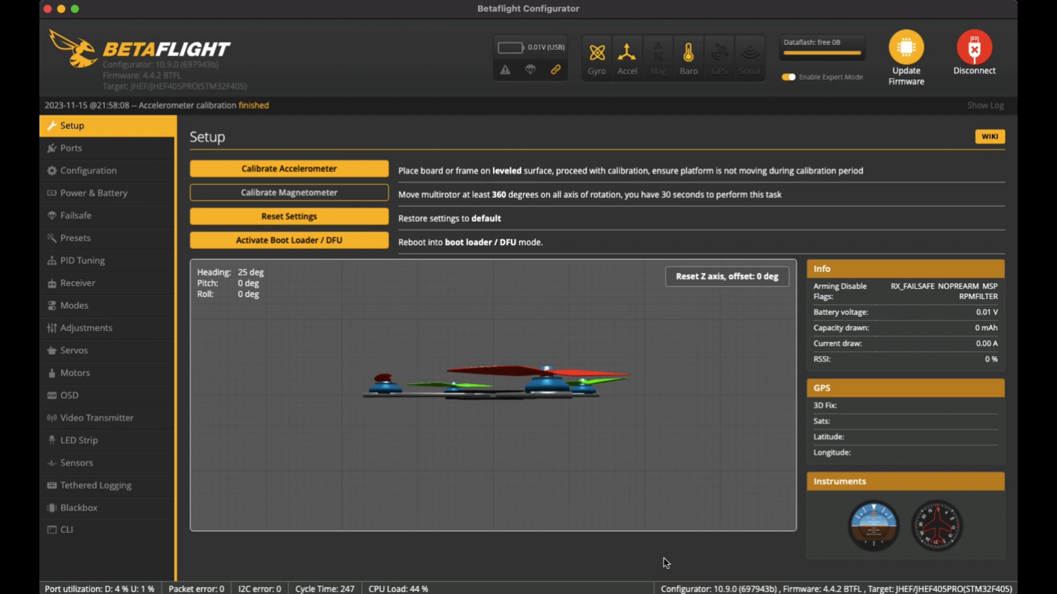
pyautogui.moveTo(175, 166)
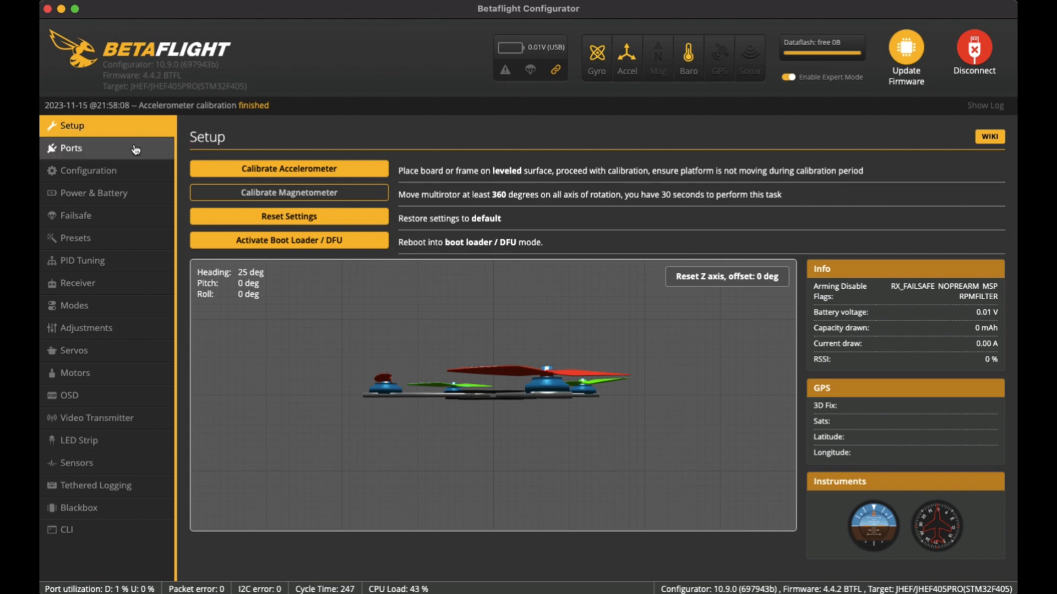
pyautogui.moveTo(356, 146)
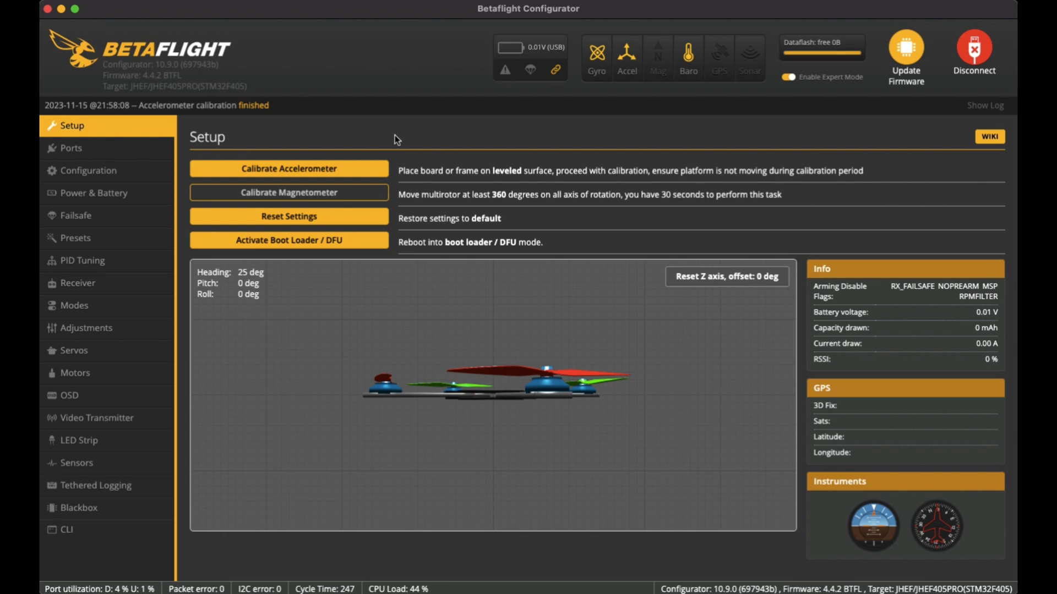
pyautogui.moveTo(238, 148)
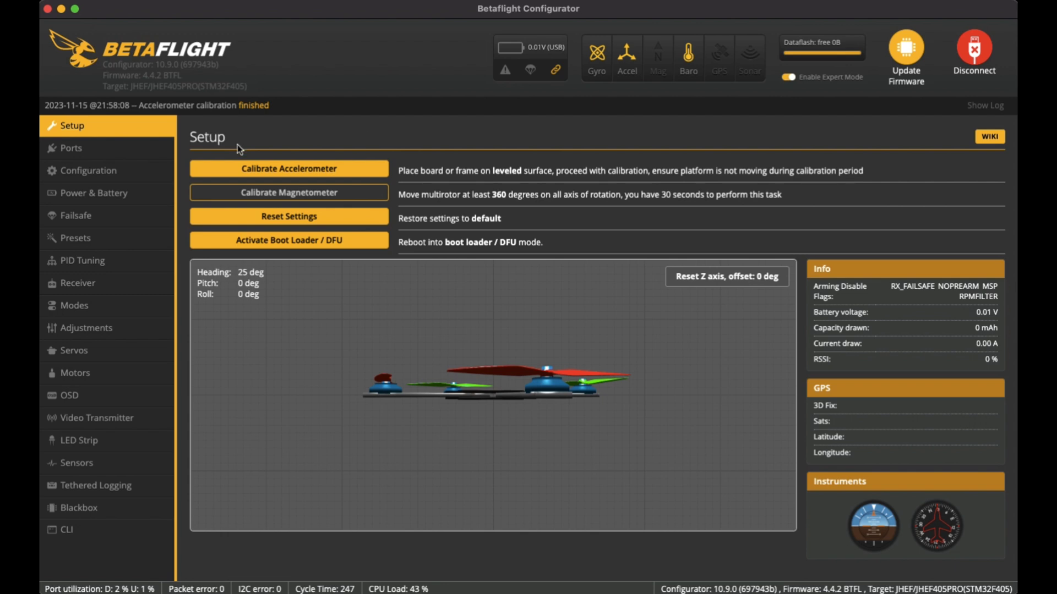
pyautogui.moveTo(239, 149)
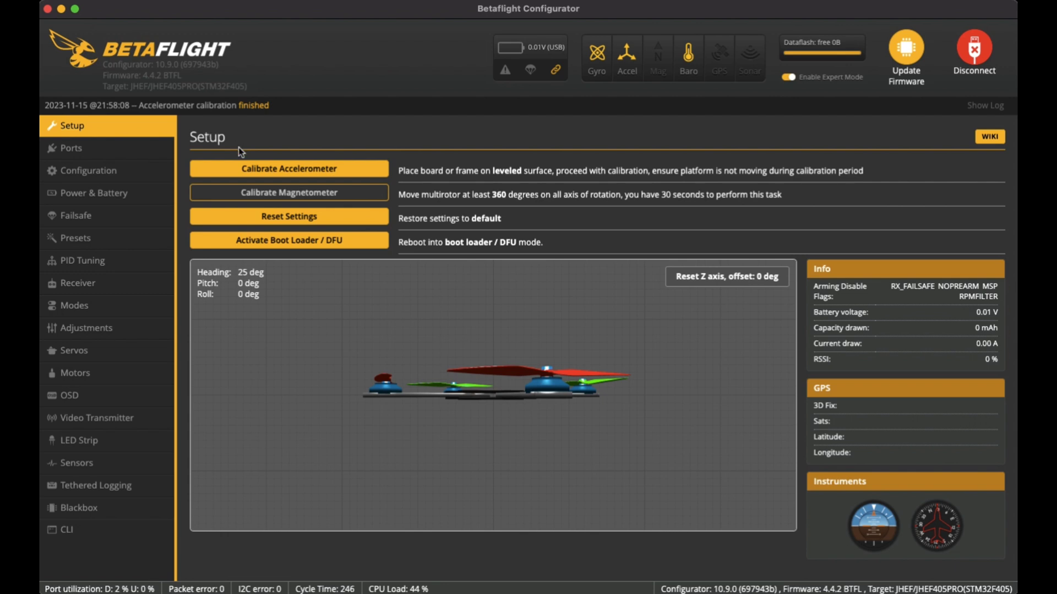
pyautogui.moveTo(384, 136)
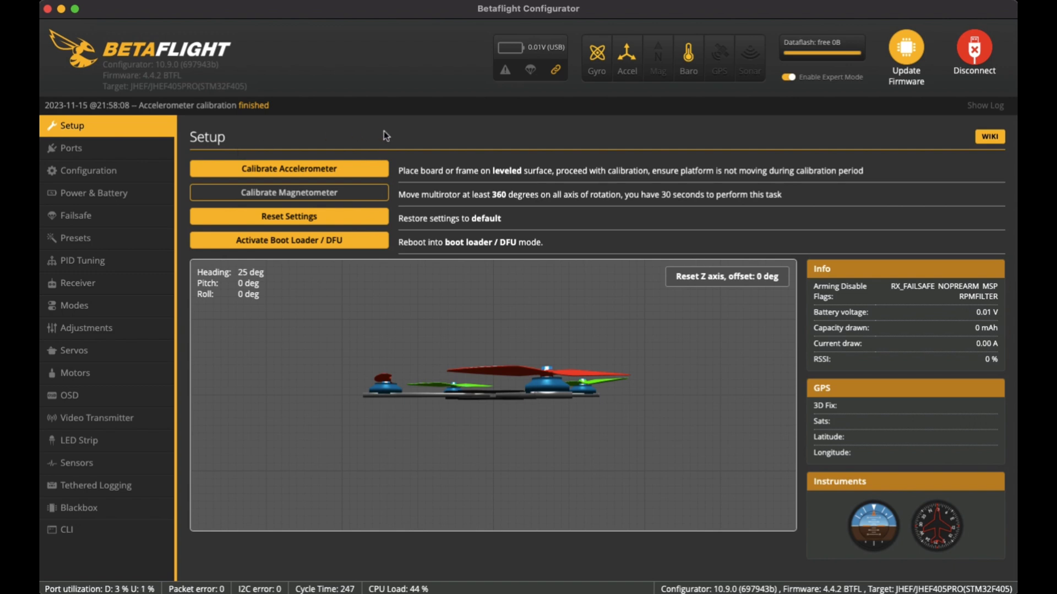
pyautogui.moveTo(337, 173)
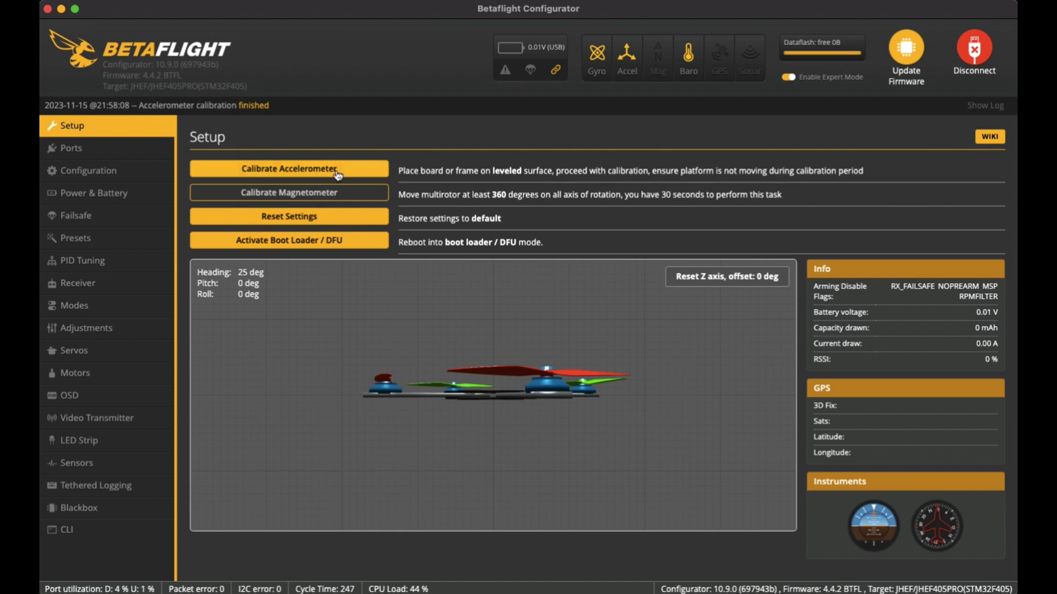
pyautogui.moveTo(578, 416)
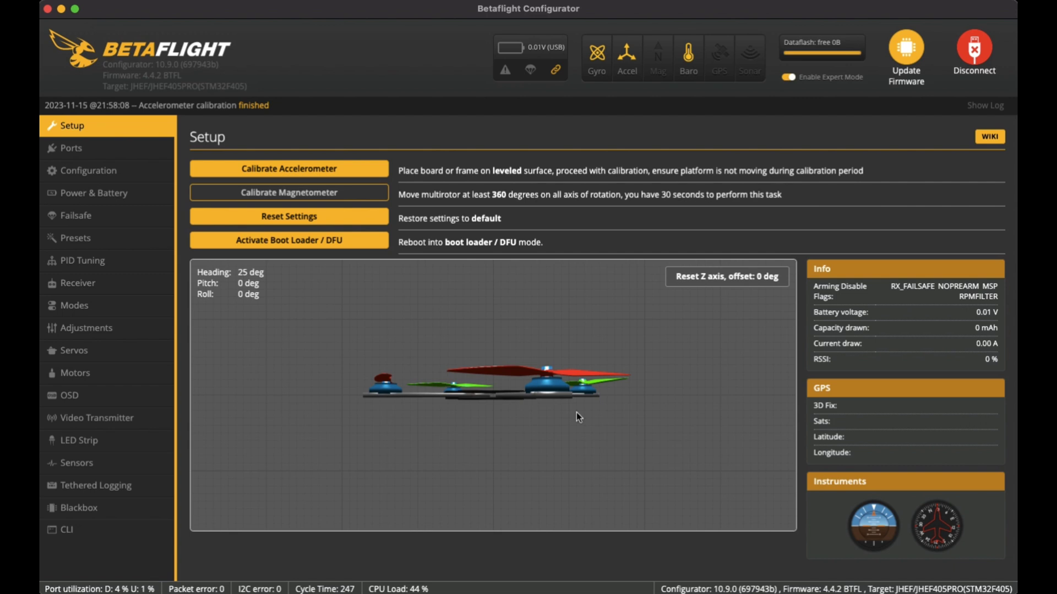
pyautogui.moveTo(485, 425)
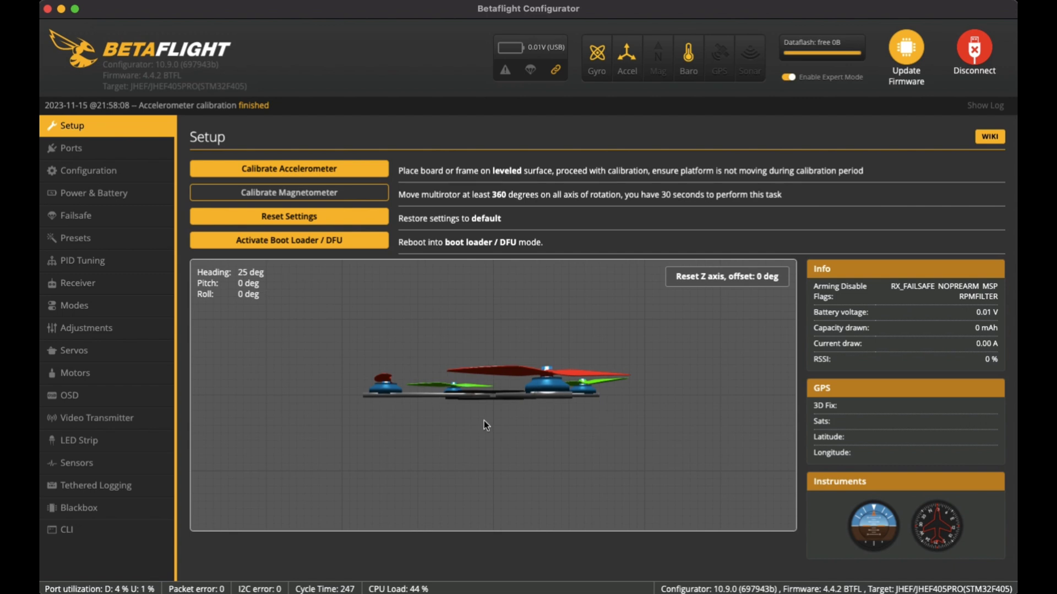
# Step: Show the Ports table with Serial Rx on UART1 and the VTX peripheral on UART6
pyautogui.click(68, 148)
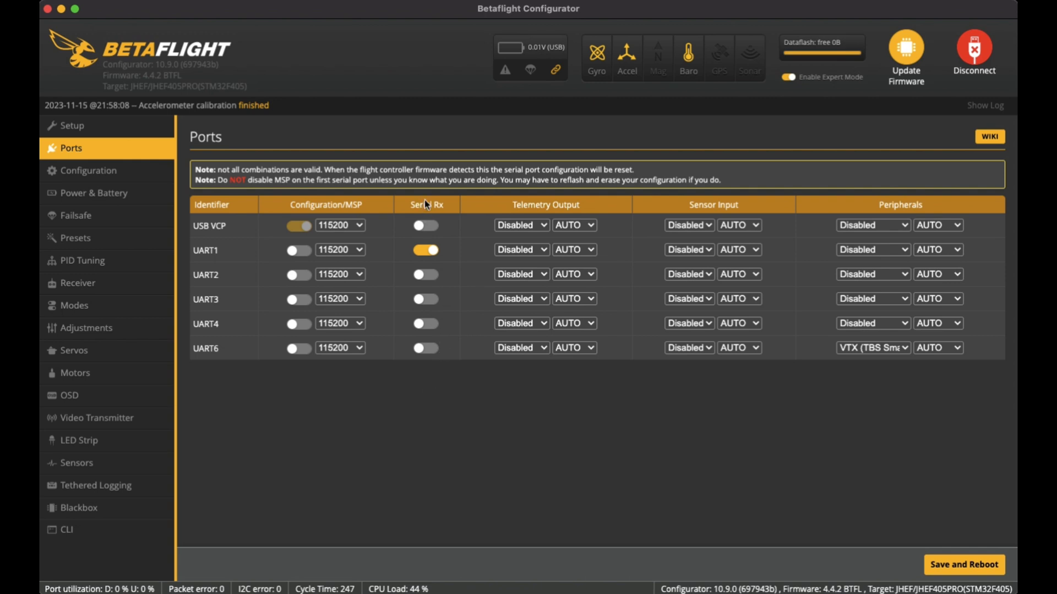
pyautogui.moveTo(216, 262)
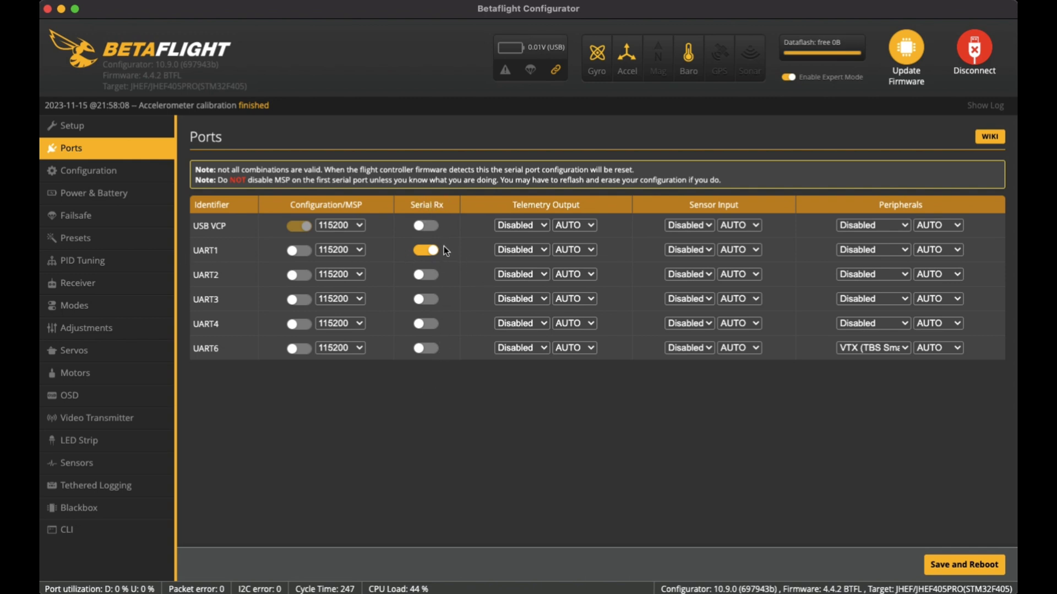
pyautogui.moveTo(444, 253)
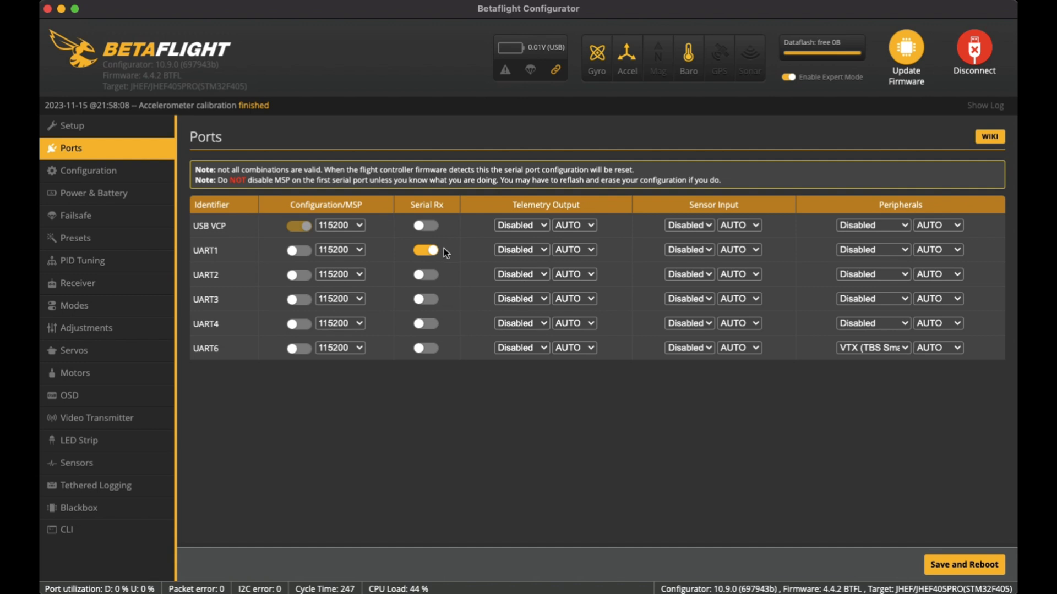
pyautogui.moveTo(863, 356)
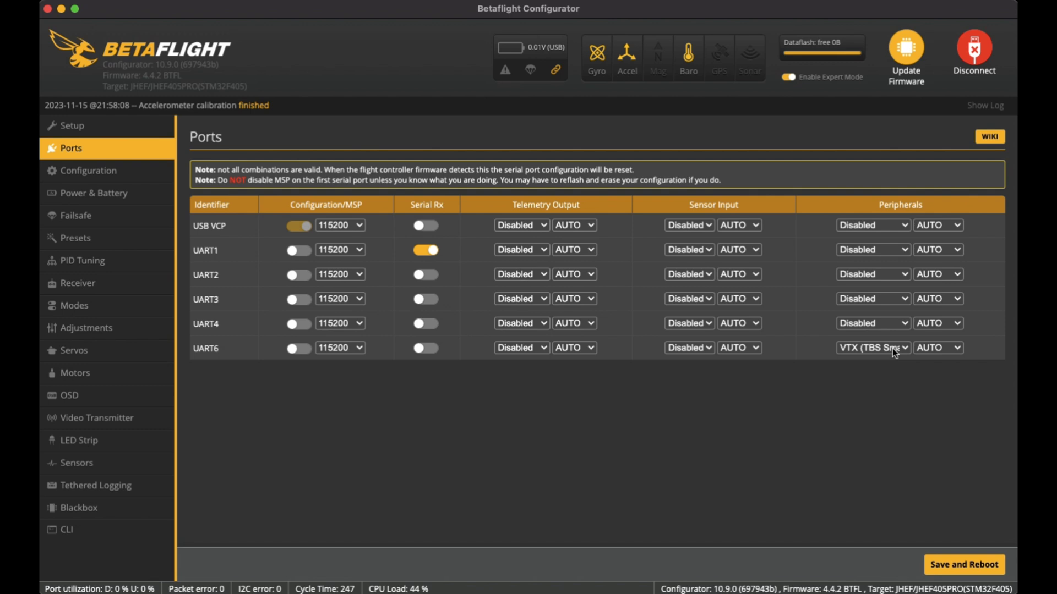
pyautogui.click(88, 170)
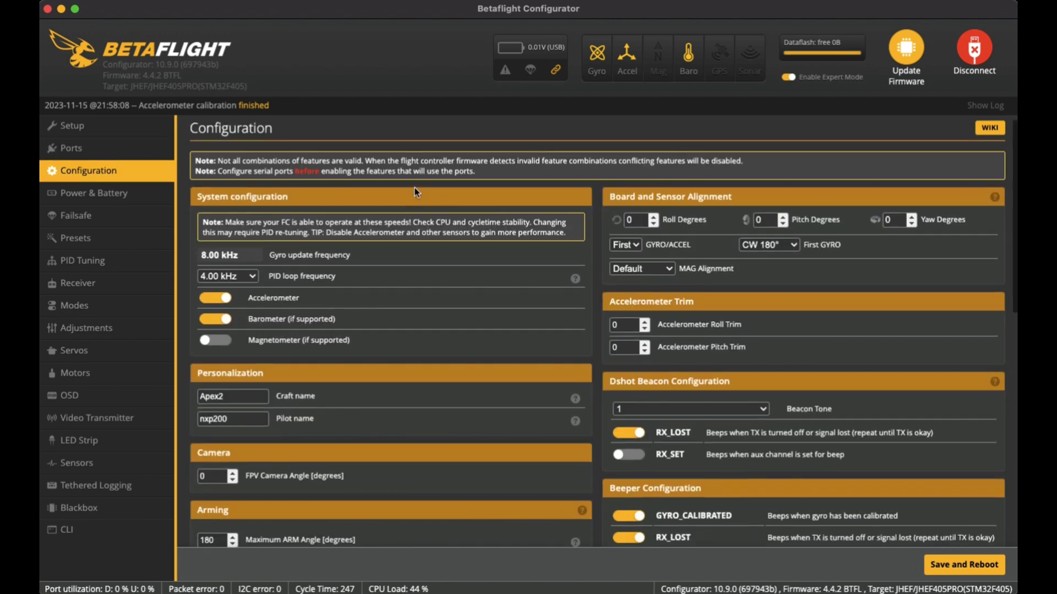
pyautogui.scroll(-3)
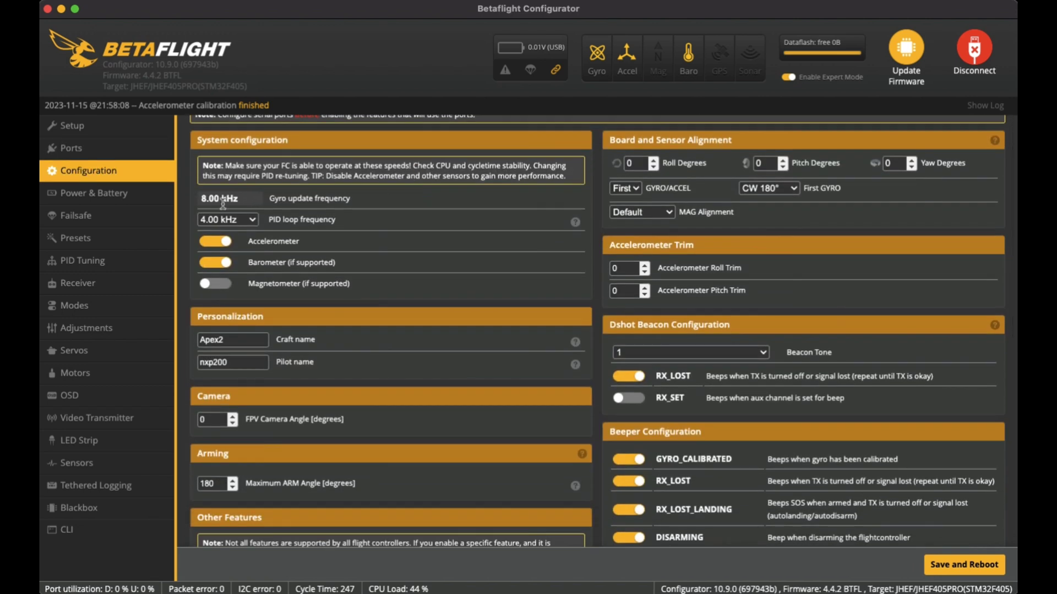
pyautogui.moveTo(278, 262)
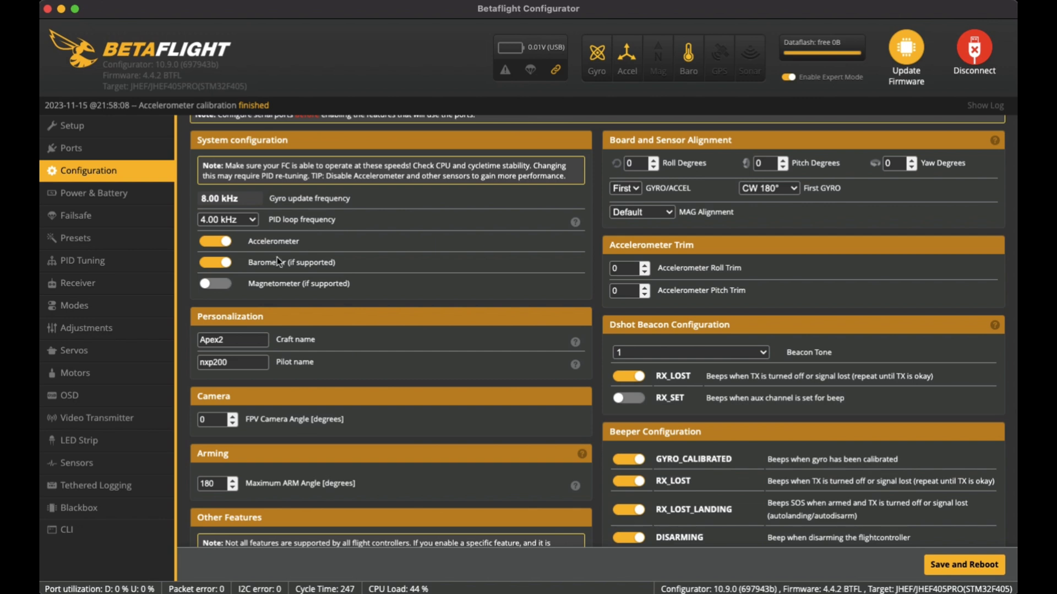
pyautogui.moveTo(303, 272)
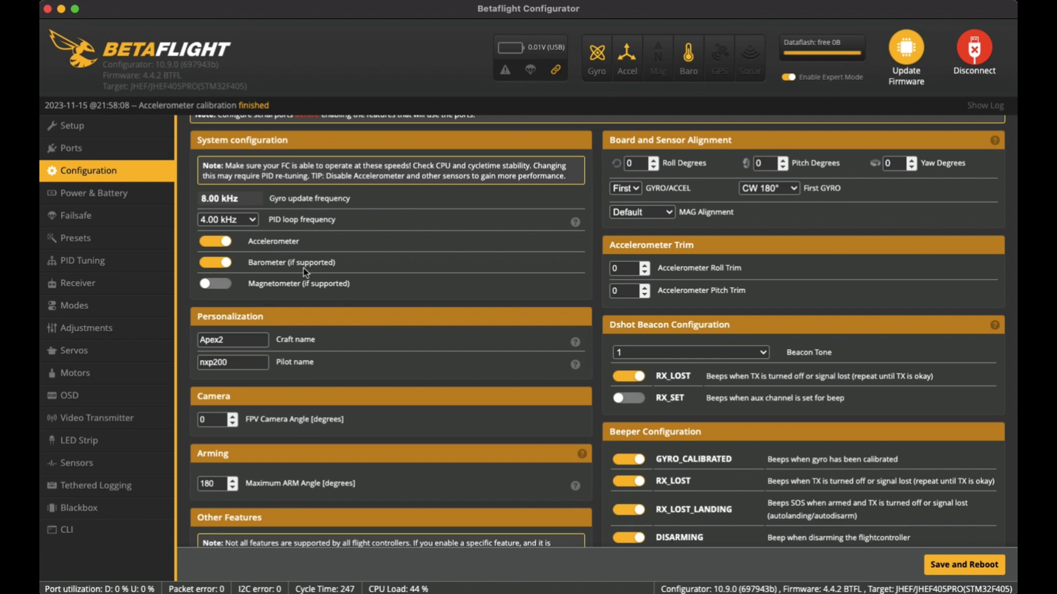
pyautogui.scroll(3)
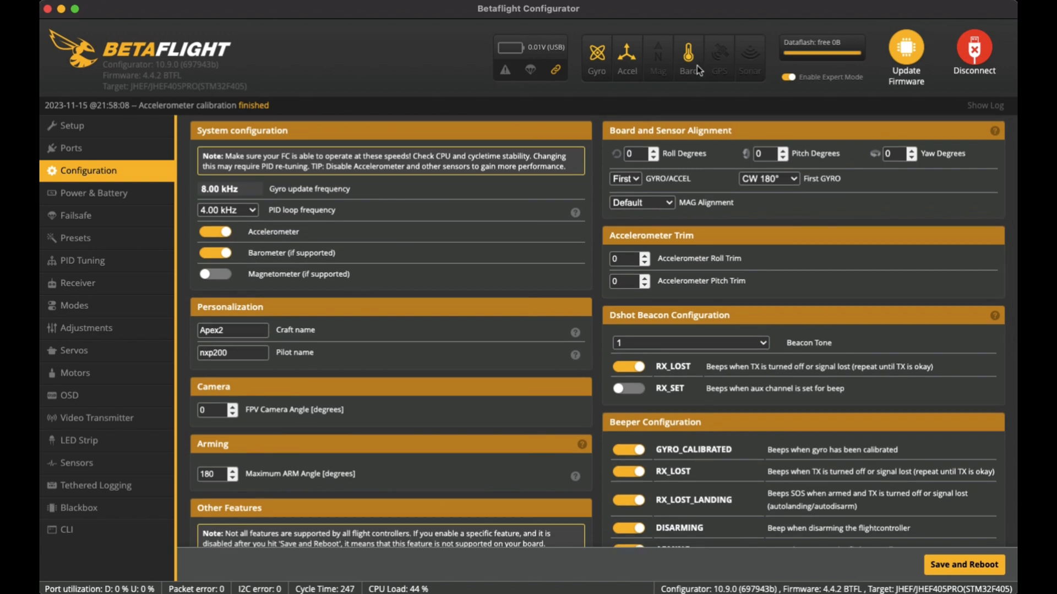
pyautogui.scroll(-3)
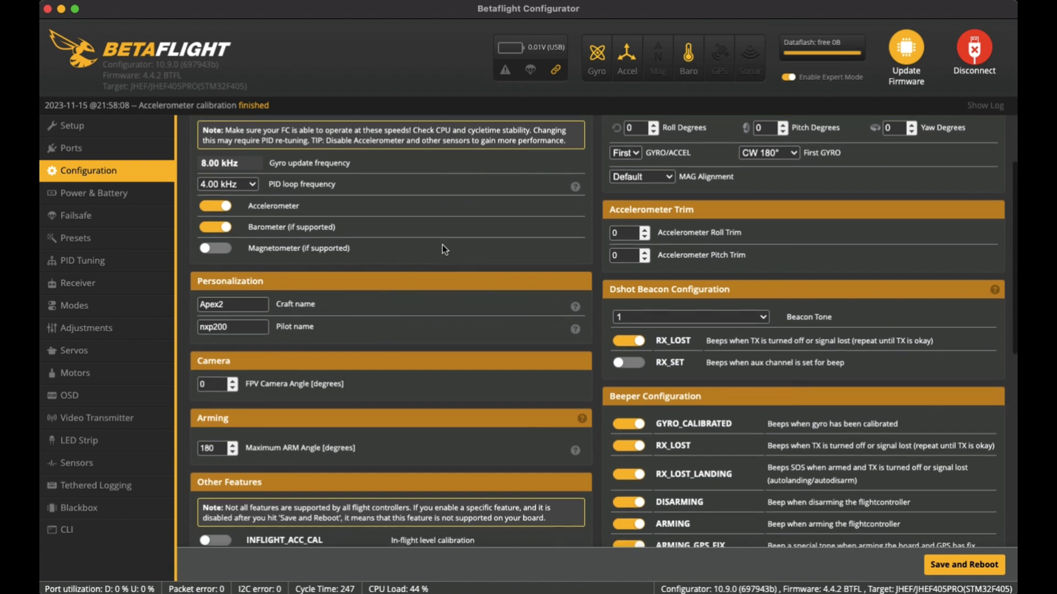
pyautogui.scroll(-3)
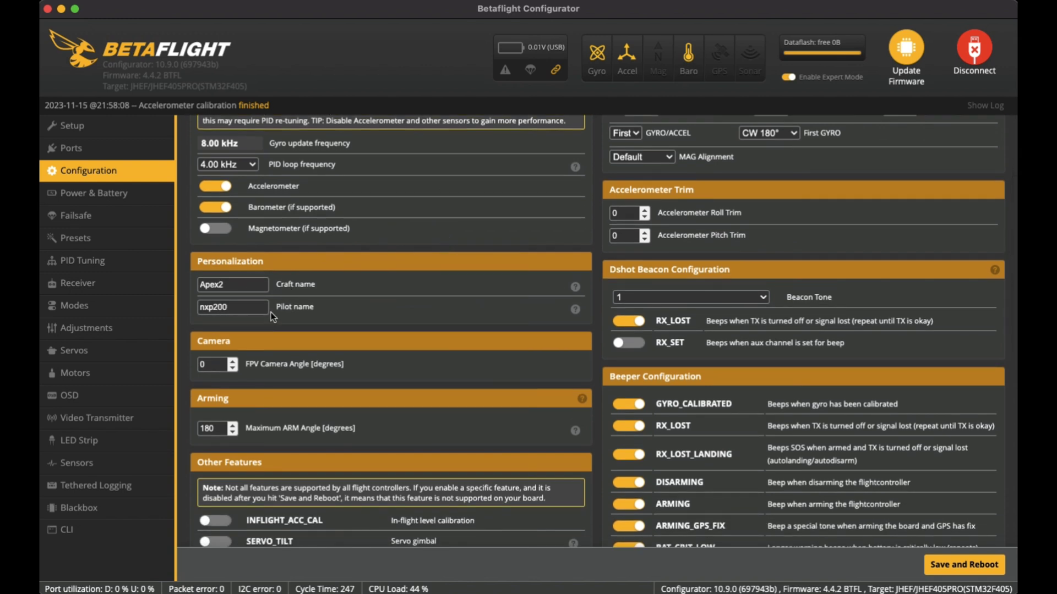
pyautogui.scroll(-3)
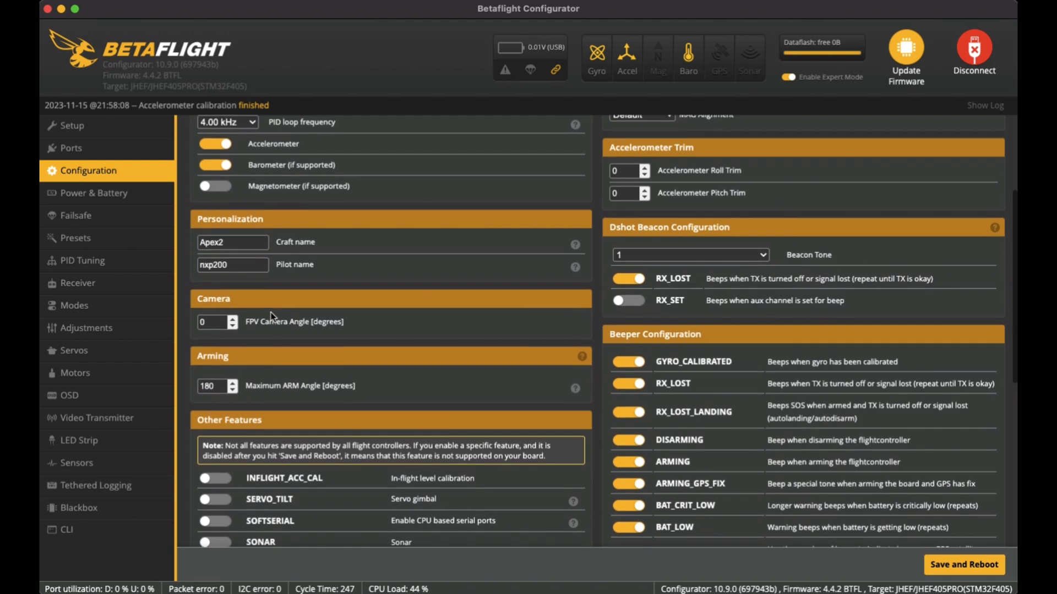
pyautogui.scroll(-3)
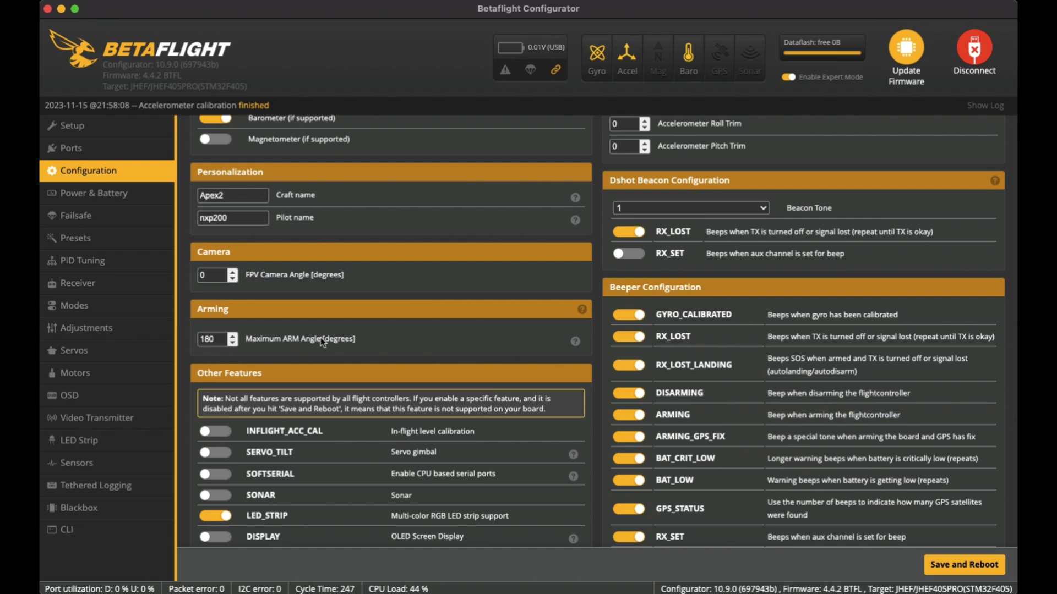
pyautogui.scroll(-3)
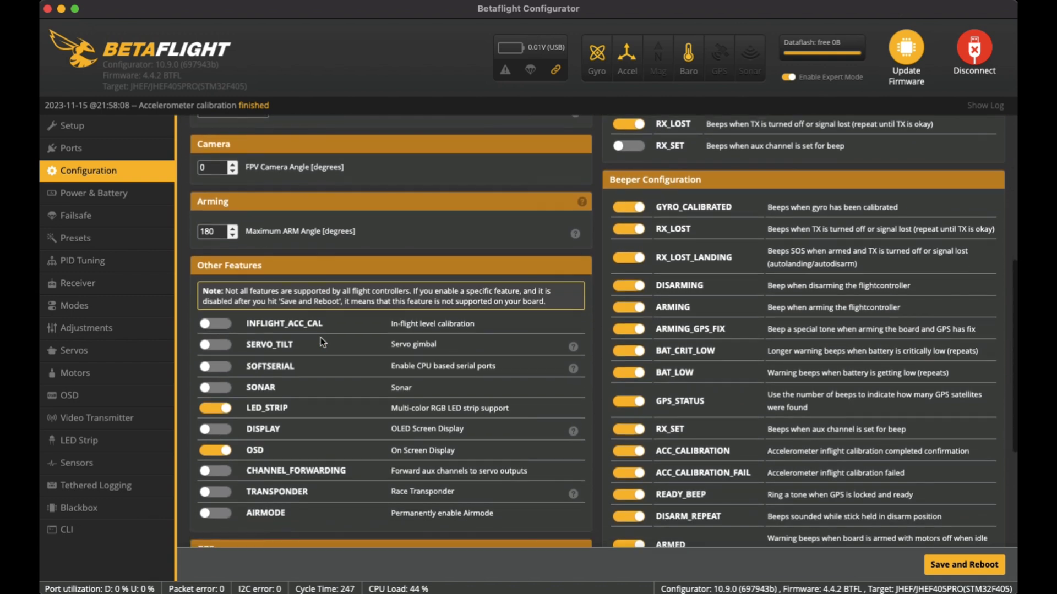
pyautogui.scroll(-3)
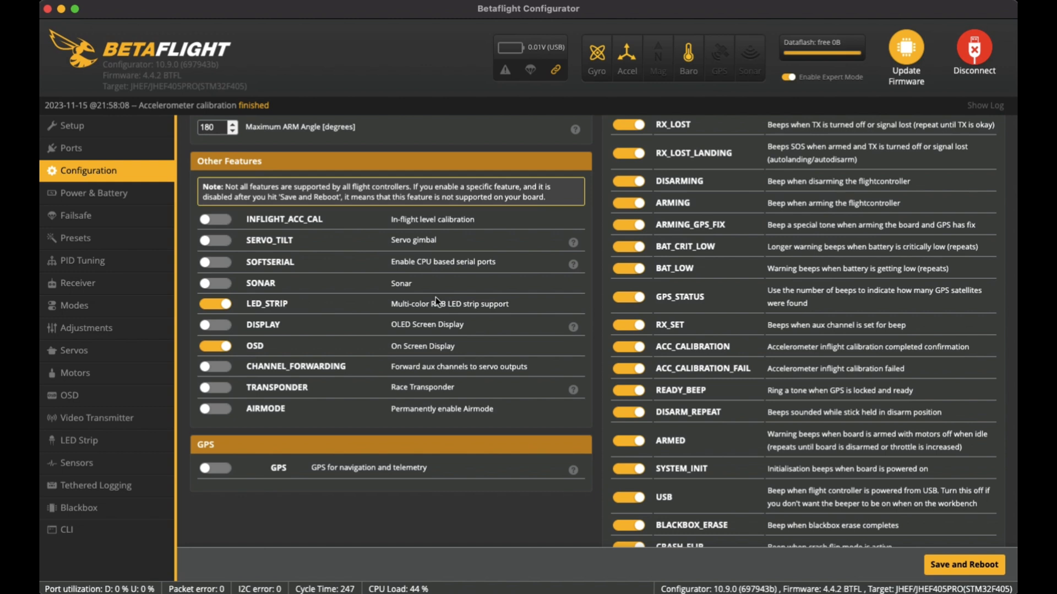
pyautogui.moveTo(414, 350)
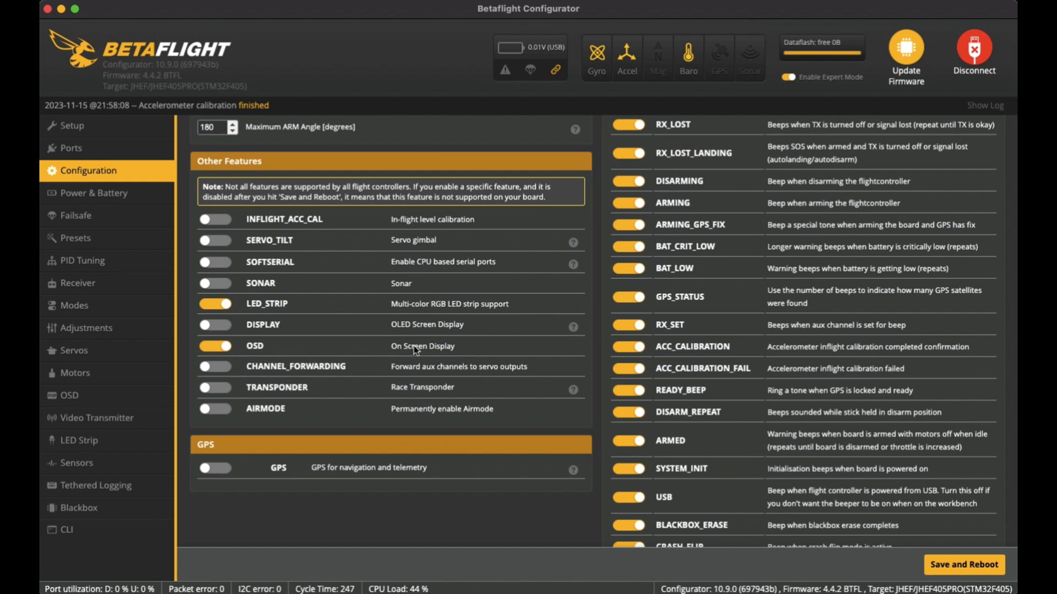
pyautogui.scroll(3)
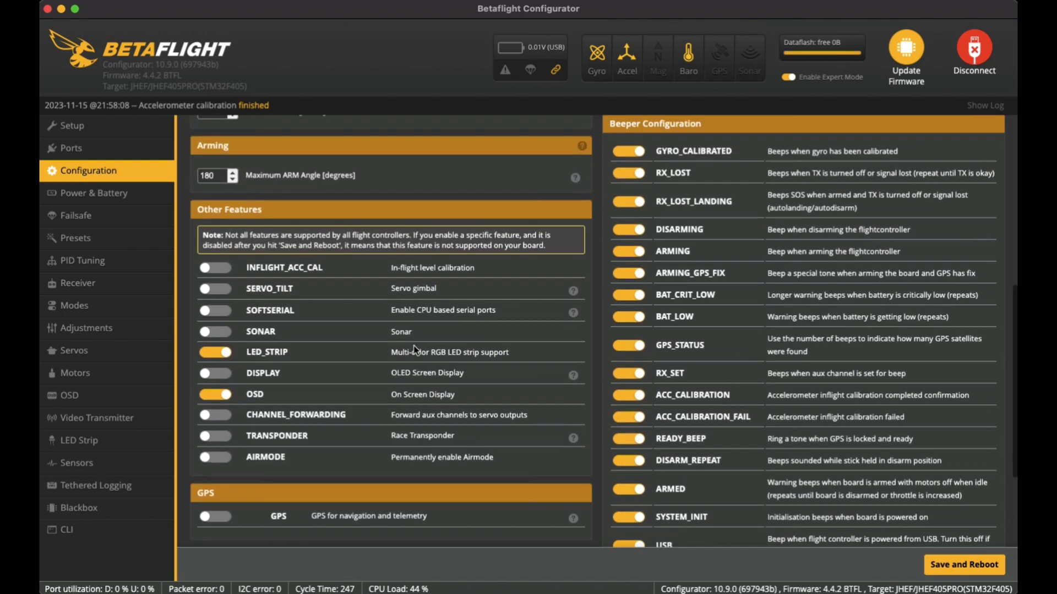
pyautogui.scroll(3)
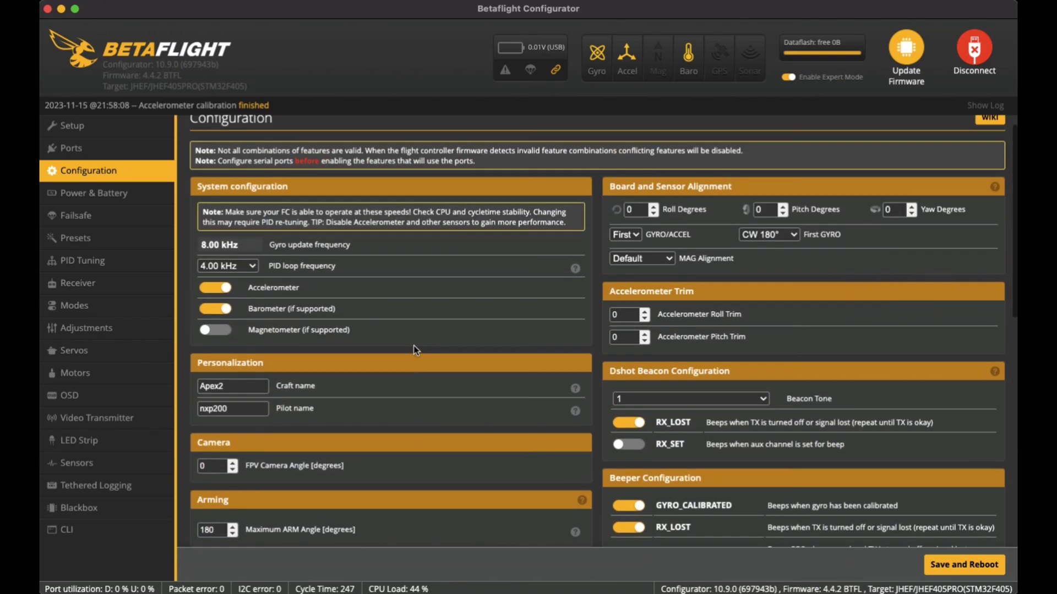
pyautogui.scroll(3)
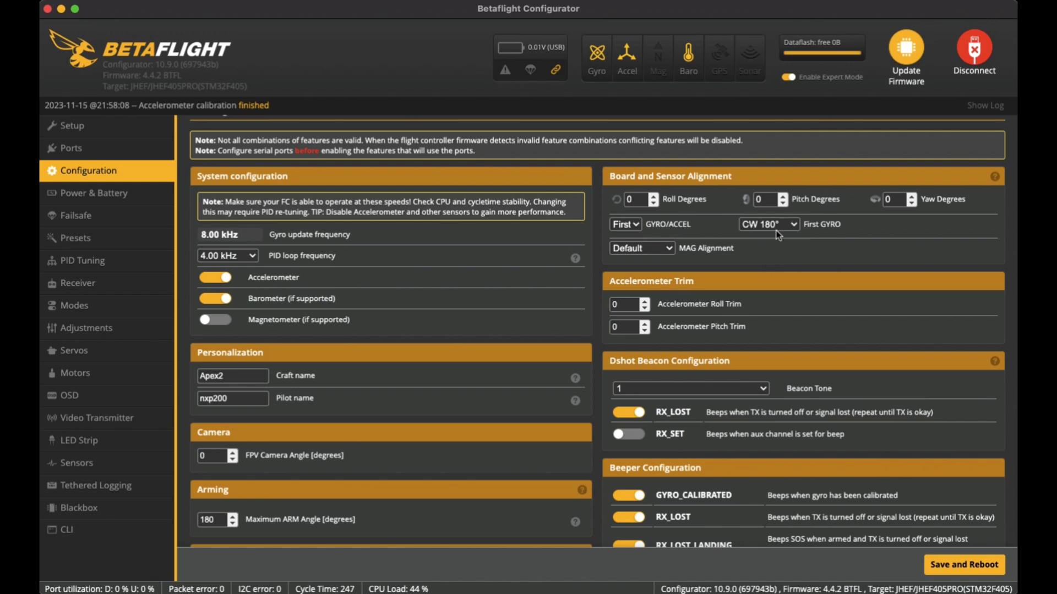
pyautogui.moveTo(751, 237)
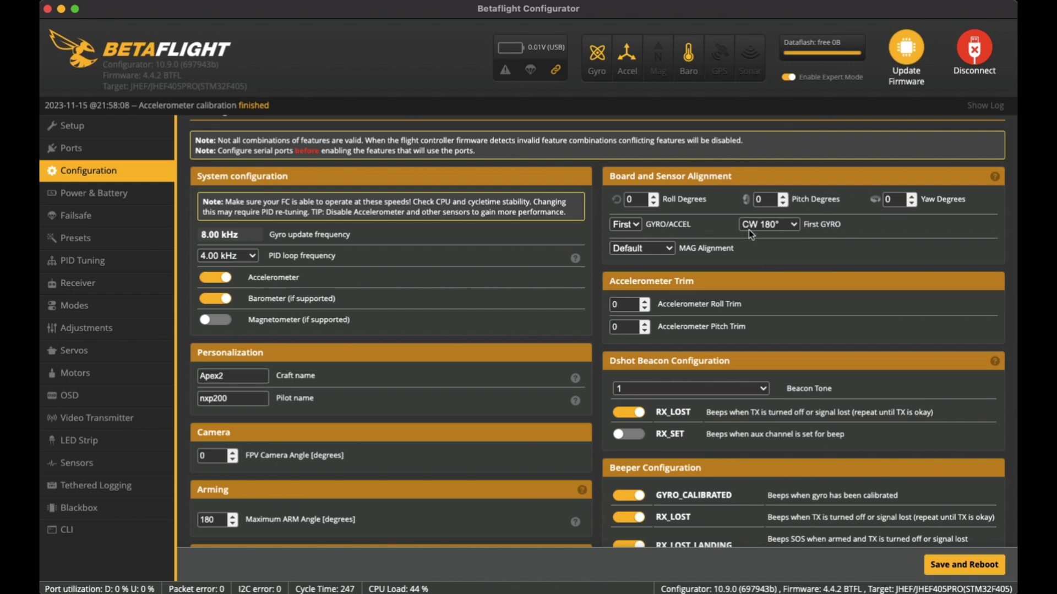
pyautogui.moveTo(813, 232)
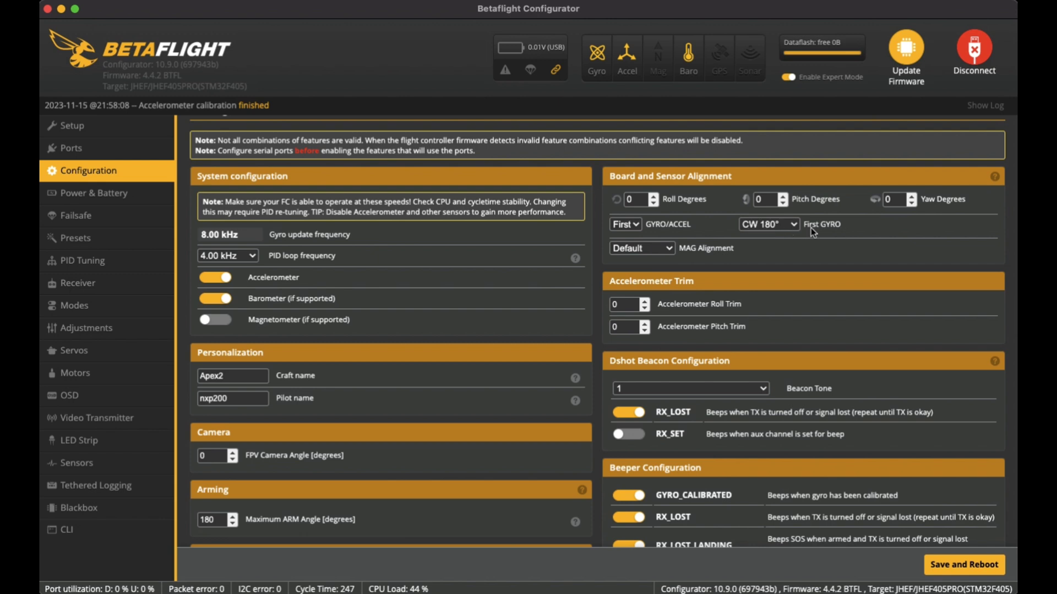
pyautogui.scroll(-3)
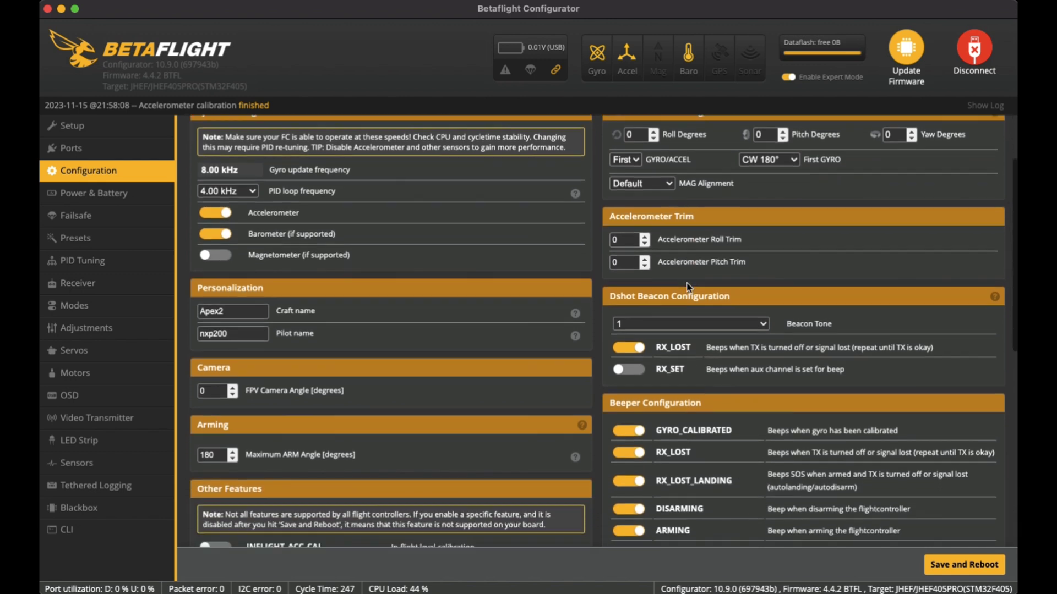
pyautogui.scroll(-3)
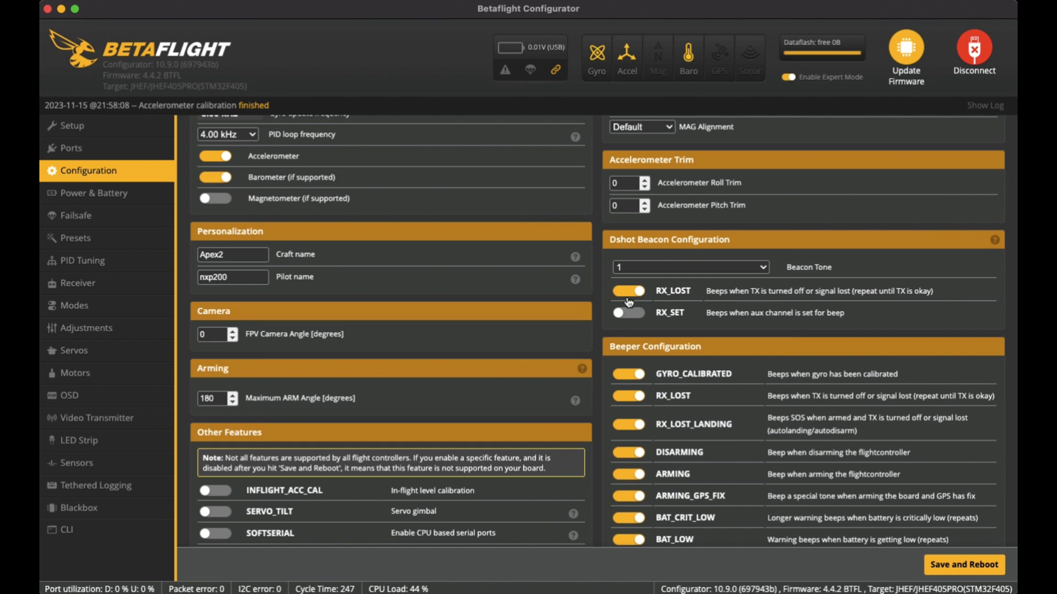
pyautogui.scroll(-3)
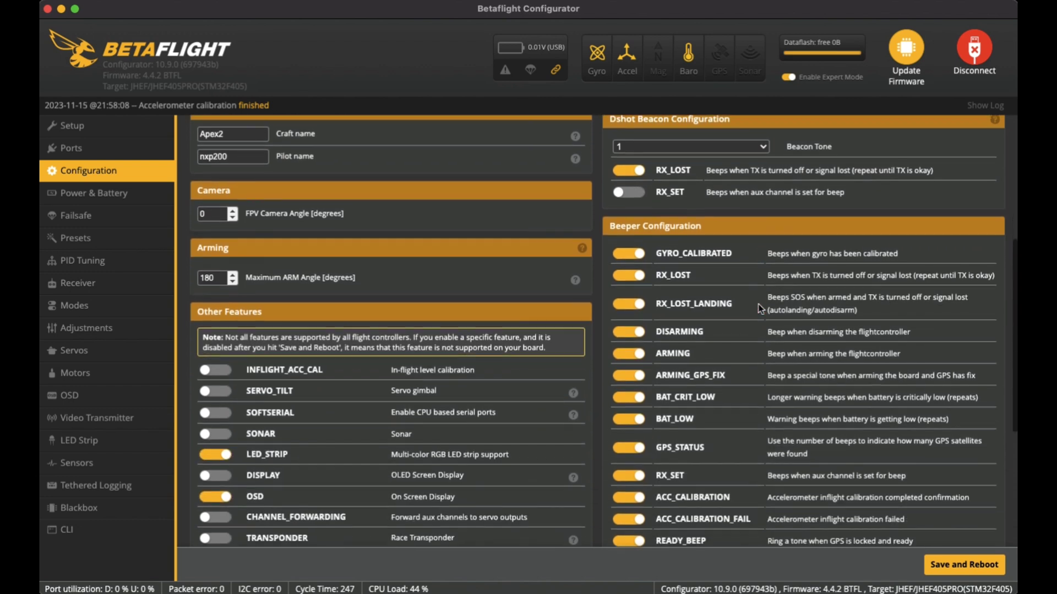
pyautogui.scroll(-3)
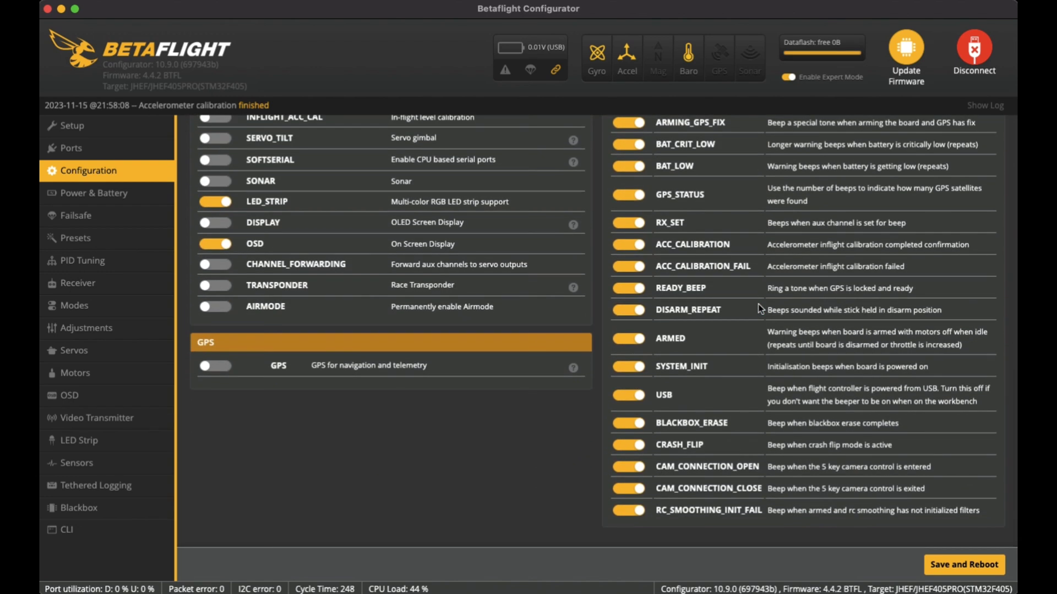
# Step: Review the Power & Battery and Failsafe pages, then show the firmware 4.4 tuning presets
pyautogui.click(92, 192)
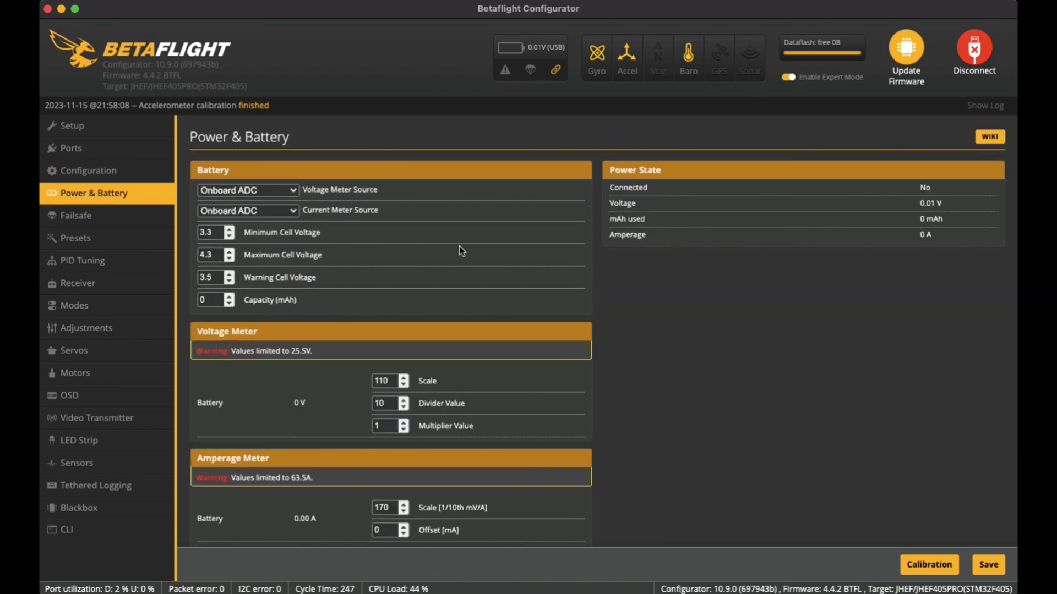
pyautogui.moveTo(469, 386)
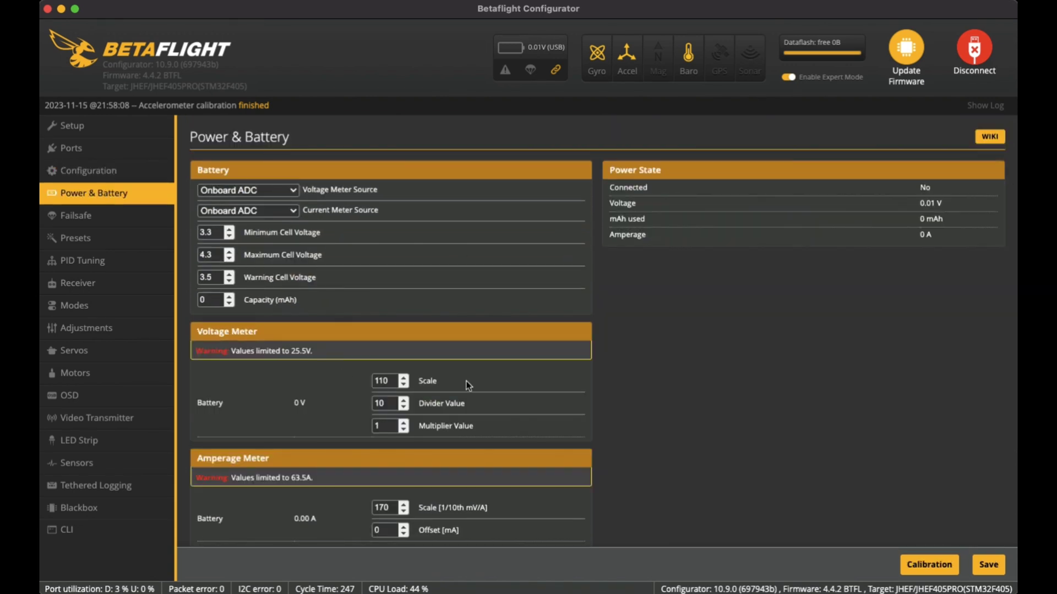
pyautogui.click(76, 215)
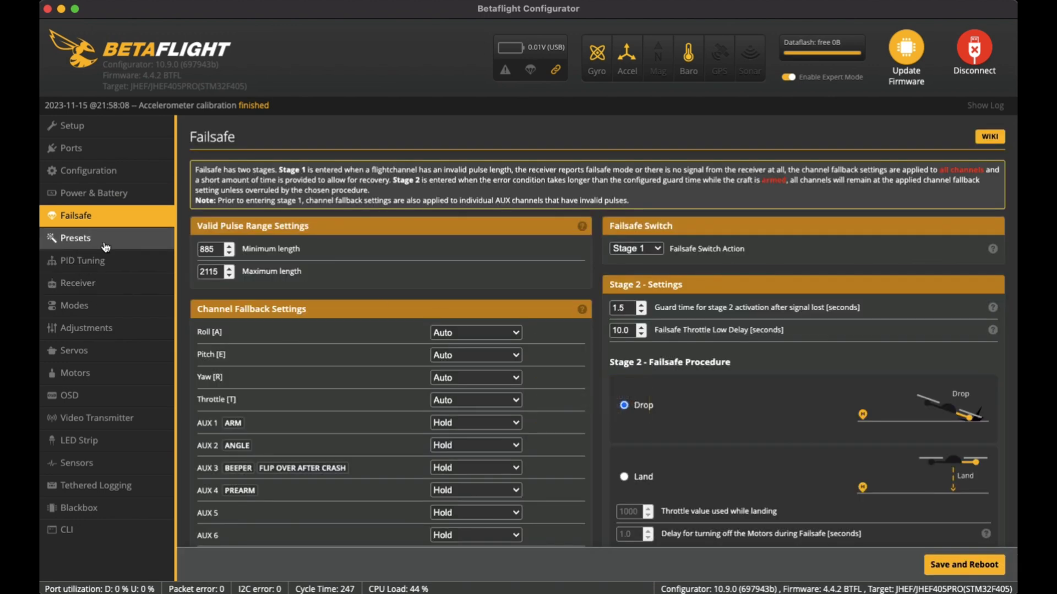
pyautogui.click(75, 238)
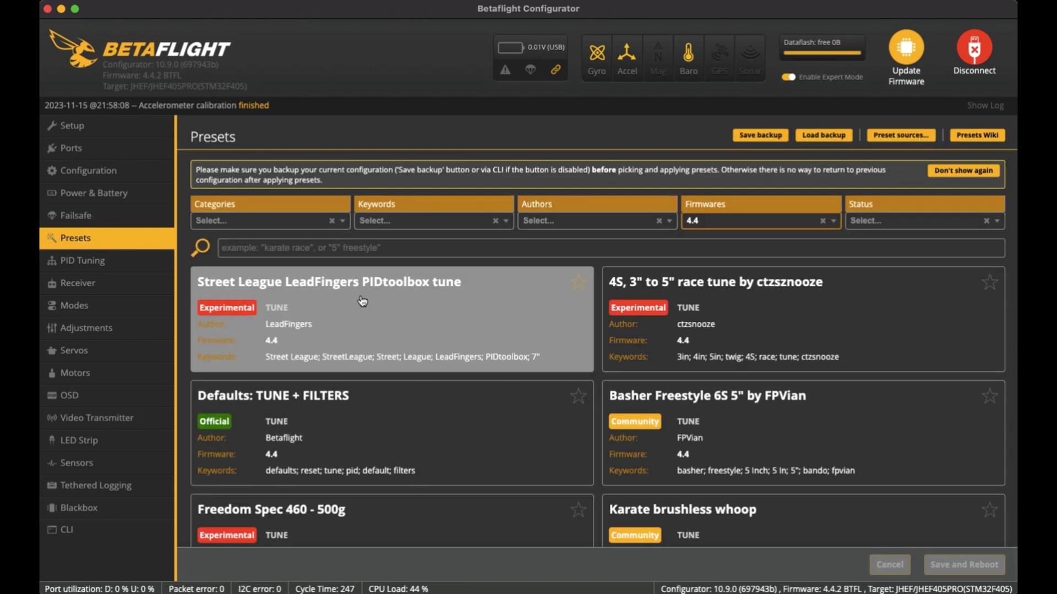
pyautogui.moveTo(142, 262)
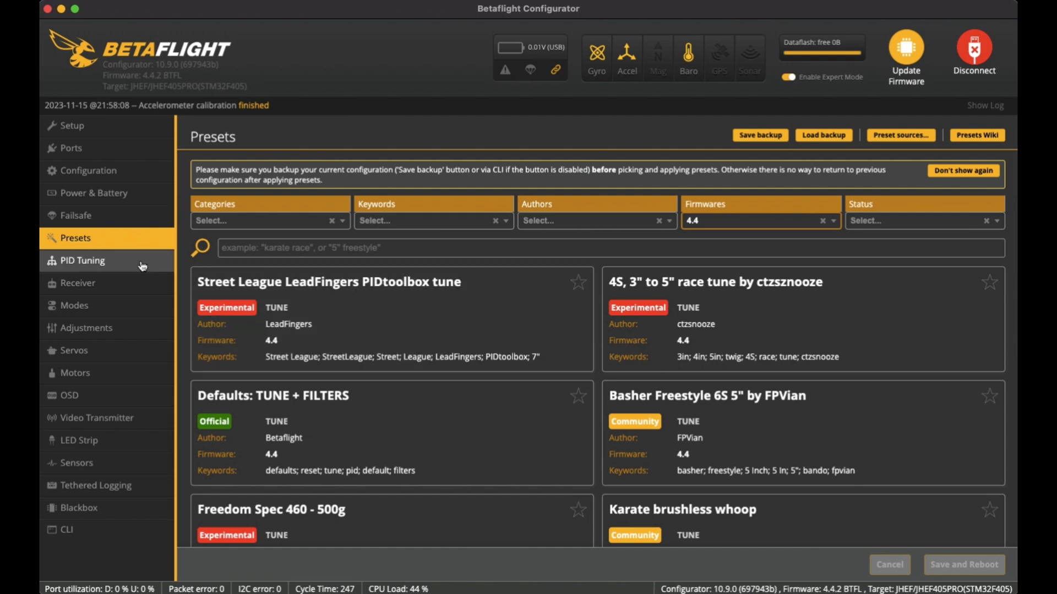
# Step: Review Profile 1 PID gains, sliders and throttle/motor settings on the PID Tuning page unchanged
pyautogui.click(81, 261)
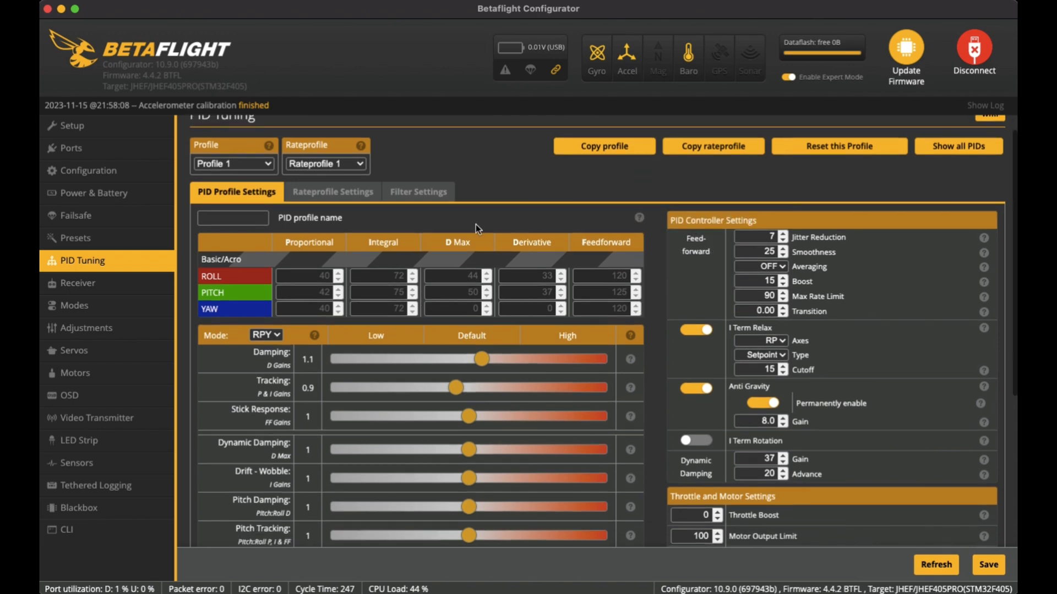
pyautogui.moveTo(506, 208)
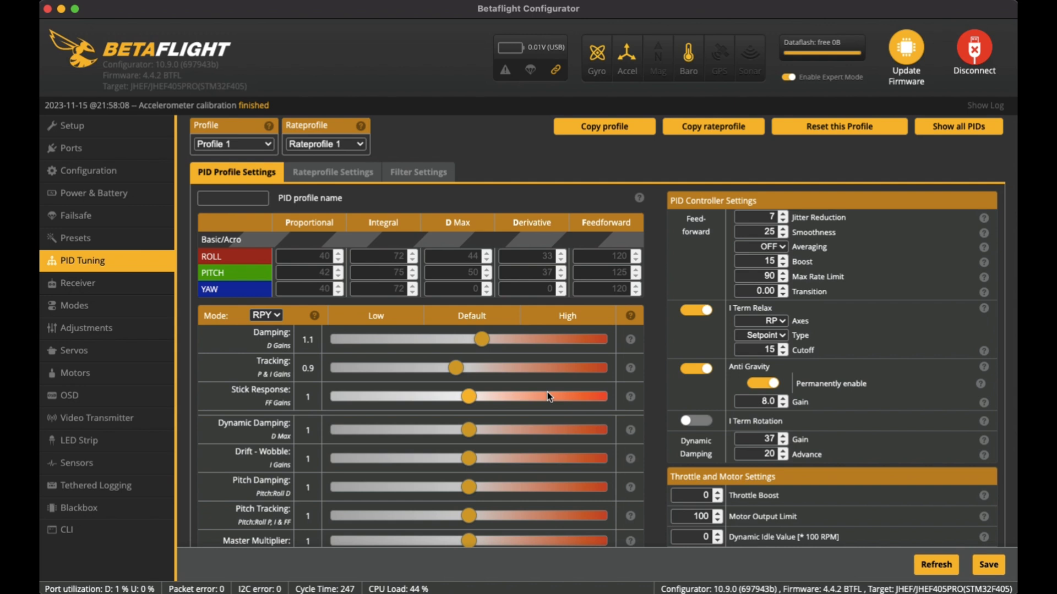
pyautogui.moveTo(507, 397)
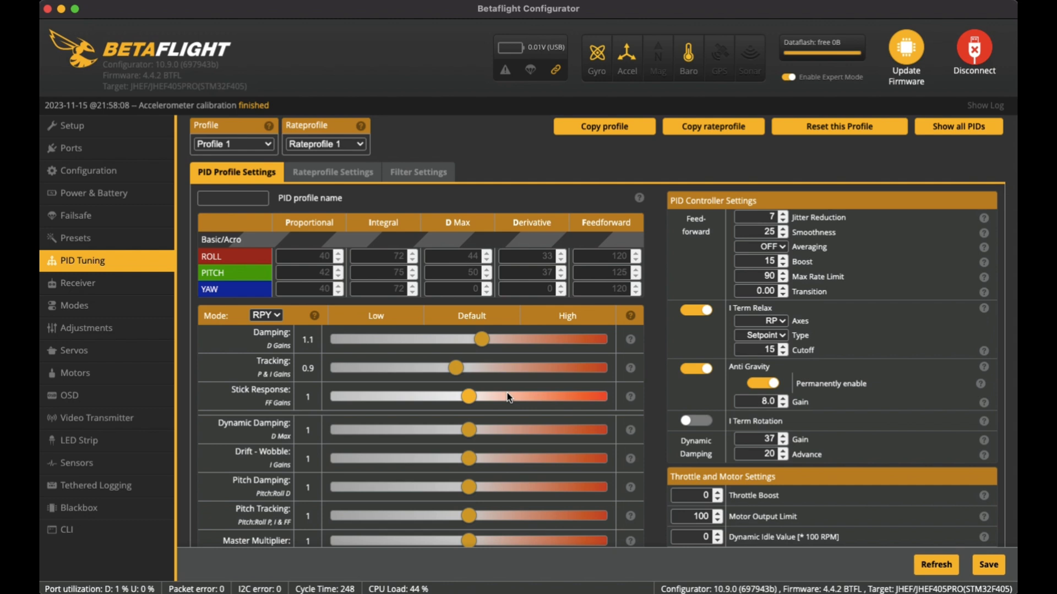
pyautogui.scroll(-3)
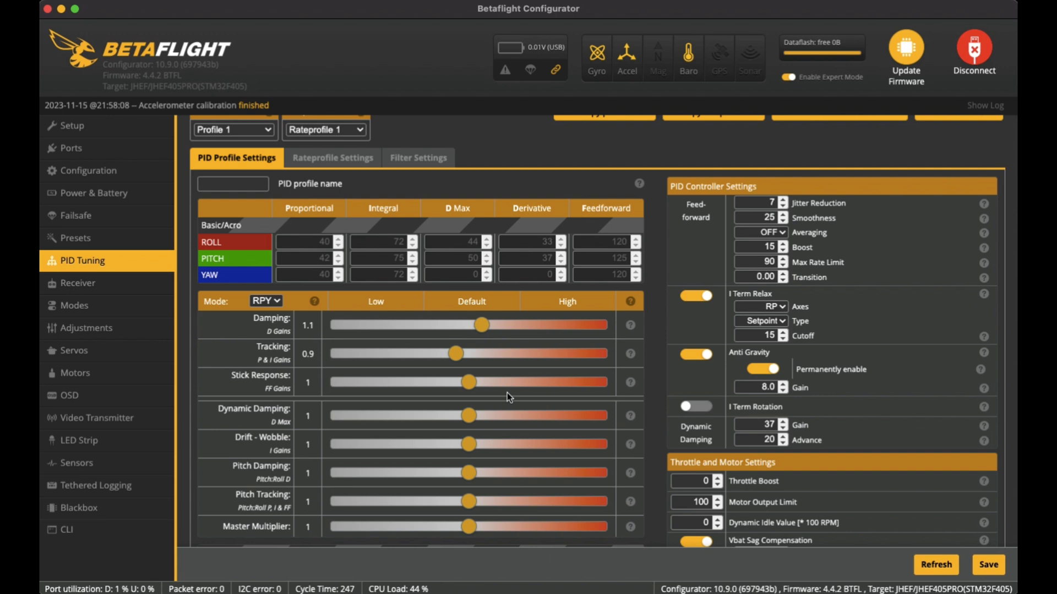
pyautogui.moveTo(534, 377)
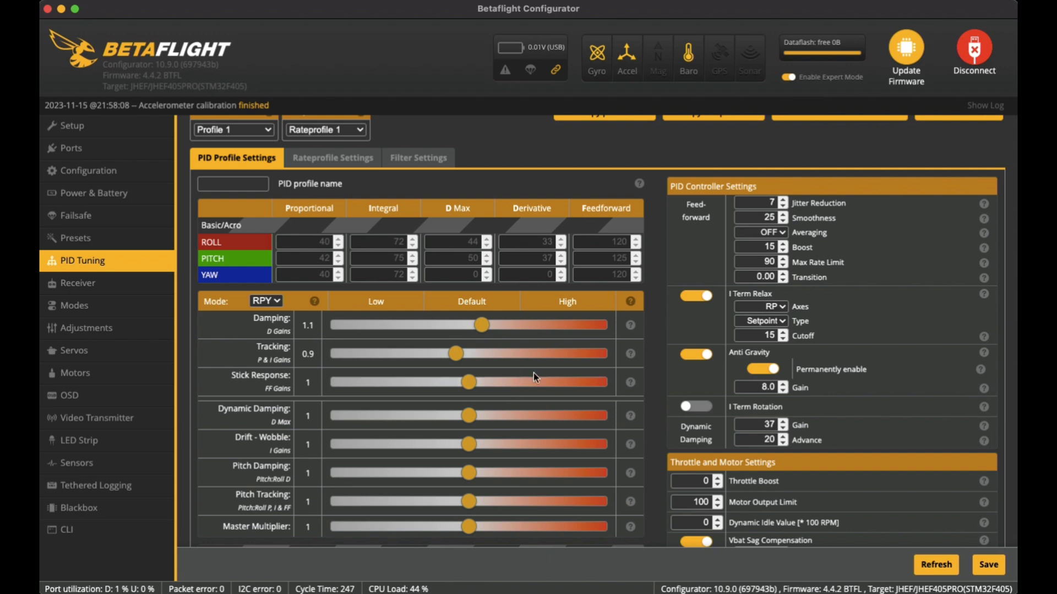
pyautogui.moveTo(553, 398)
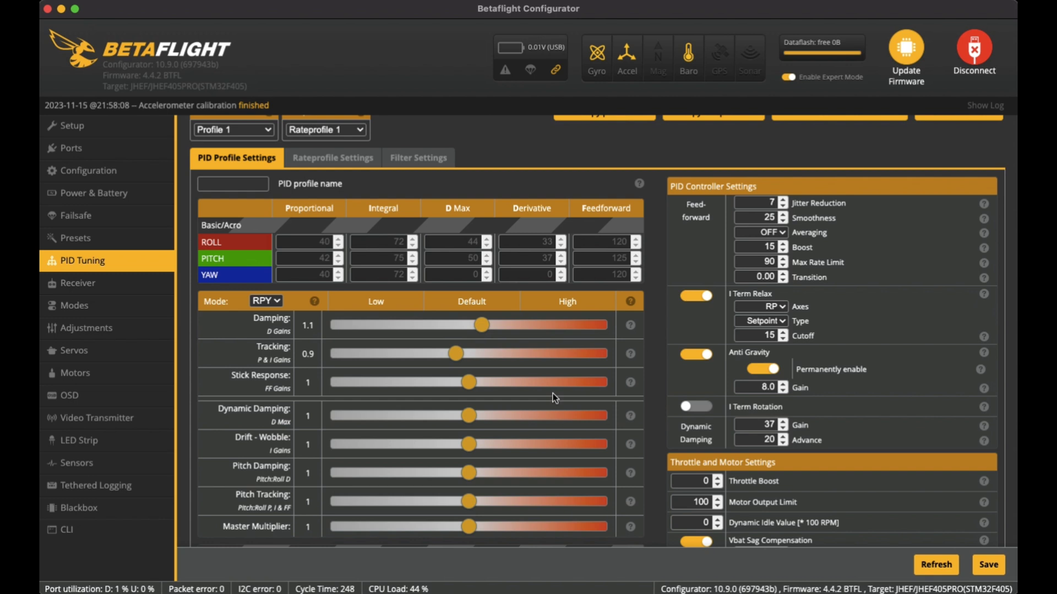
pyautogui.scroll(-3)
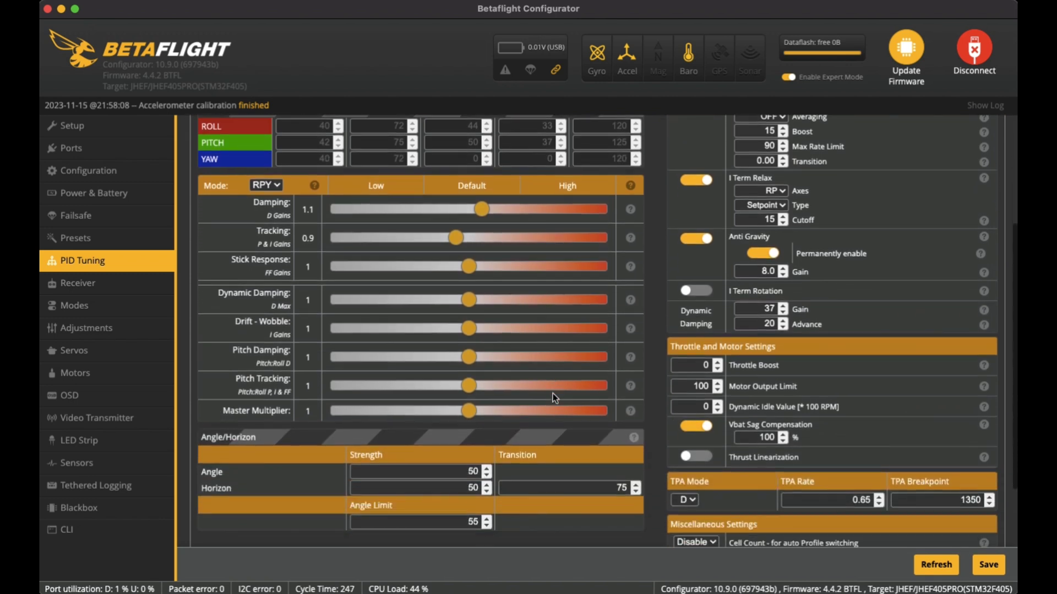
pyautogui.scroll(-3)
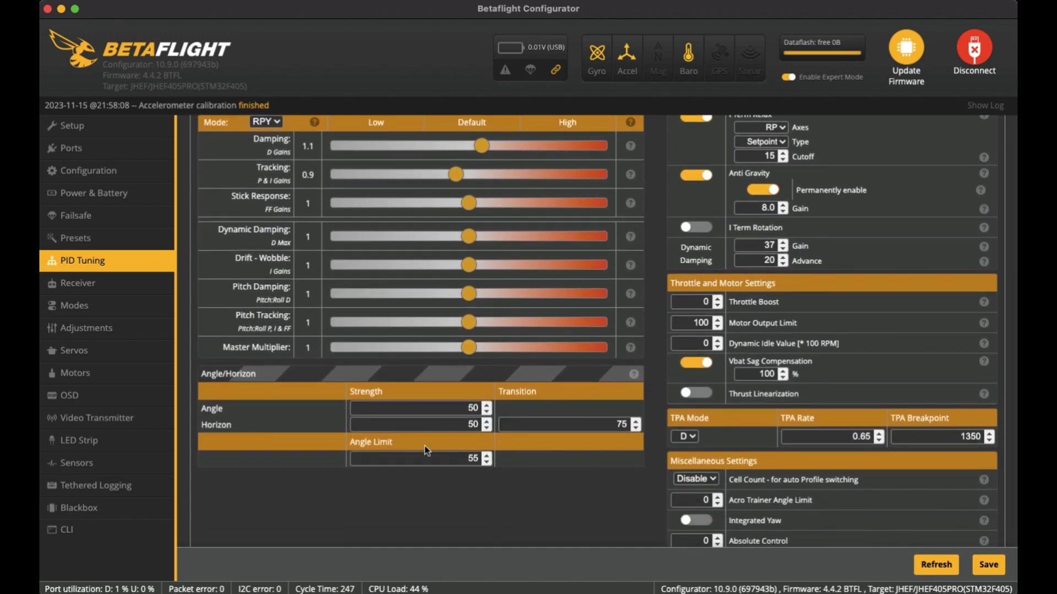
pyautogui.scroll(3)
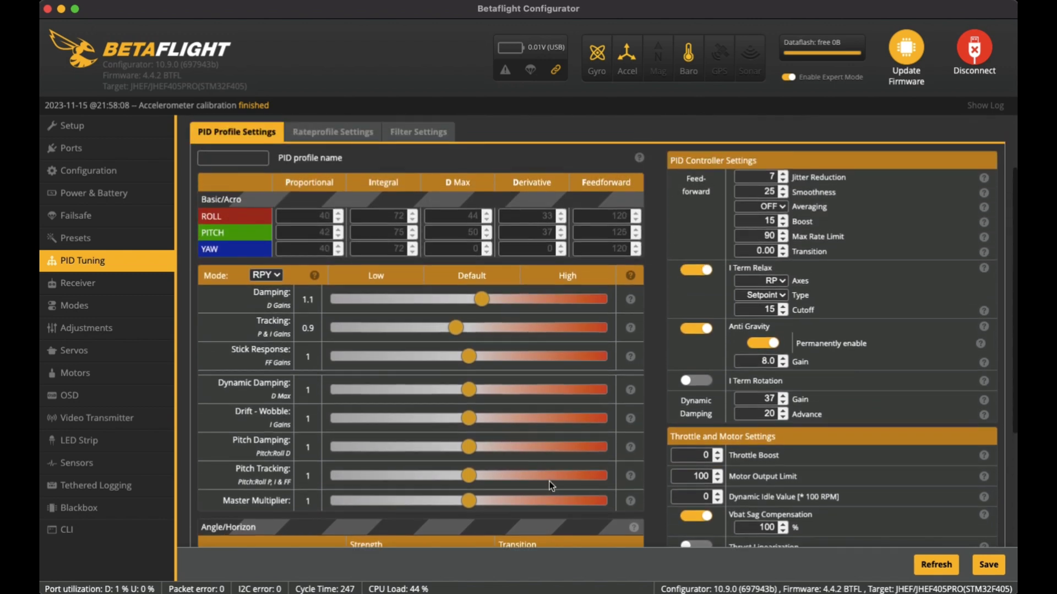
pyautogui.scroll(3)
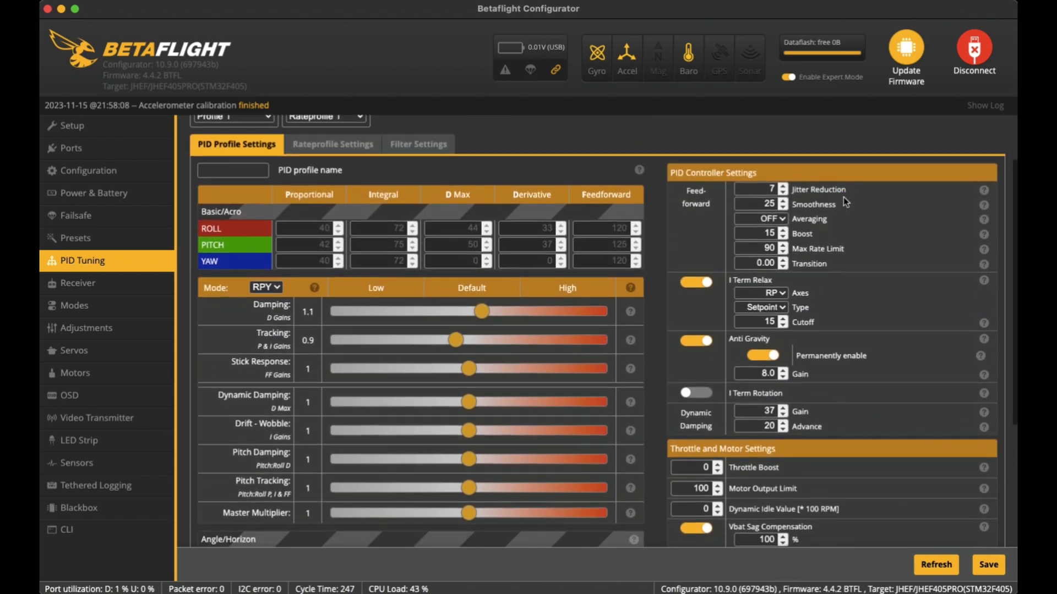
pyautogui.scroll(3)
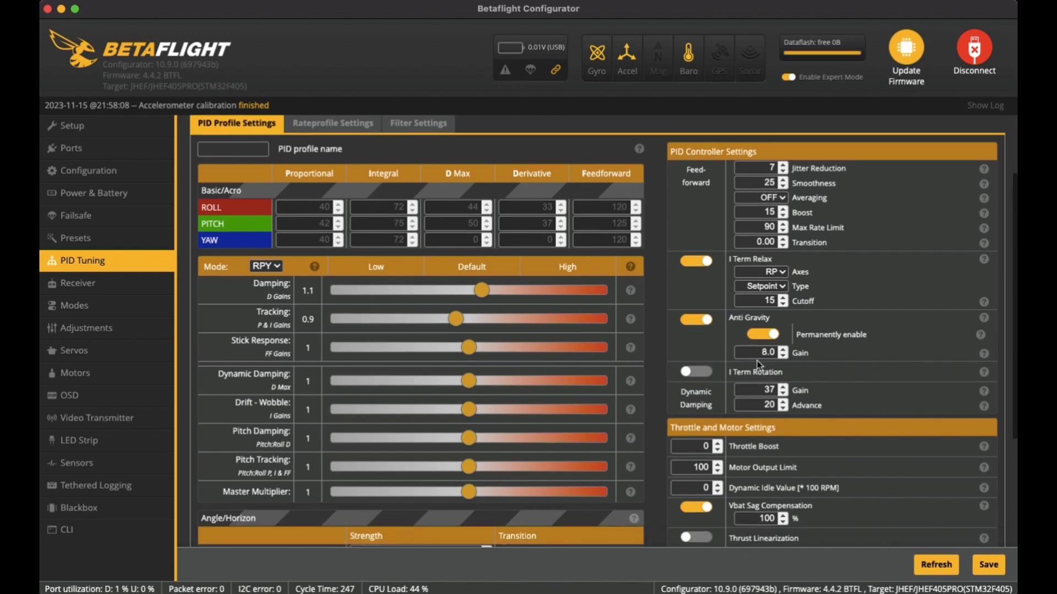
pyautogui.scroll(-3)
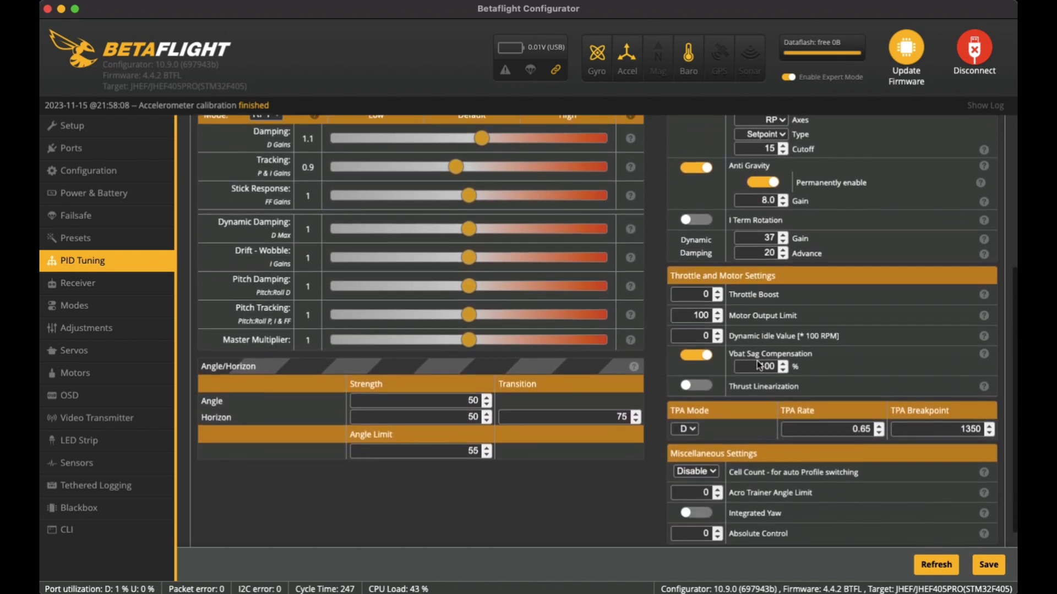
pyautogui.scroll(3)
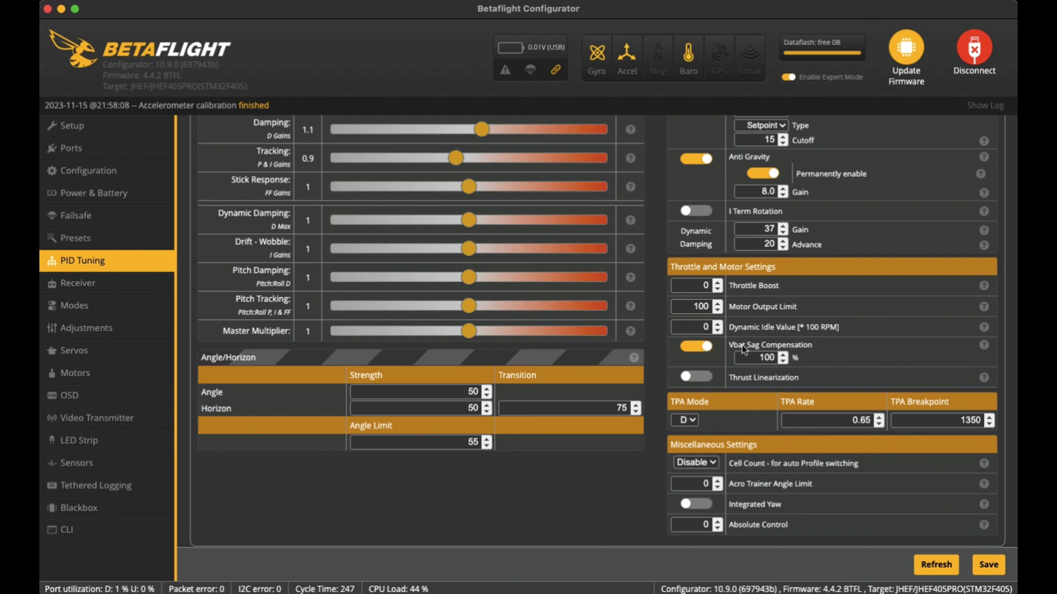
pyautogui.click(696, 346)
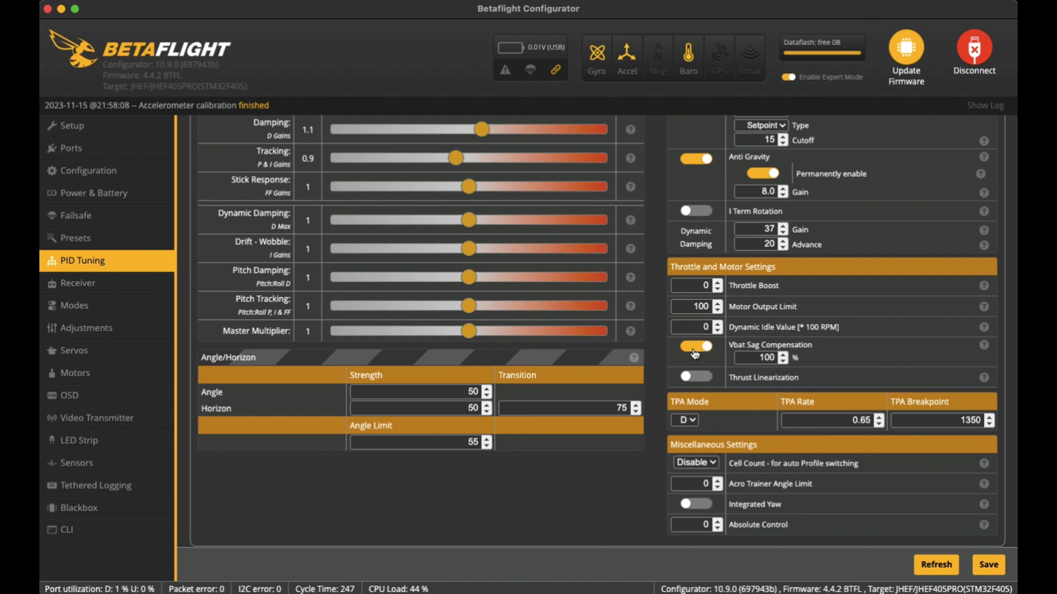
pyautogui.click(693, 346)
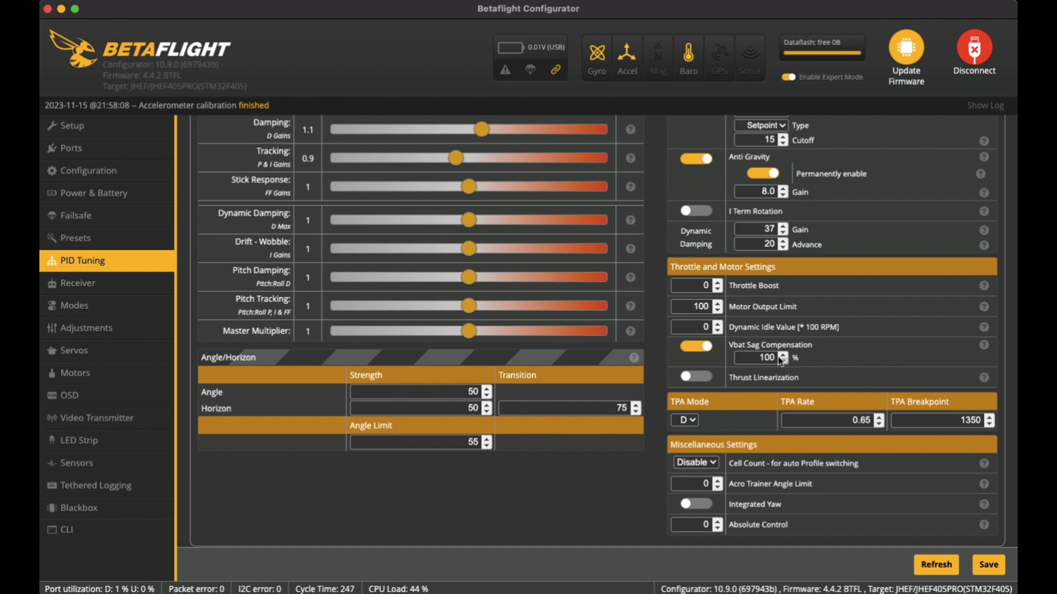
pyautogui.moveTo(731, 315)
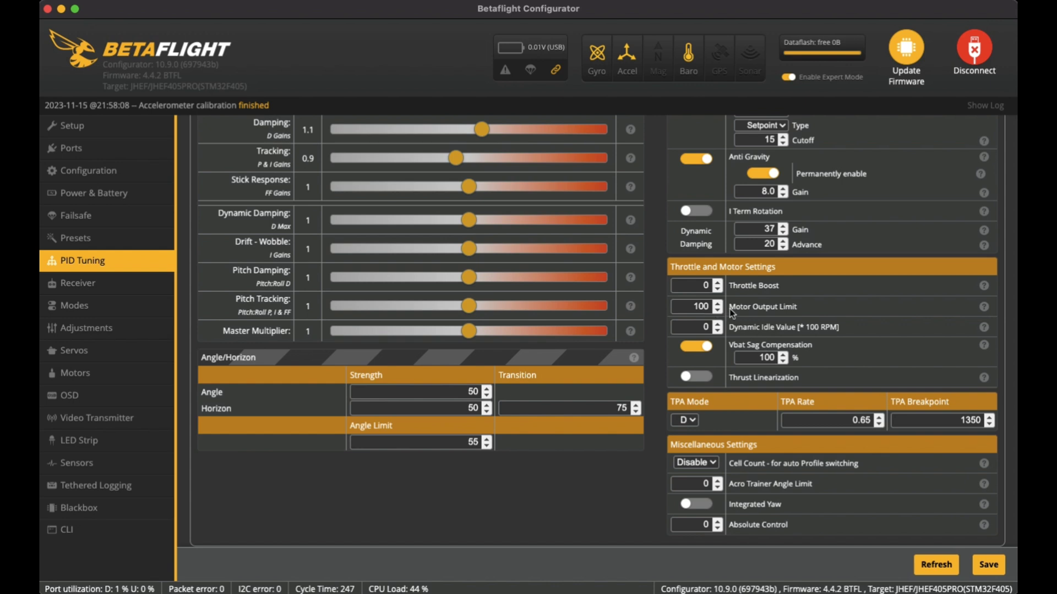
pyautogui.moveTo(731, 315)
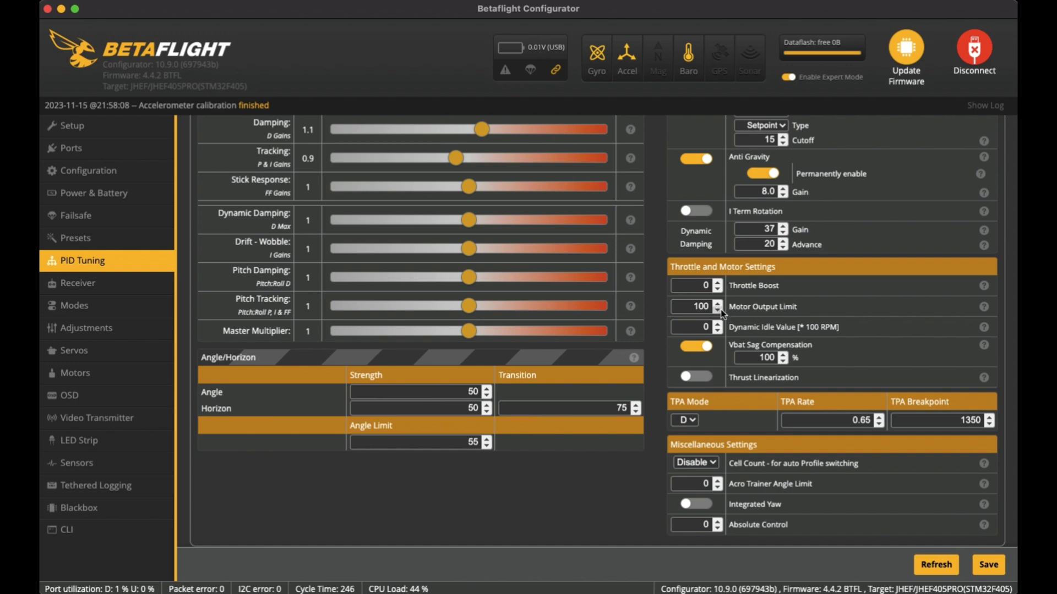
pyautogui.moveTo(735, 312)
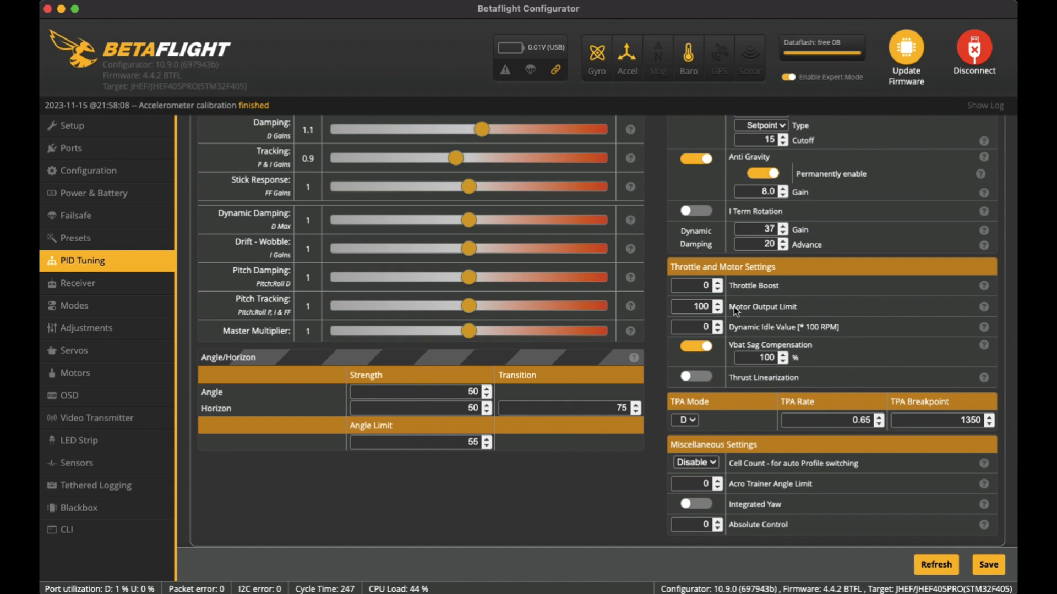
pyautogui.scroll(3)
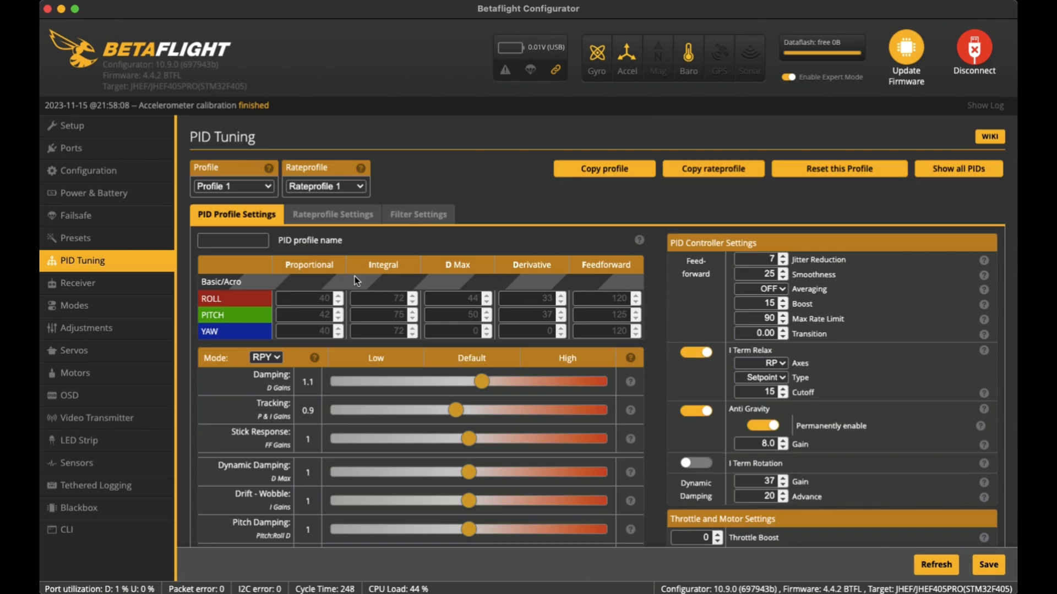
# Step: Cycle the rate profiles through Medium, Fast and Defaults, ending on Rateprofile 1 Slow
pyautogui.click(331, 215)
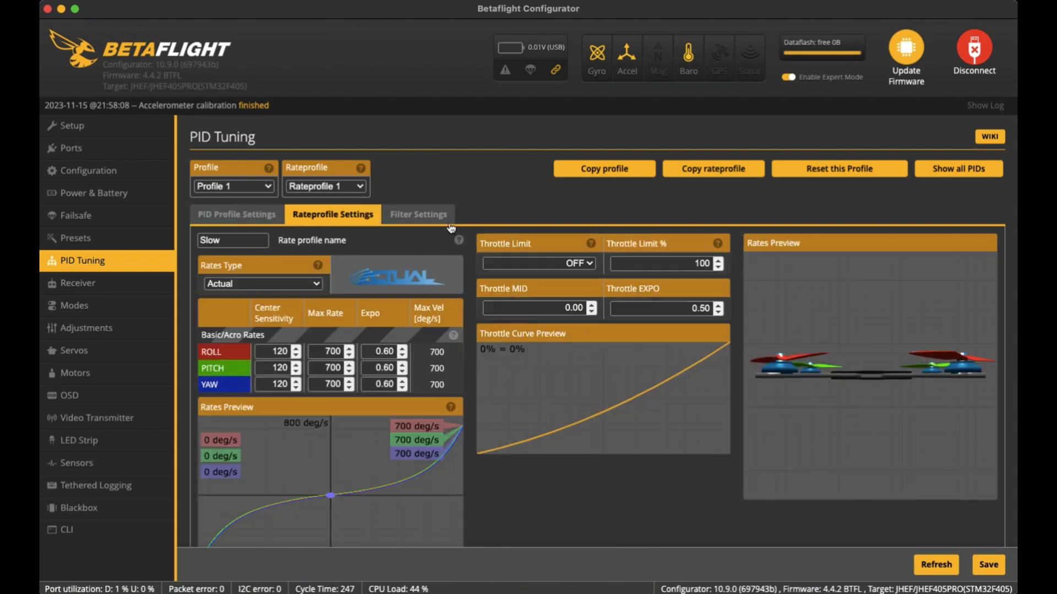
pyautogui.scroll(3)
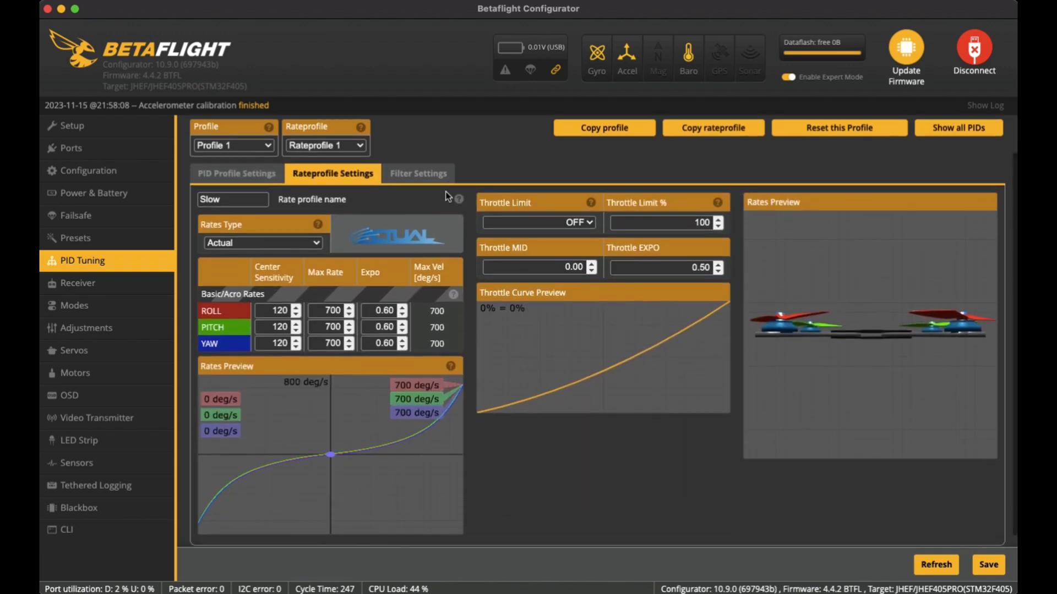
pyautogui.click(232, 199)
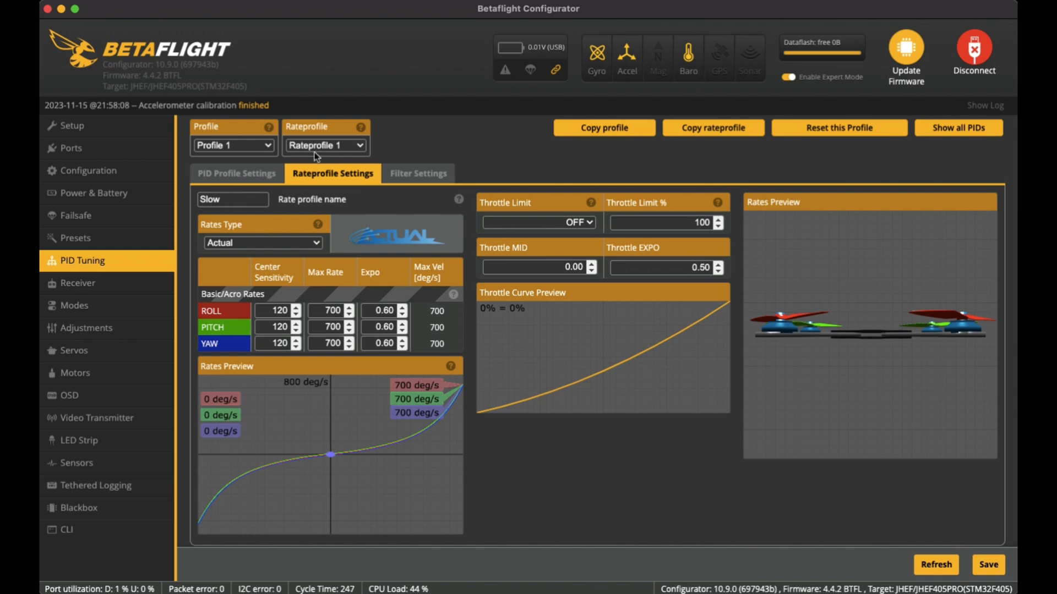
pyautogui.click(323, 145)
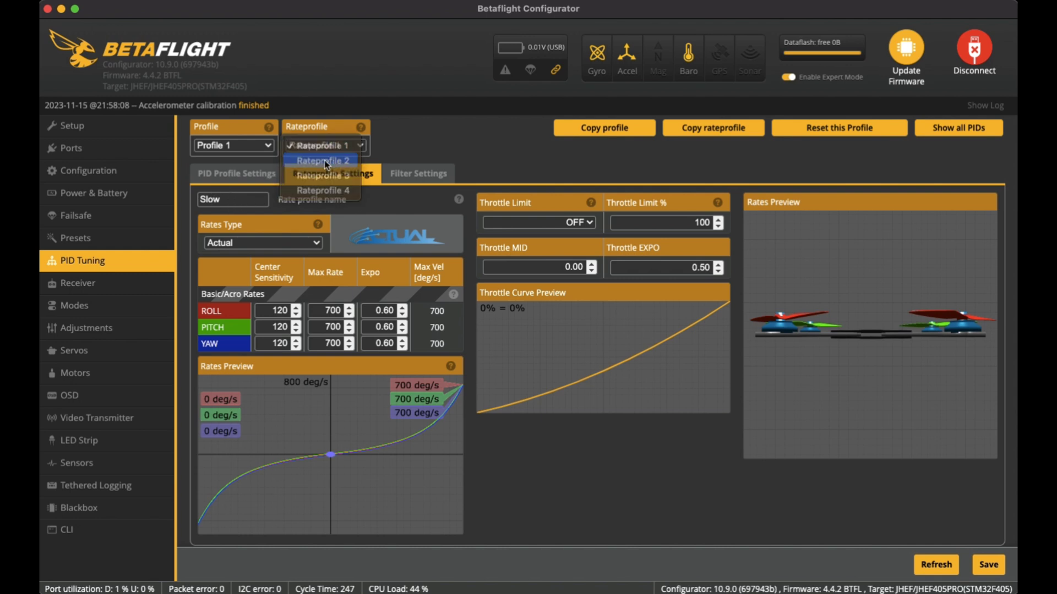
pyautogui.click(323, 160)
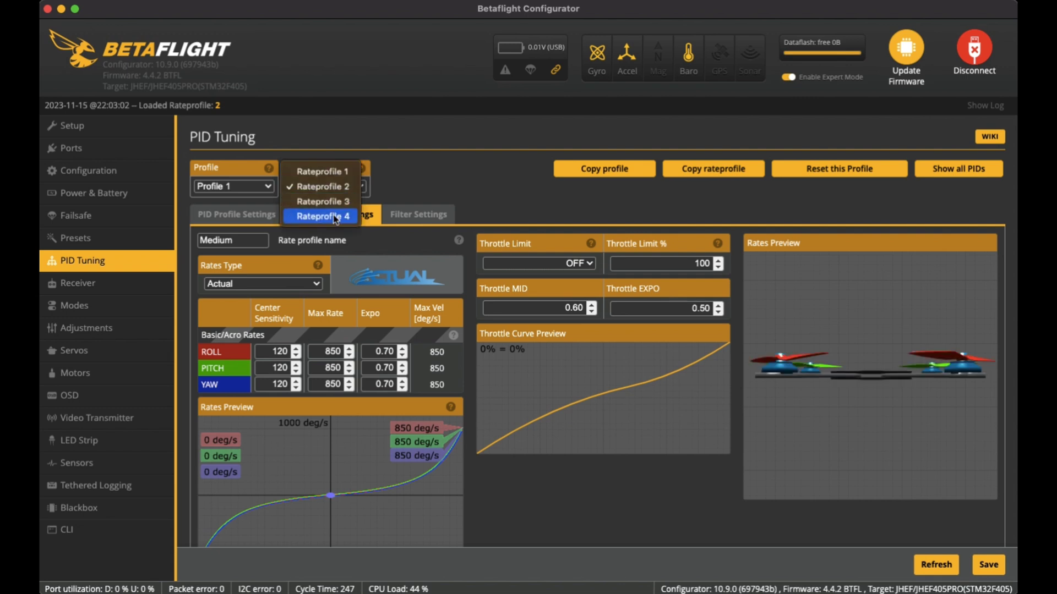
pyautogui.click(320, 201)
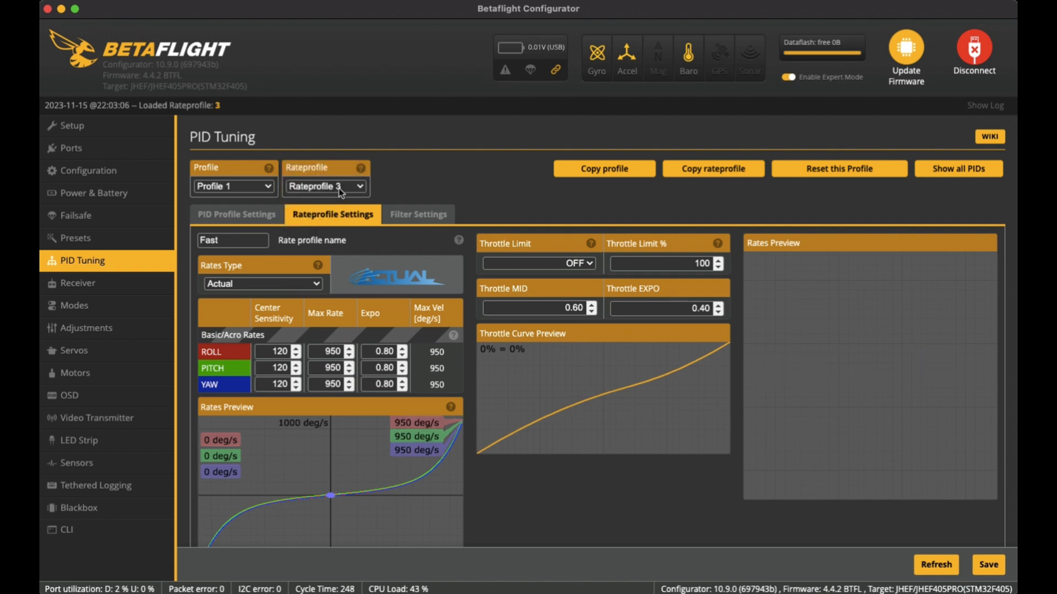
pyautogui.click(326, 186)
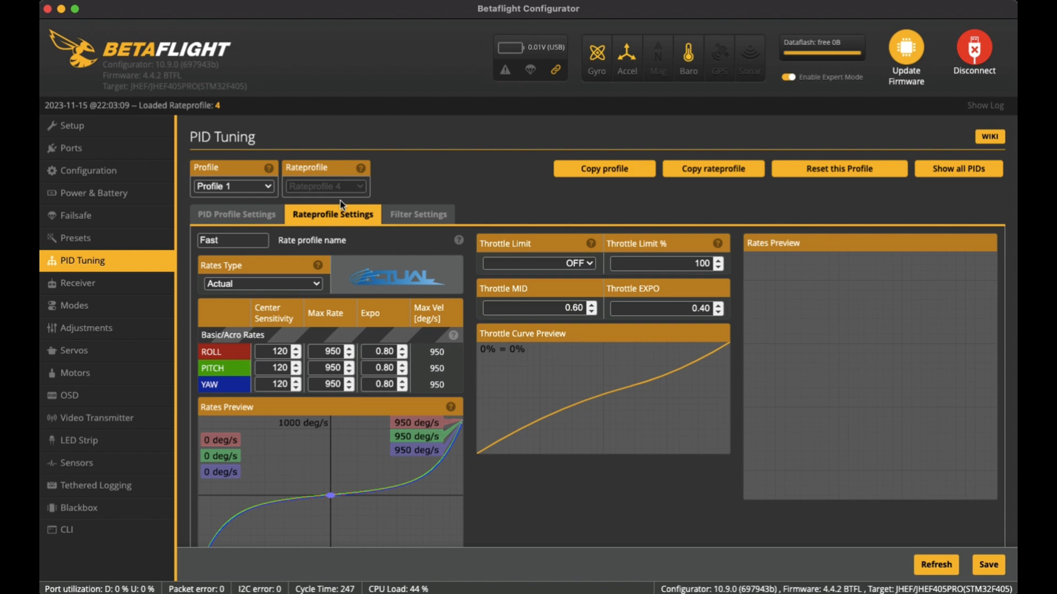
pyautogui.click(325, 186)
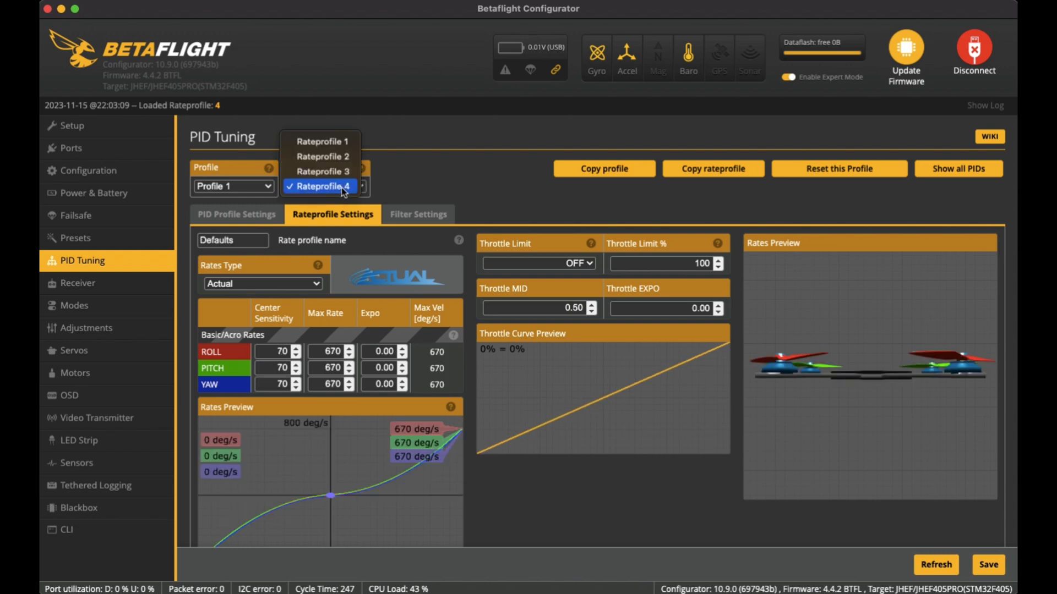
pyautogui.click(320, 141)
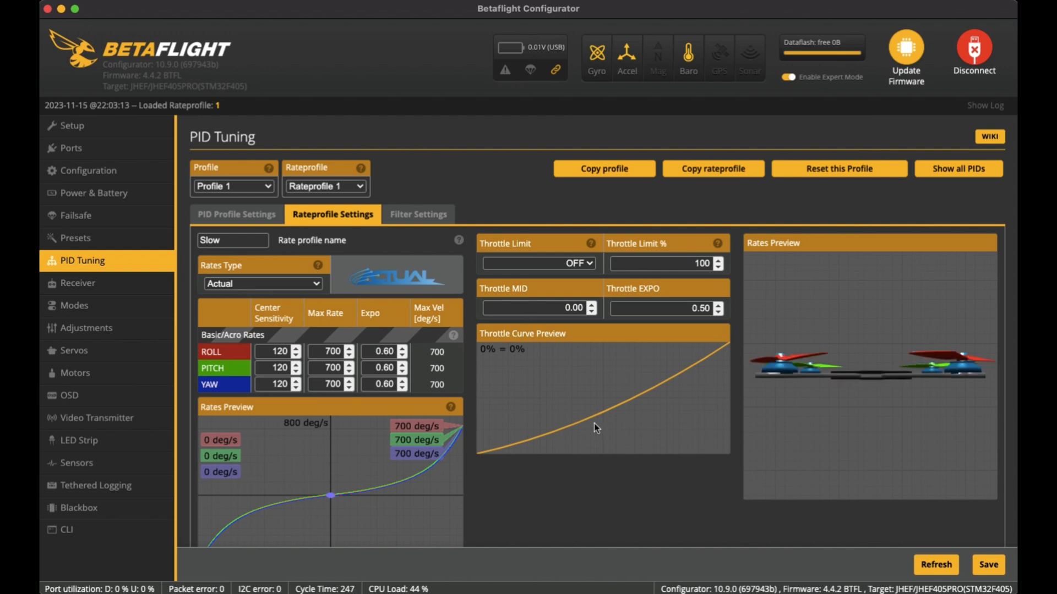
pyautogui.moveTo(601, 492)
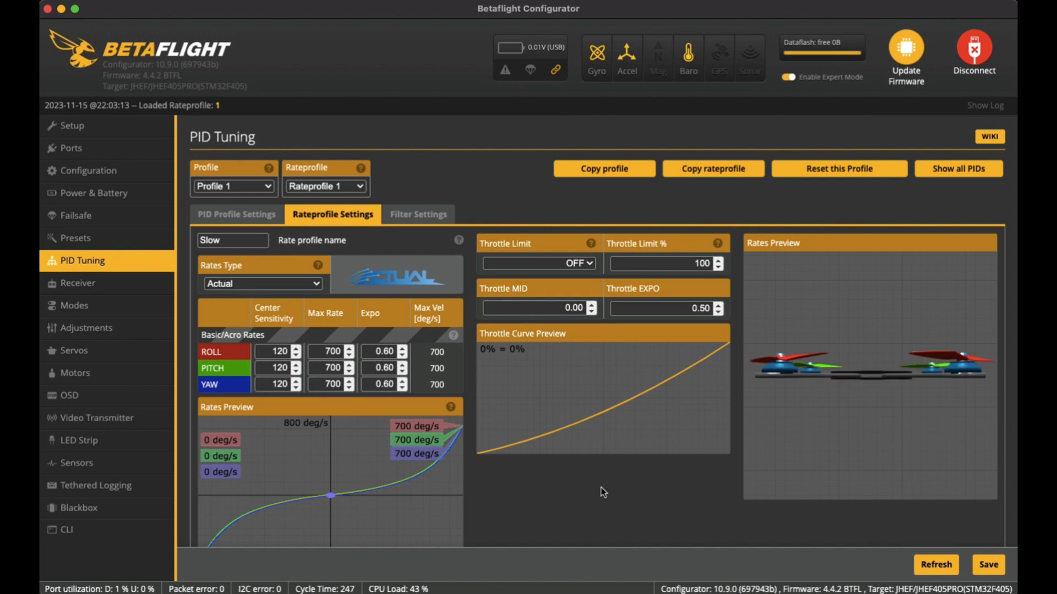
pyautogui.moveTo(574, 480)
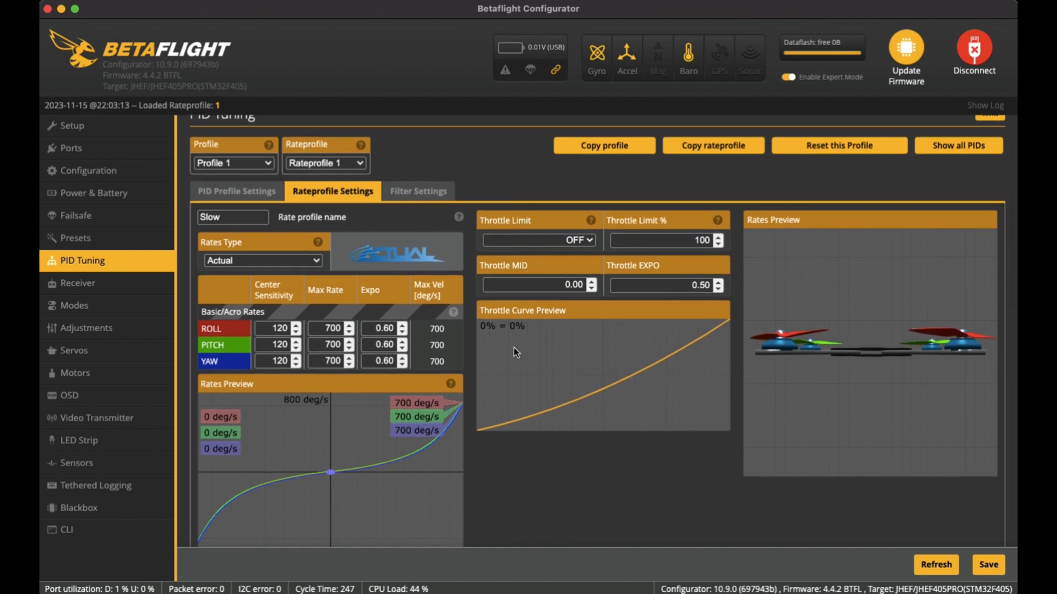
pyautogui.moveTo(489, 391)
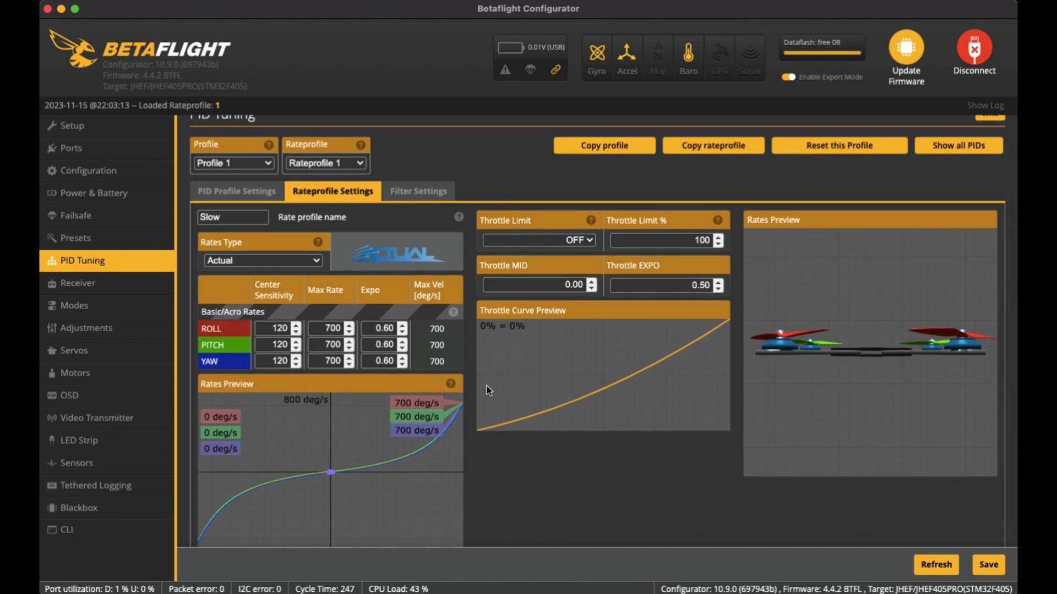
pyautogui.moveTo(369, 418)
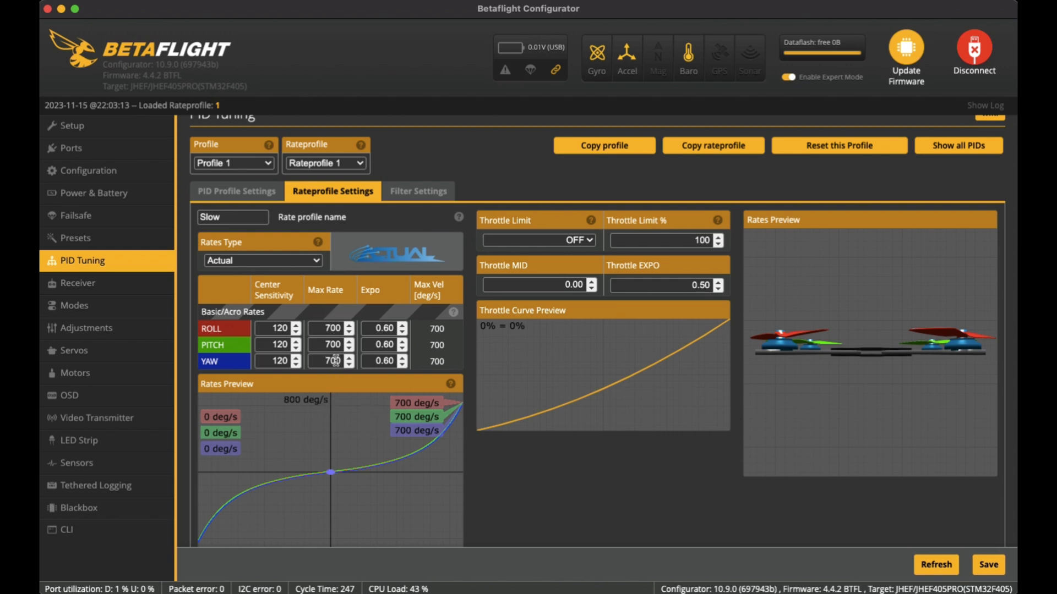
pyautogui.moveTo(340, 395)
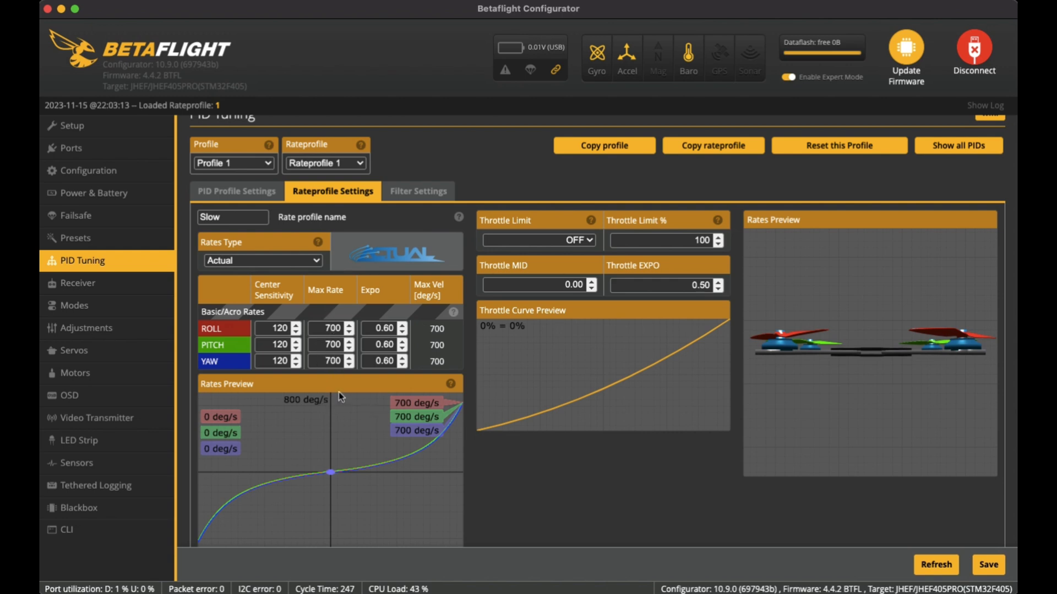
pyautogui.moveTo(337, 390)
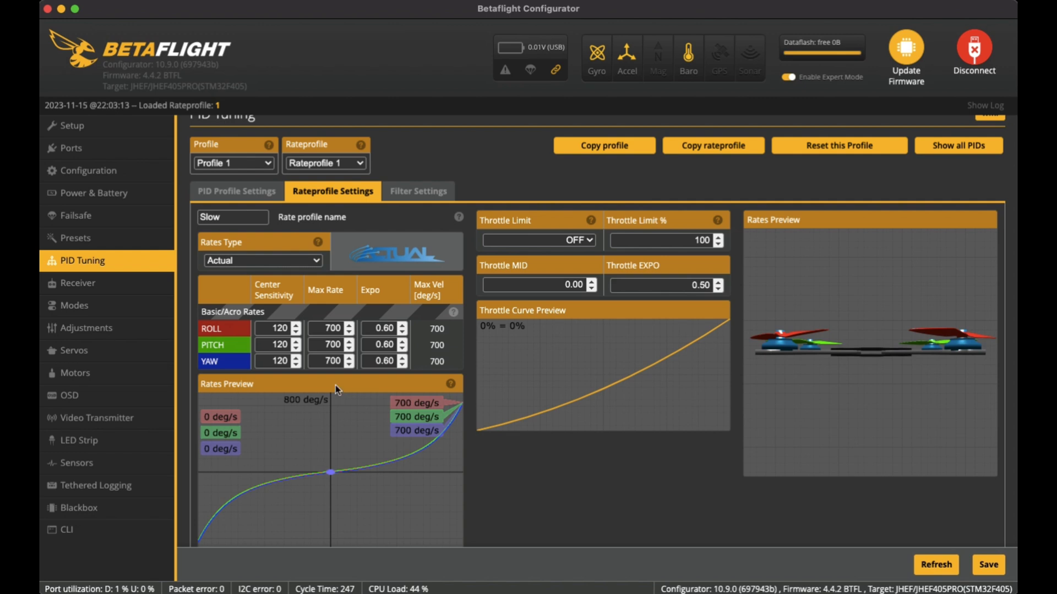
pyautogui.moveTo(510, 314)
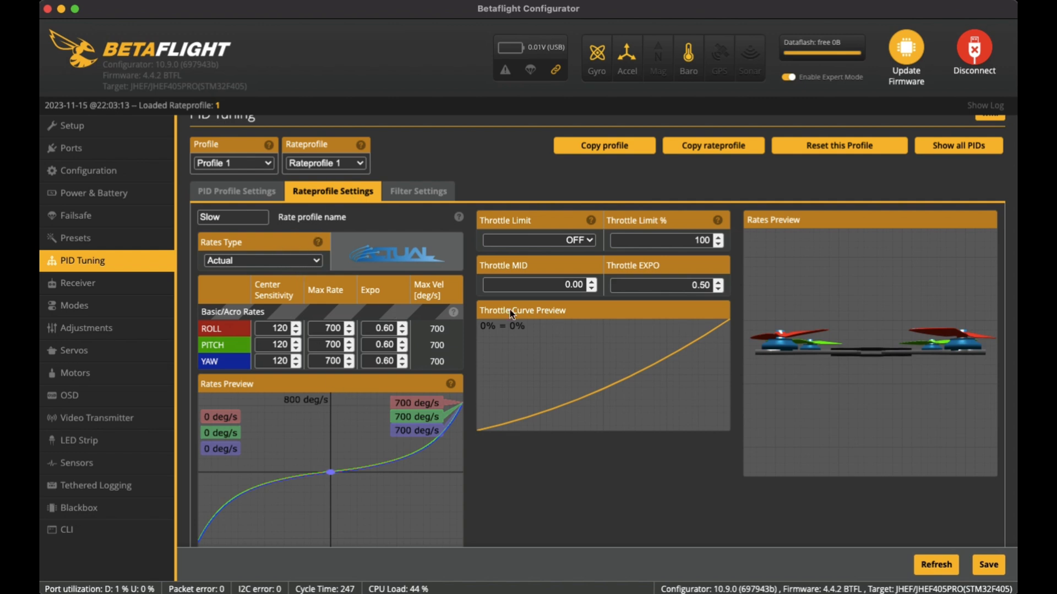
pyautogui.moveTo(566, 419)
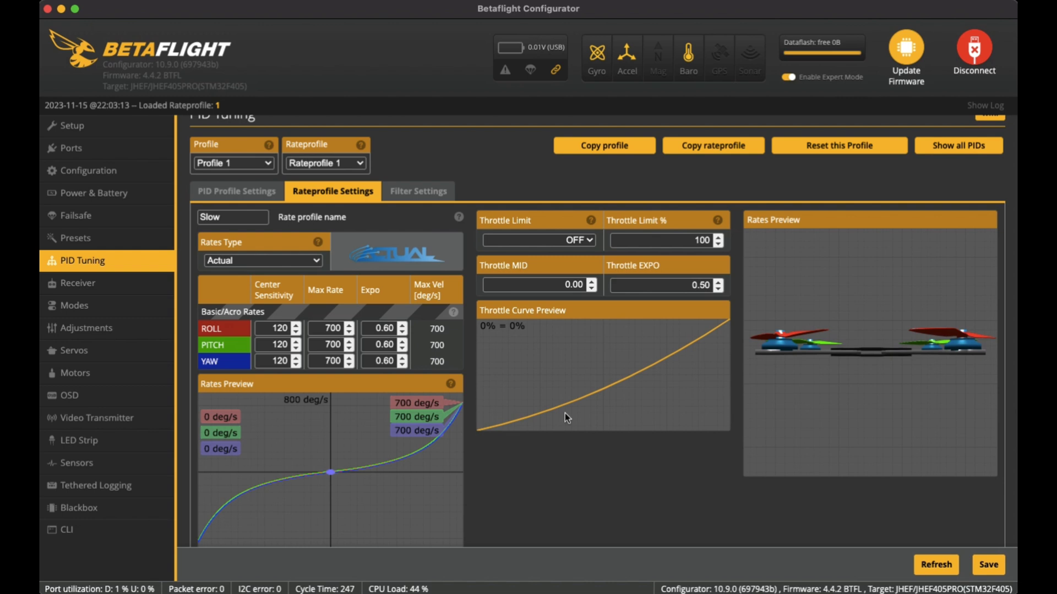
pyautogui.moveTo(506, 412)
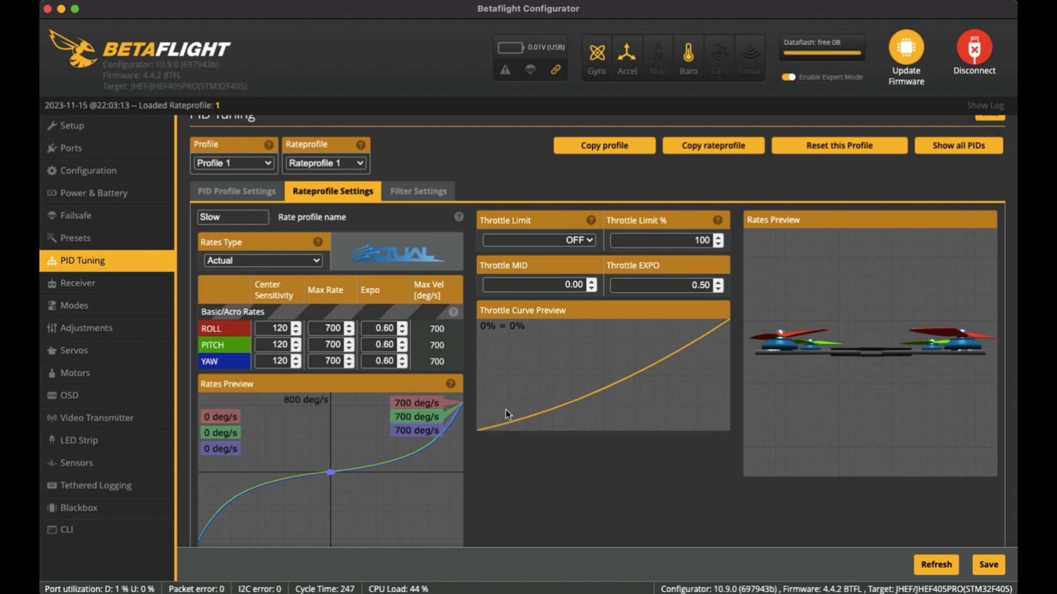
pyautogui.moveTo(293, 287)
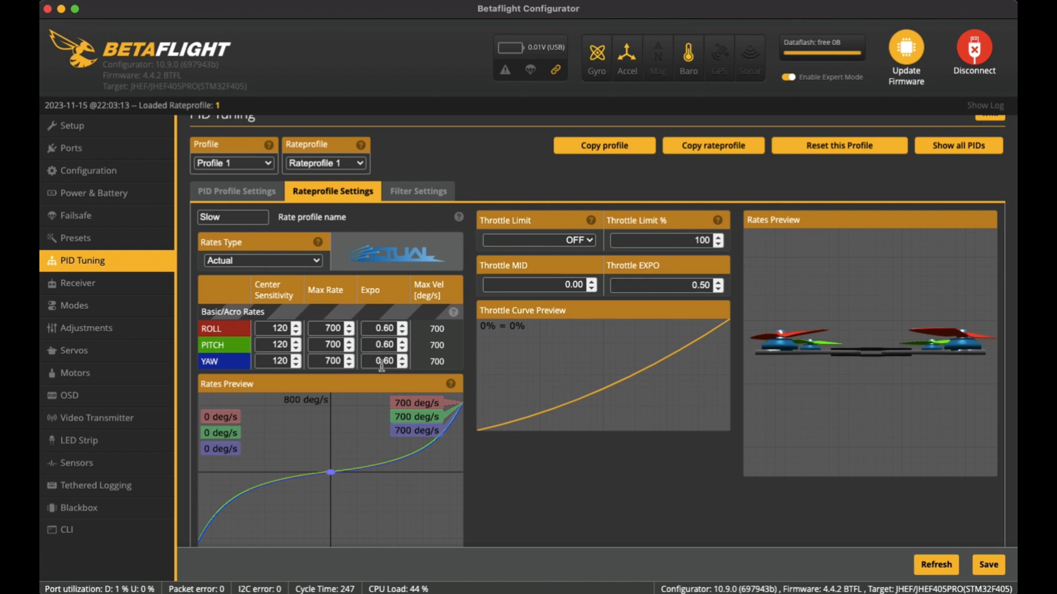
pyautogui.moveTo(524, 489)
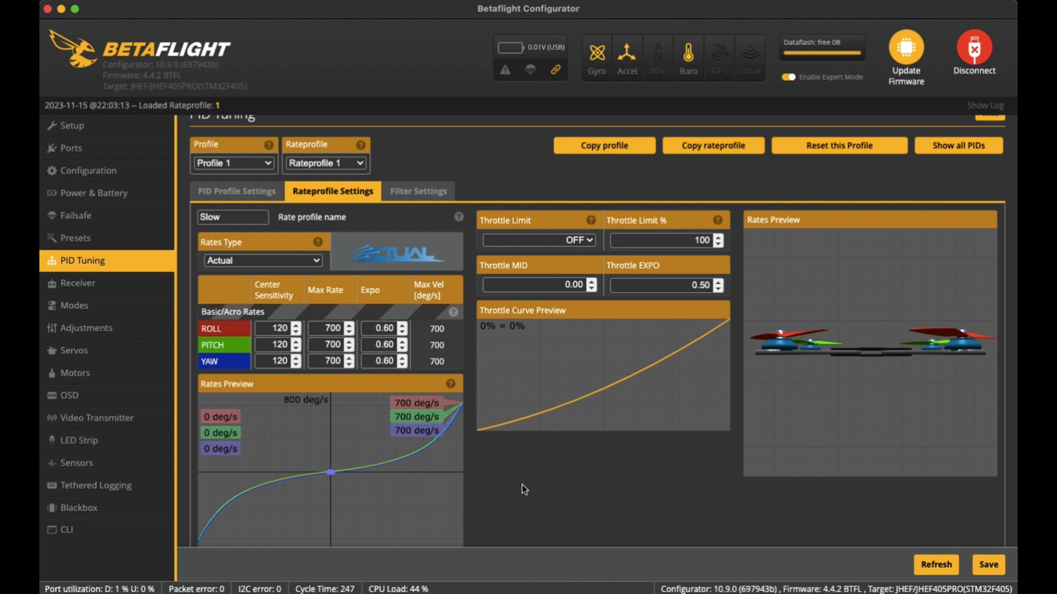
pyautogui.moveTo(692, 347)
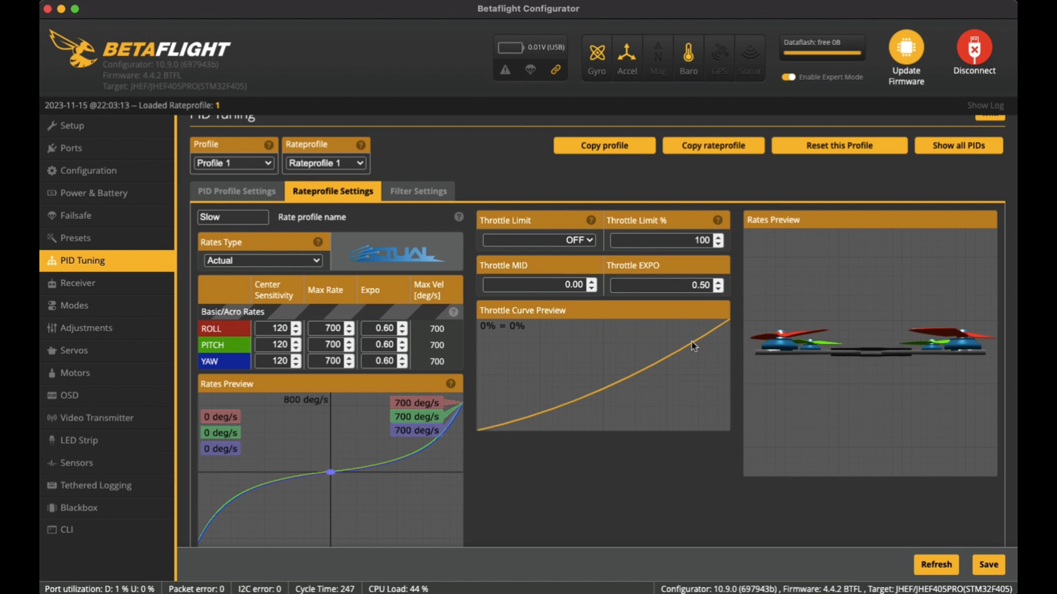
pyautogui.moveTo(476, 418)
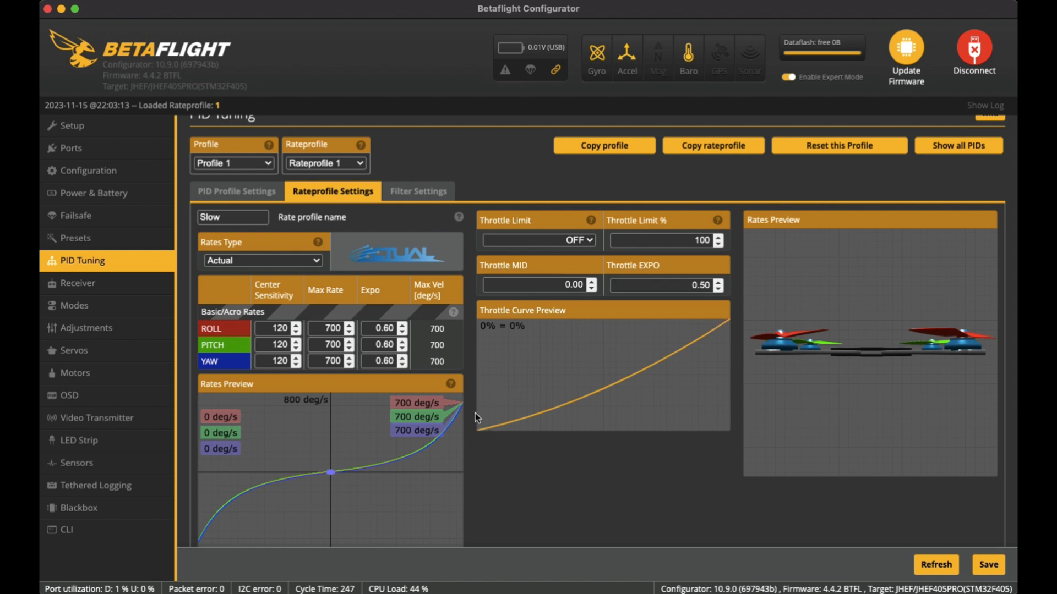
pyautogui.moveTo(461, 422)
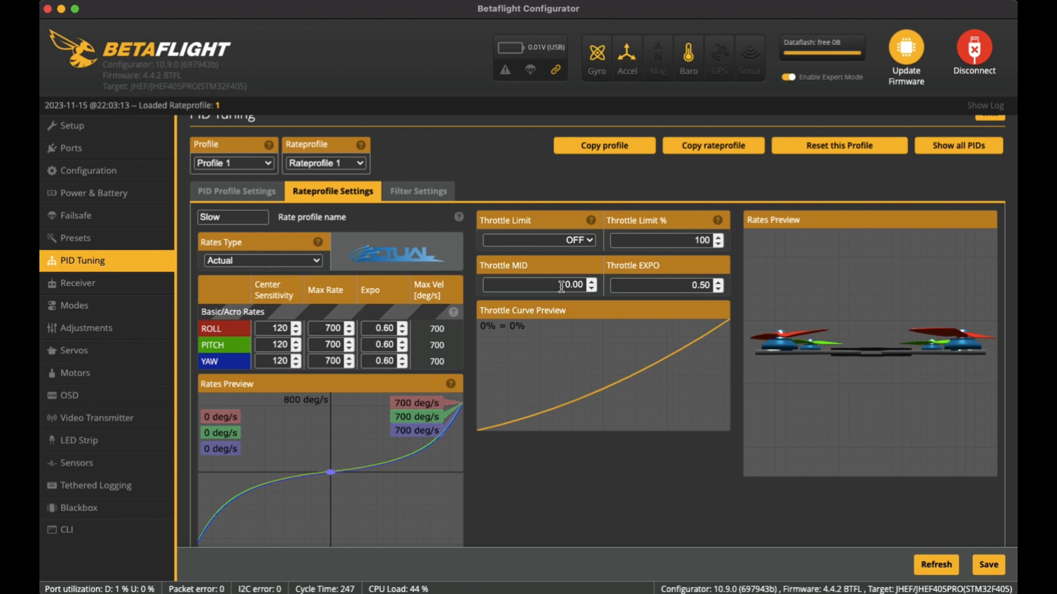
pyautogui.moveTo(544, 241)
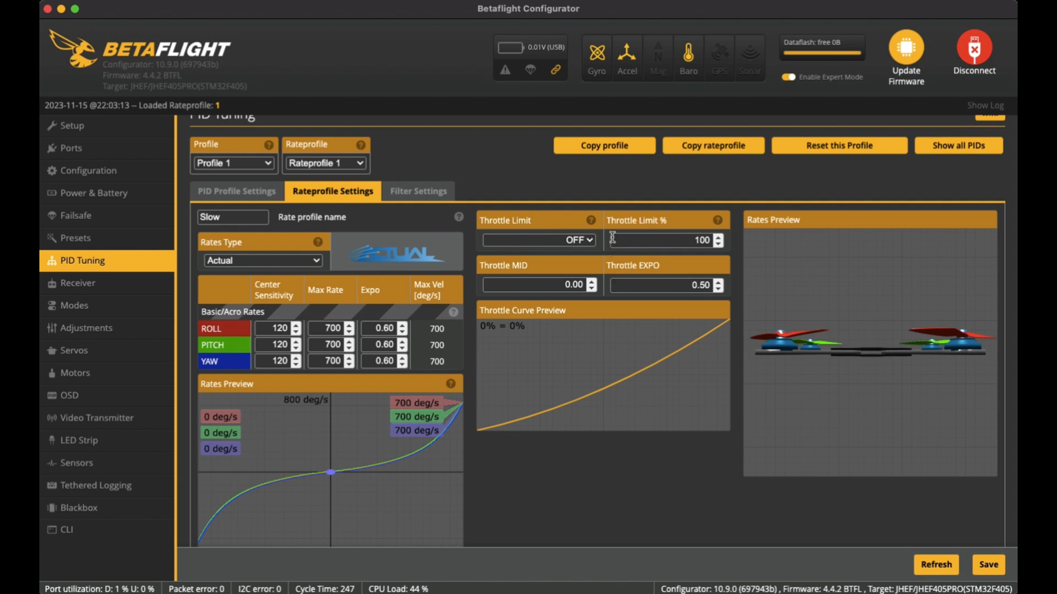
pyautogui.moveTo(638, 237)
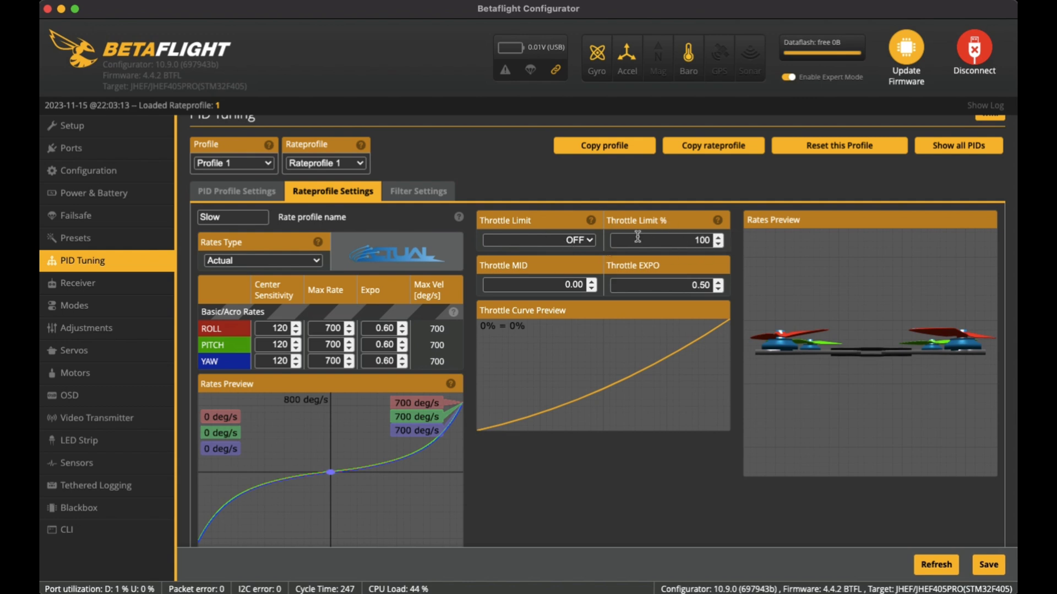
pyautogui.moveTo(498, 278)
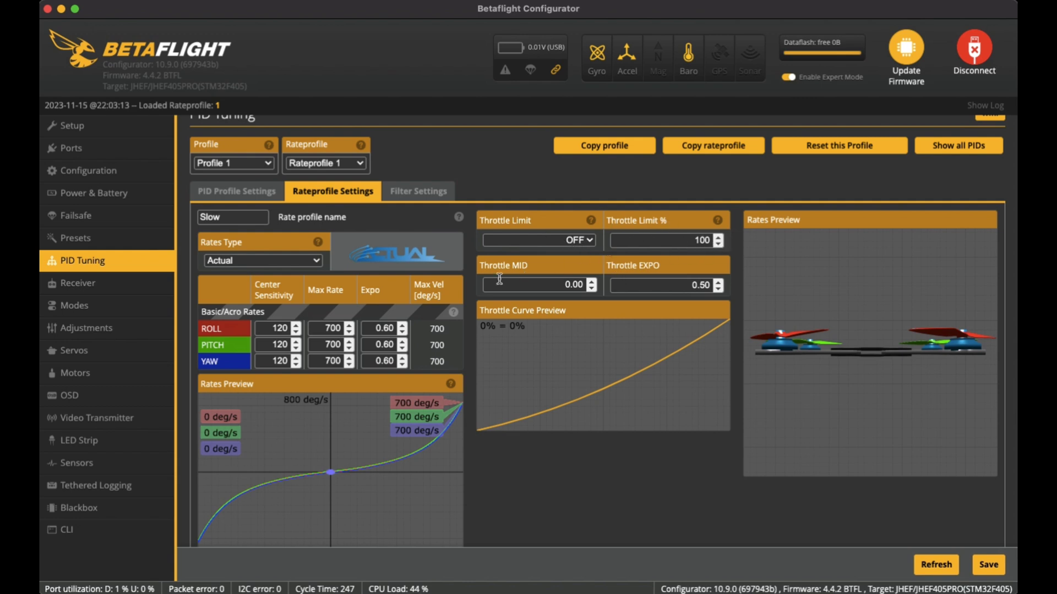
pyautogui.moveTo(605, 291)
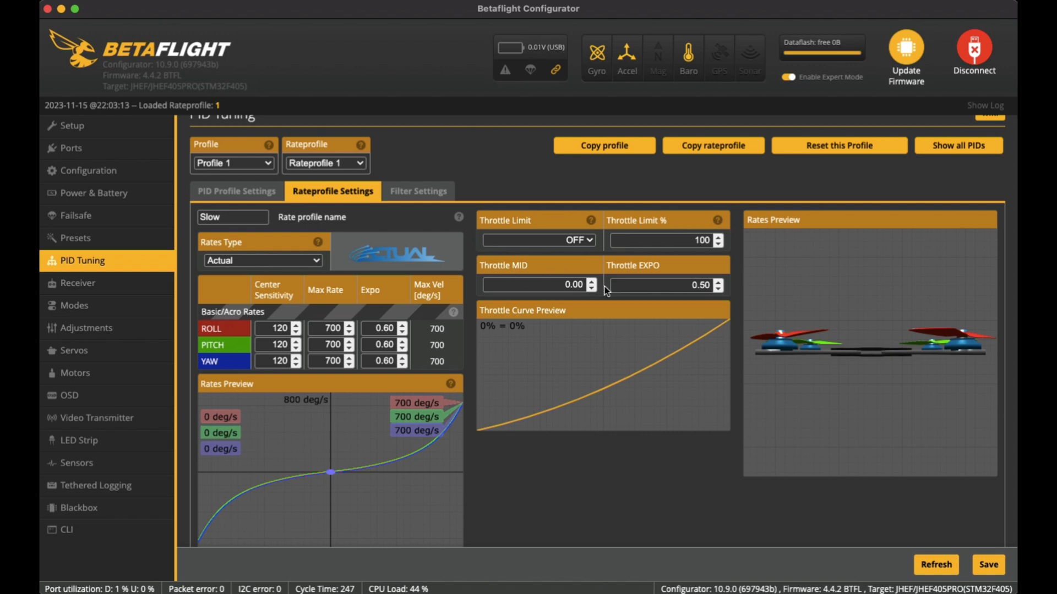
pyautogui.moveTo(684, 272)
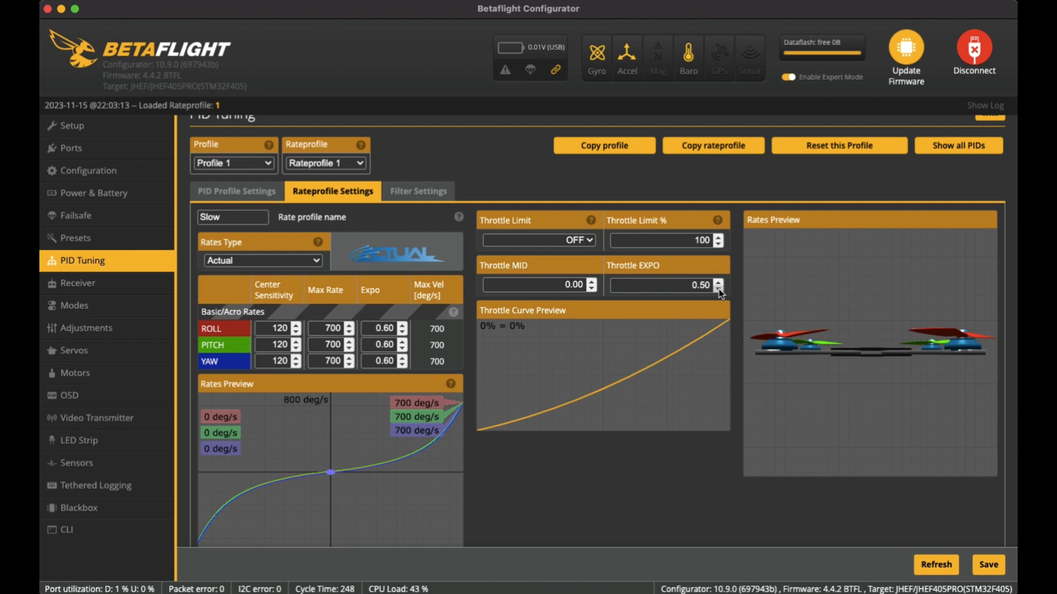
pyautogui.moveTo(489, 434)
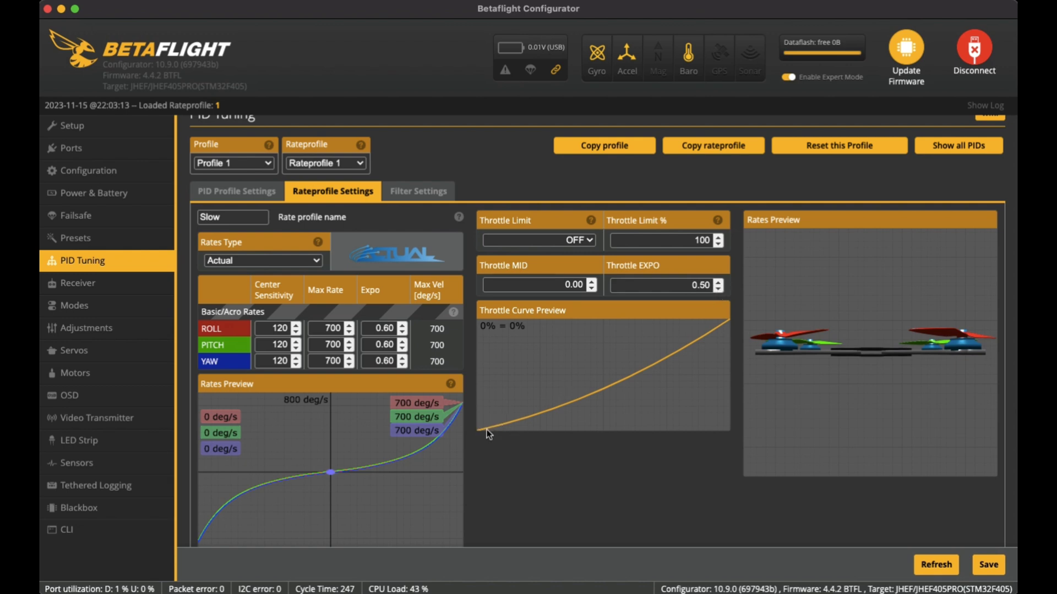
pyautogui.moveTo(514, 429)
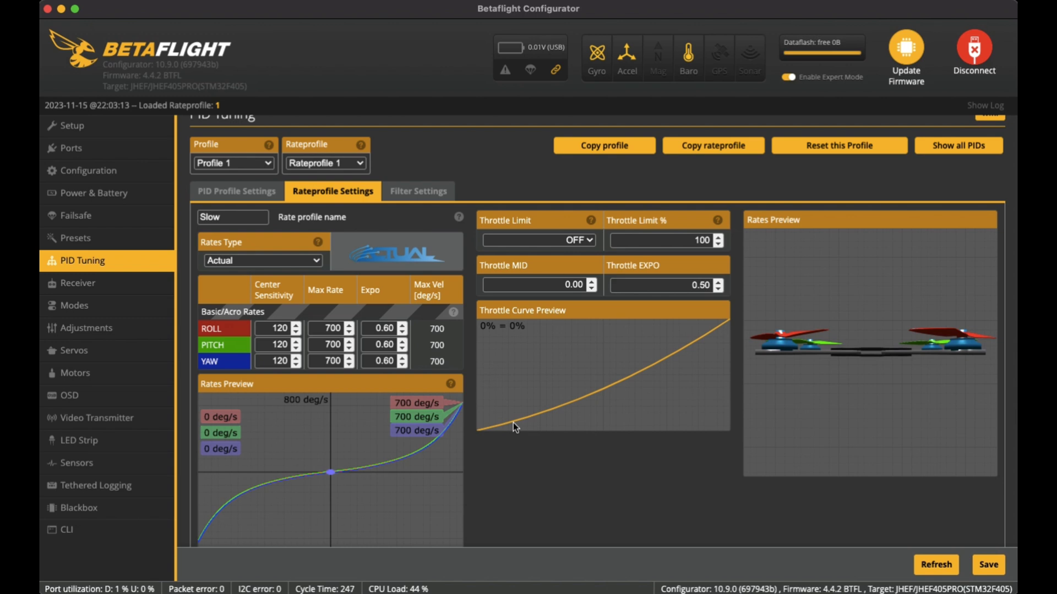
pyautogui.moveTo(607, 394)
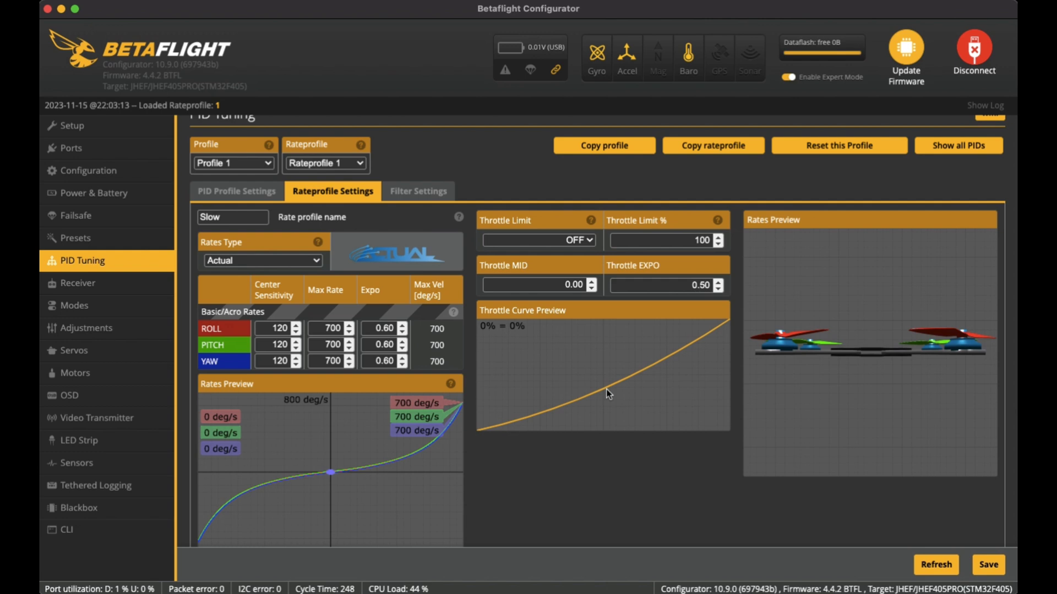
pyautogui.moveTo(679, 363)
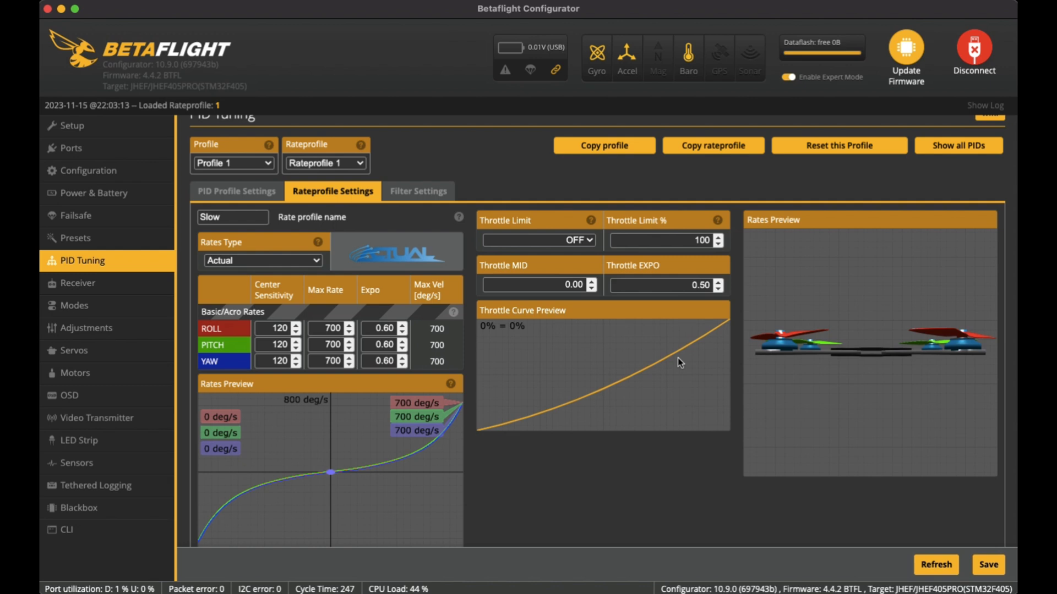
pyautogui.moveTo(699, 388)
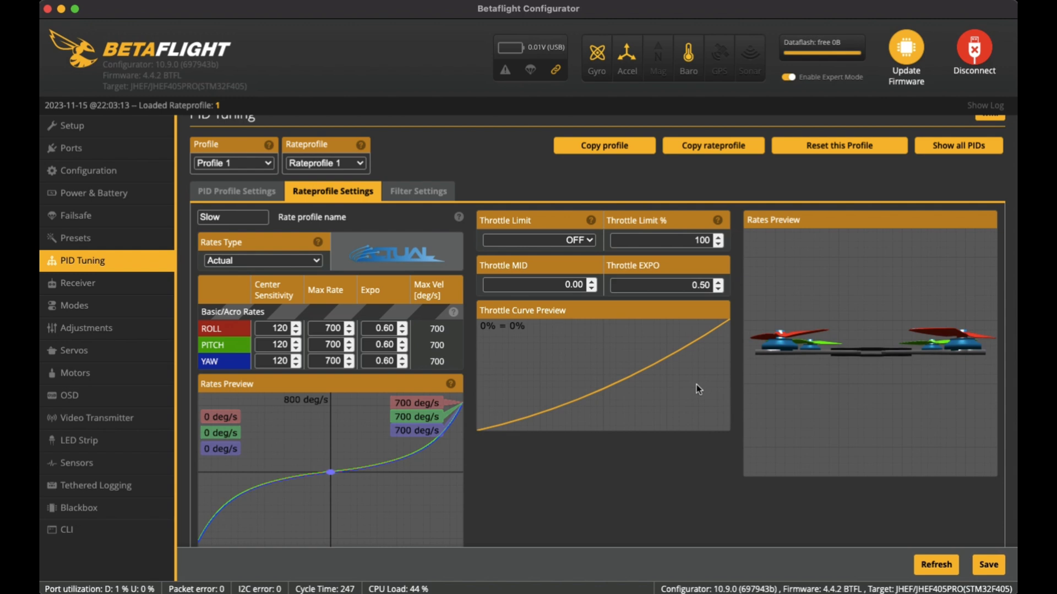
# Step: Review the gyro and D-term lowpass filters on dynamic mode with notch filters off
pyautogui.click(418, 191)
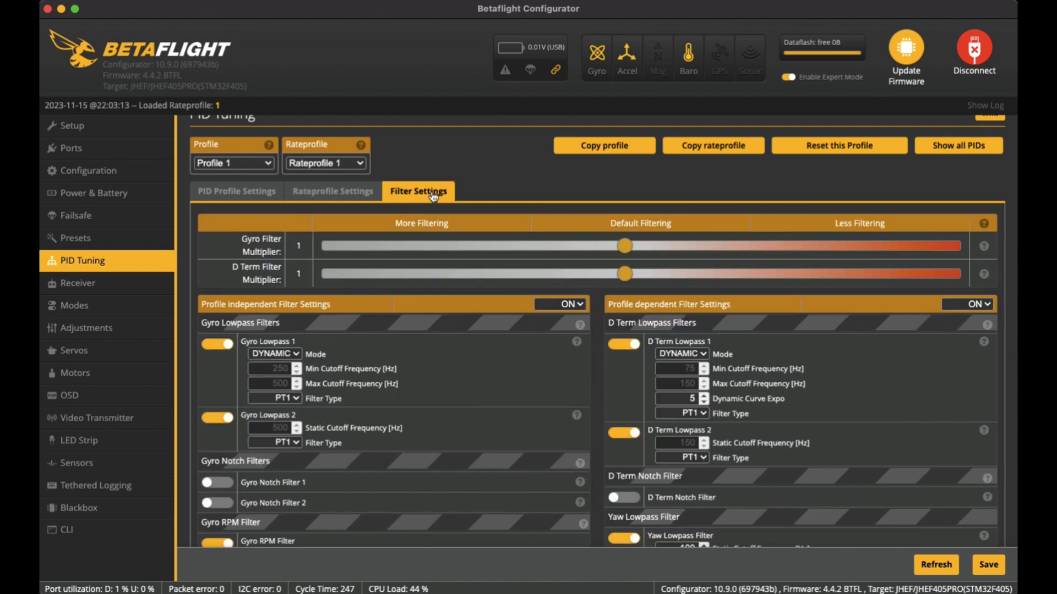
pyautogui.scroll(-3)
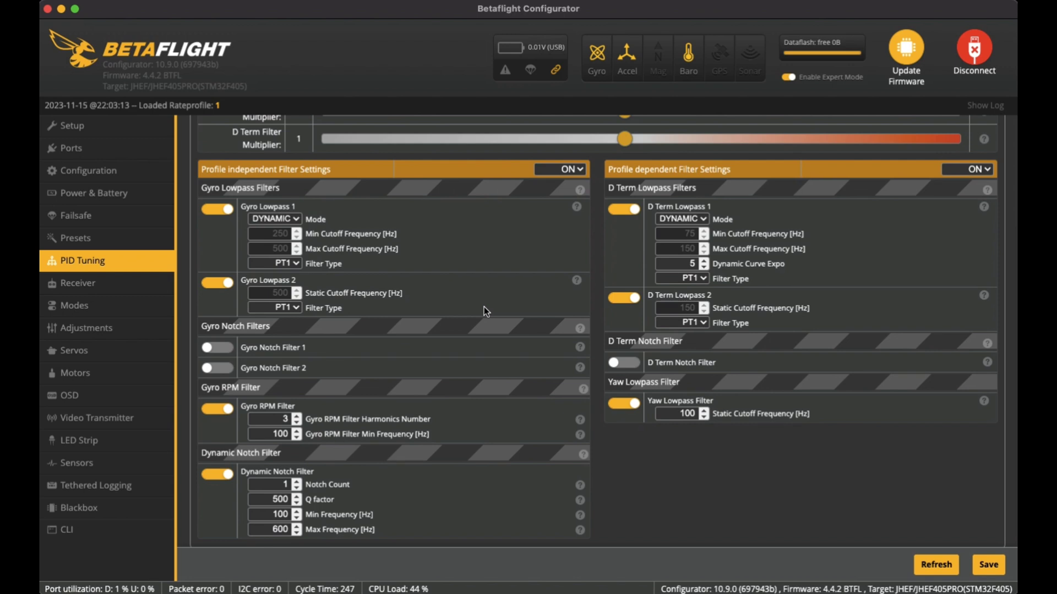
pyautogui.scroll(3)
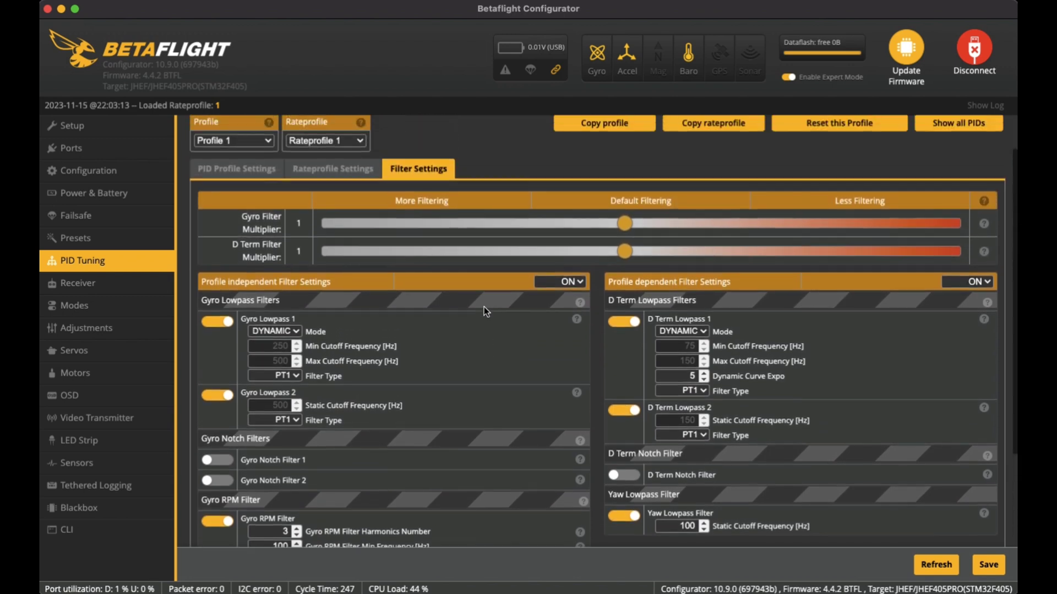
pyautogui.scroll(3)
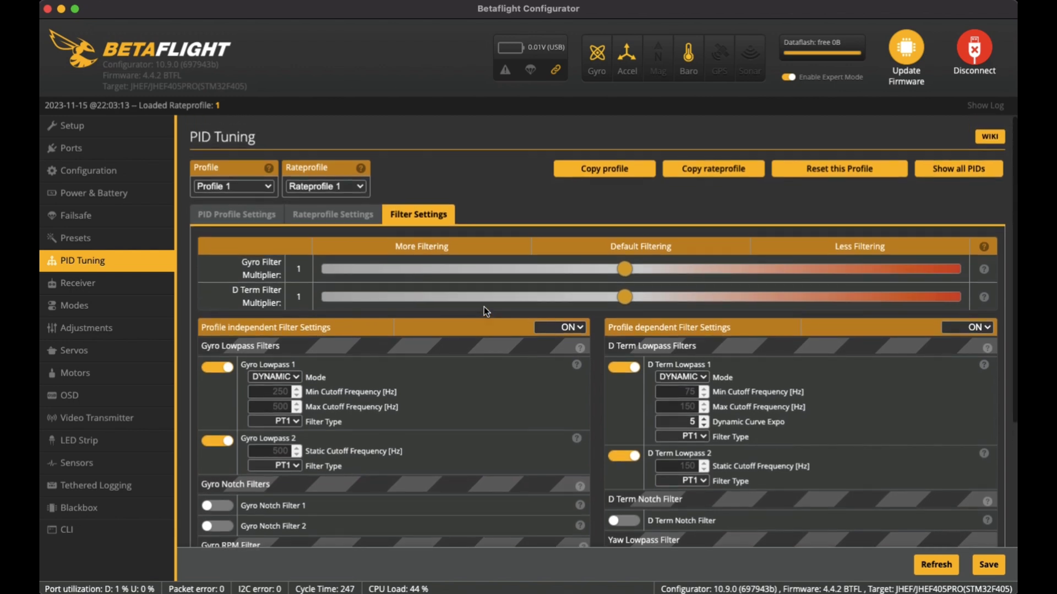
pyautogui.click(77, 282)
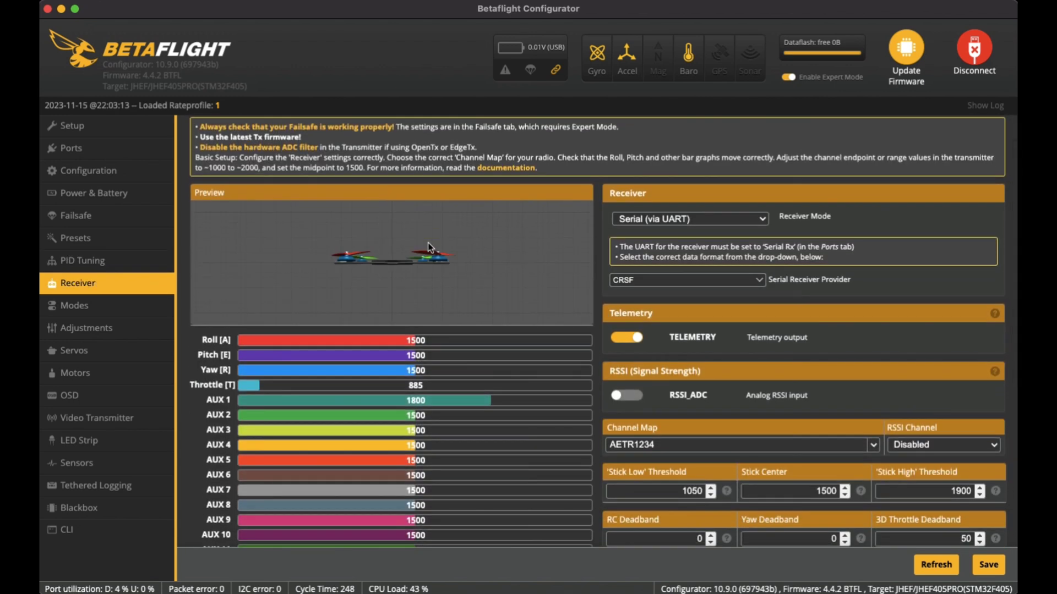
pyautogui.moveTo(491, 232)
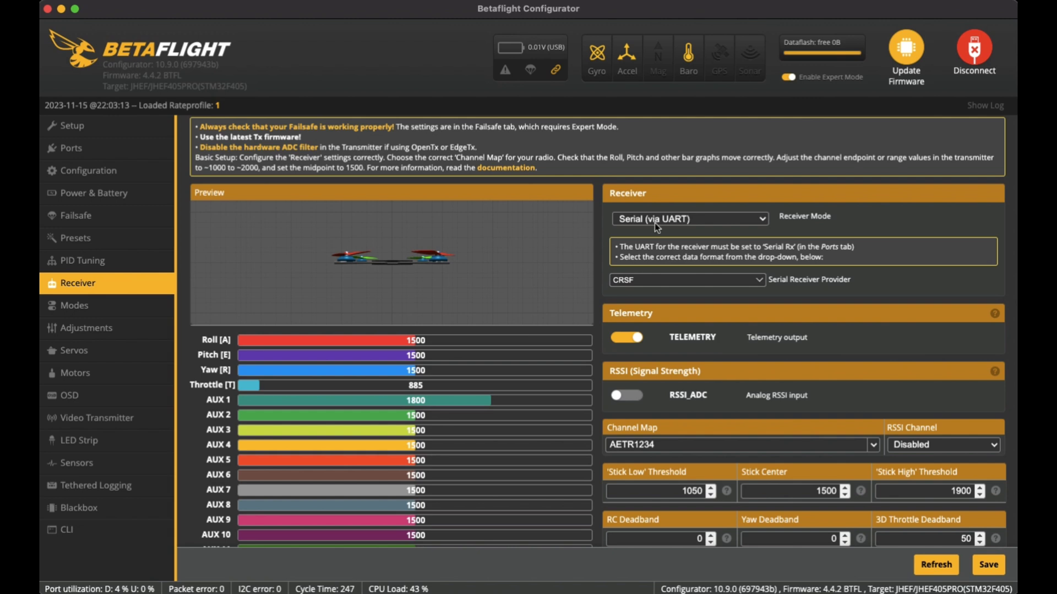
pyautogui.moveTo(775, 234)
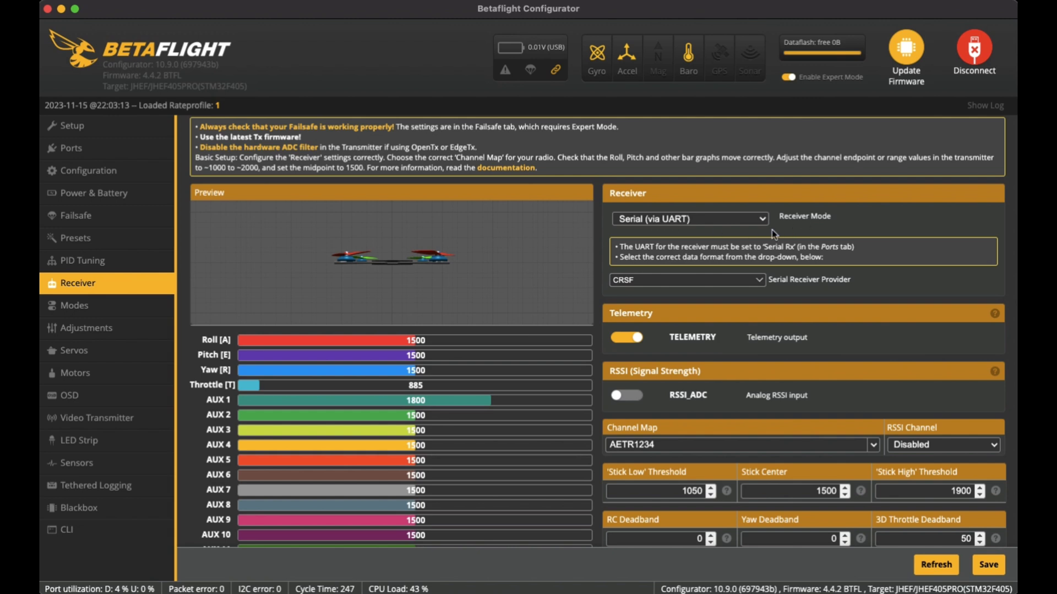
pyautogui.moveTo(640, 289)
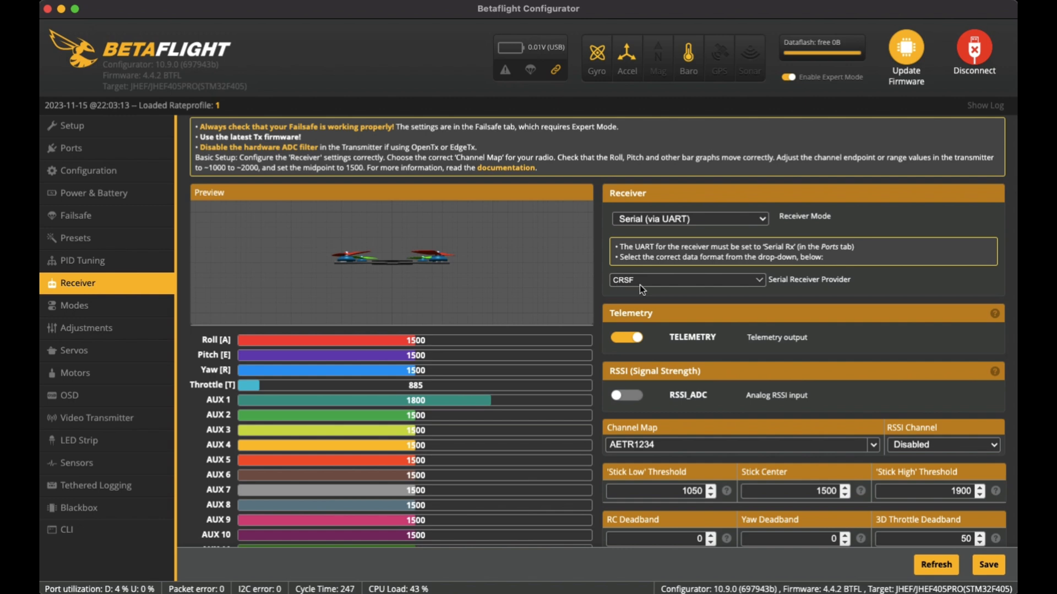
pyautogui.moveTo(835, 279)
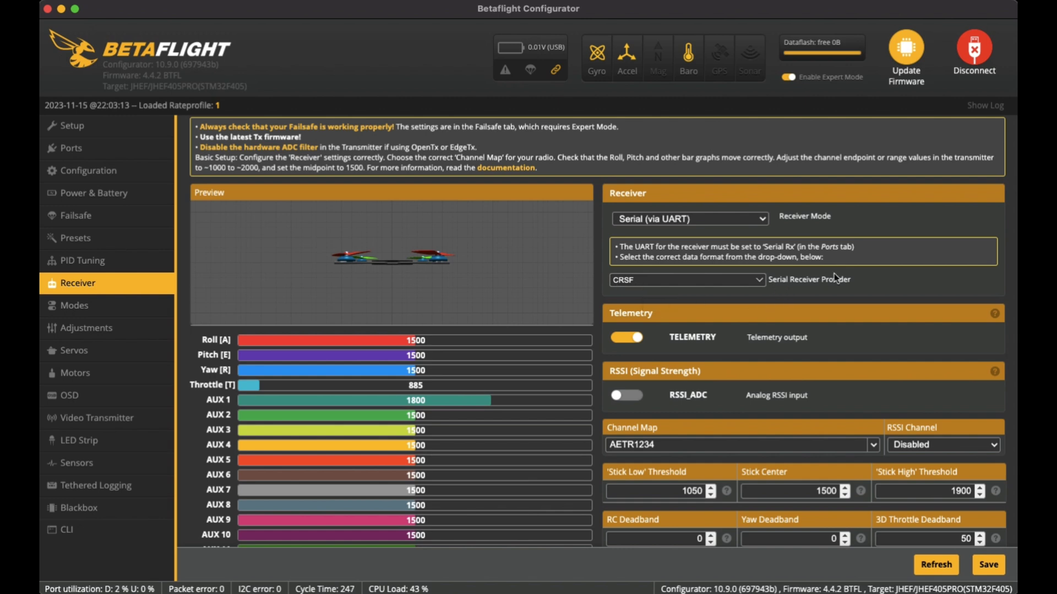
pyautogui.moveTo(746, 289)
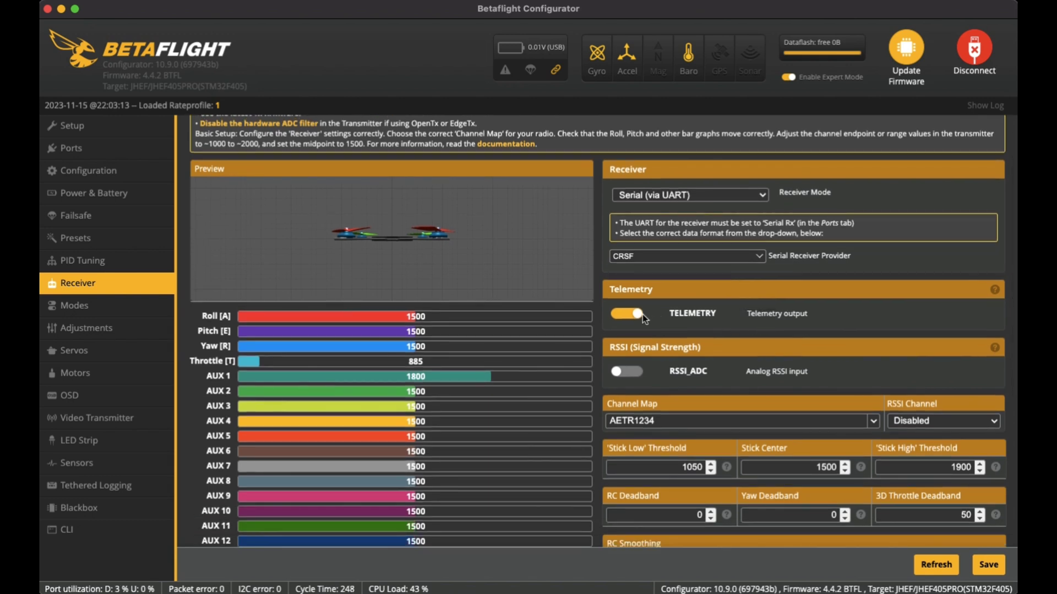
pyautogui.scroll(-3)
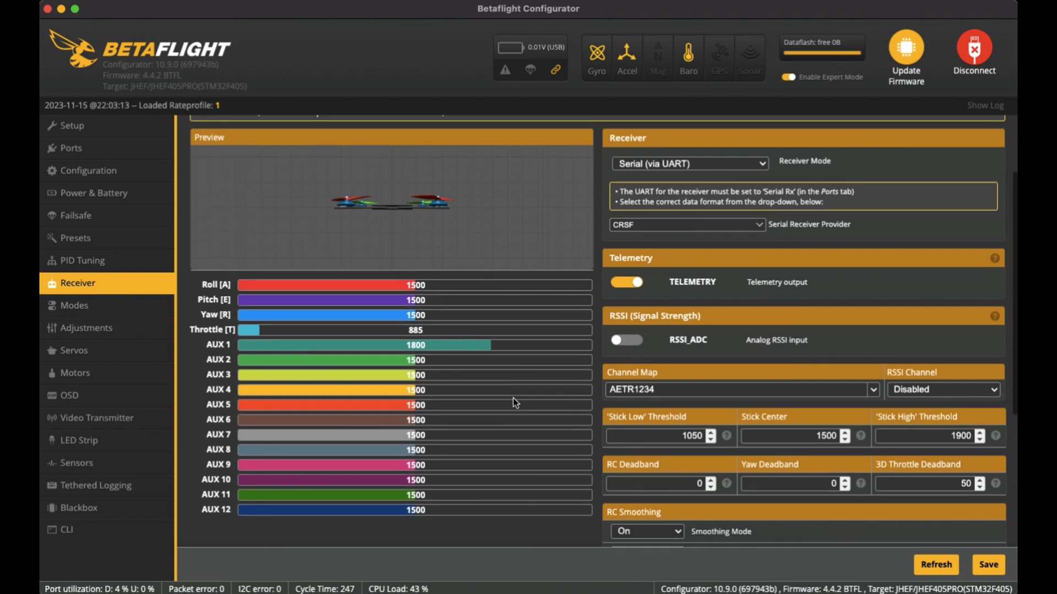
pyautogui.scroll(-3)
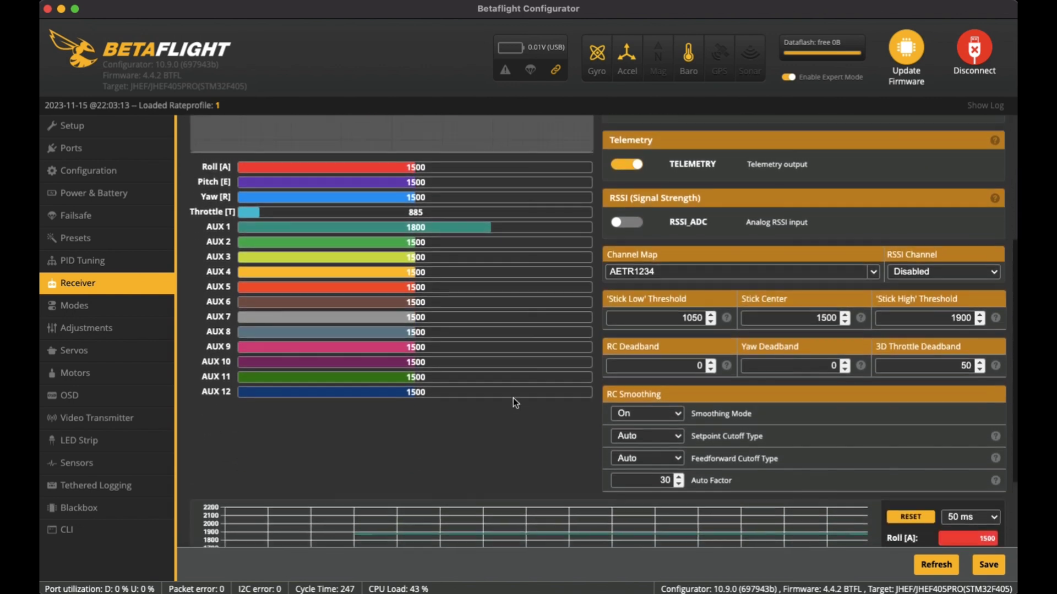
pyautogui.scroll(3)
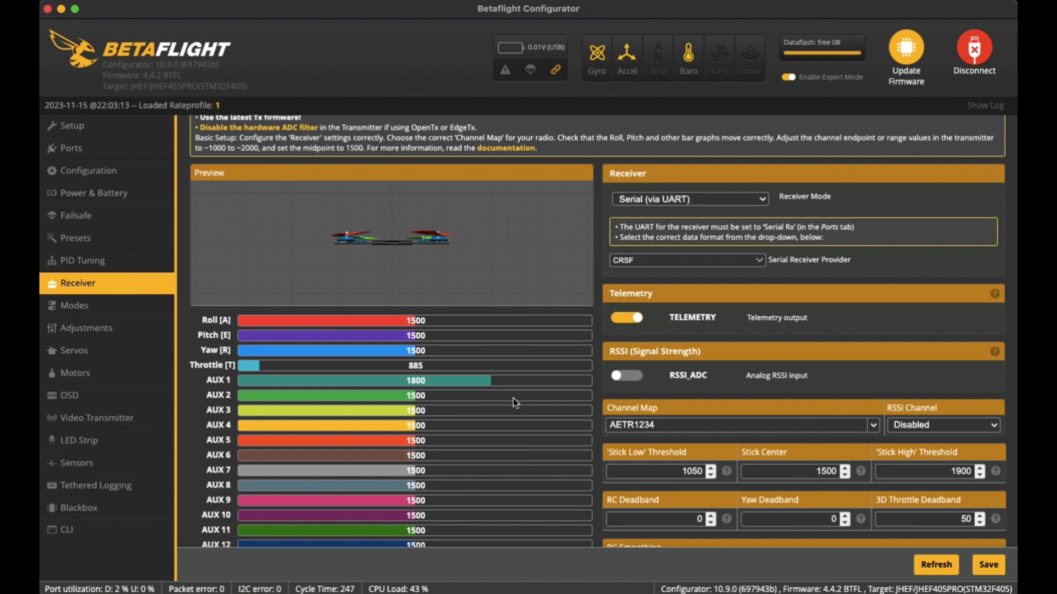
# Step: Review the ARM, ANGLE, BEEPER, FLIP OVER AFTER CRASH and PREARM aux channel ranges
pyautogui.click(73, 305)
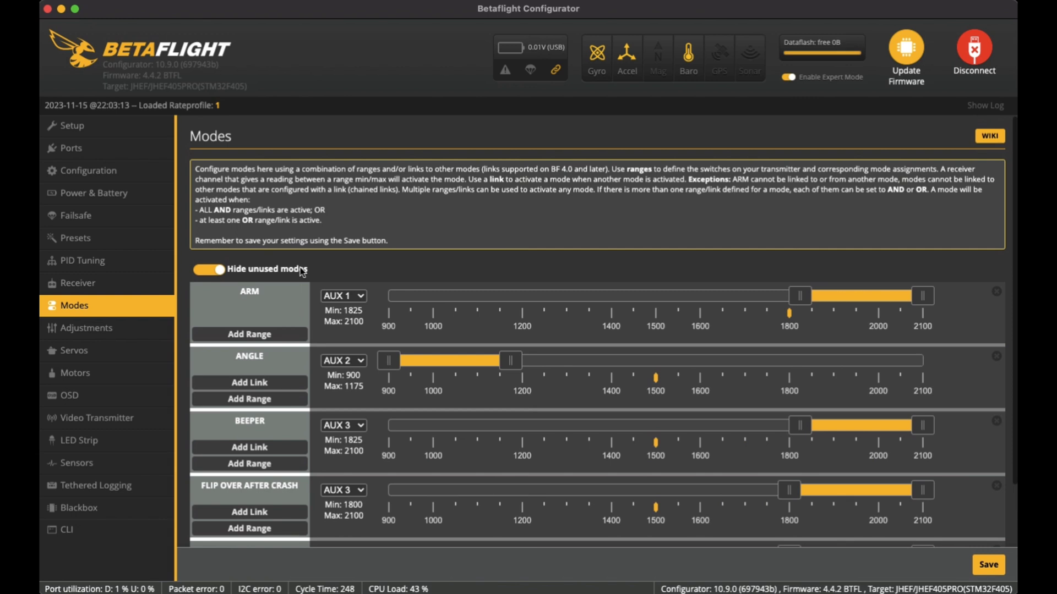
pyautogui.scroll(-3)
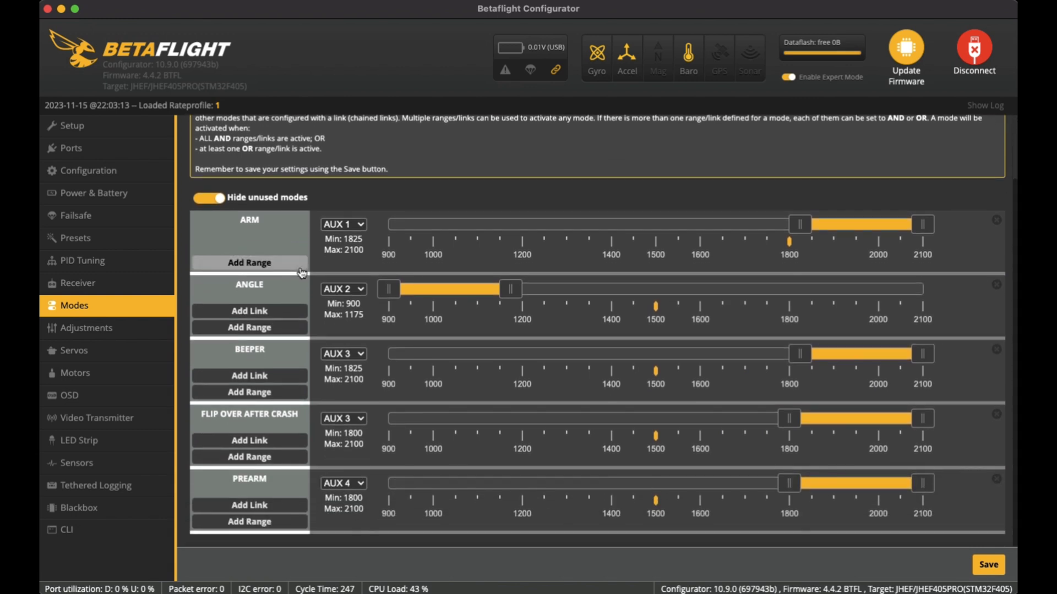
pyautogui.moveTo(860, 239)
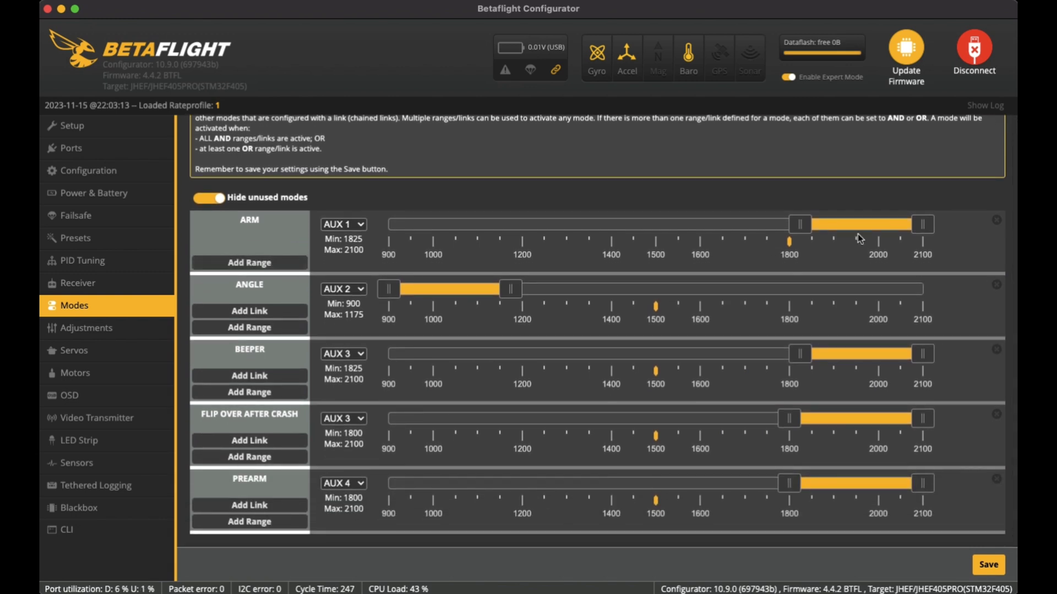
pyautogui.moveTo(868, 234)
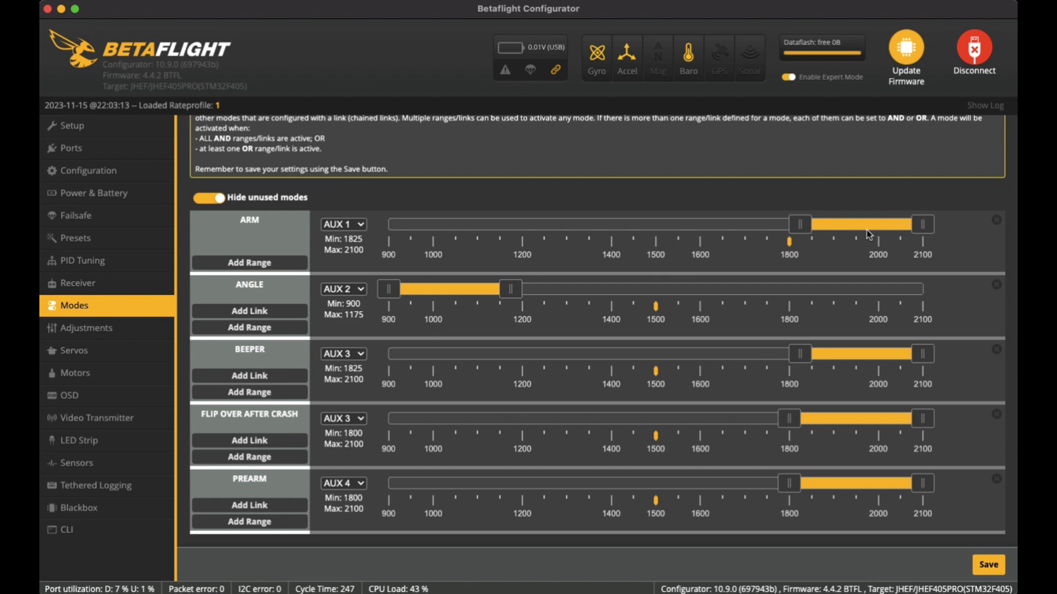
pyautogui.moveTo(487, 357)
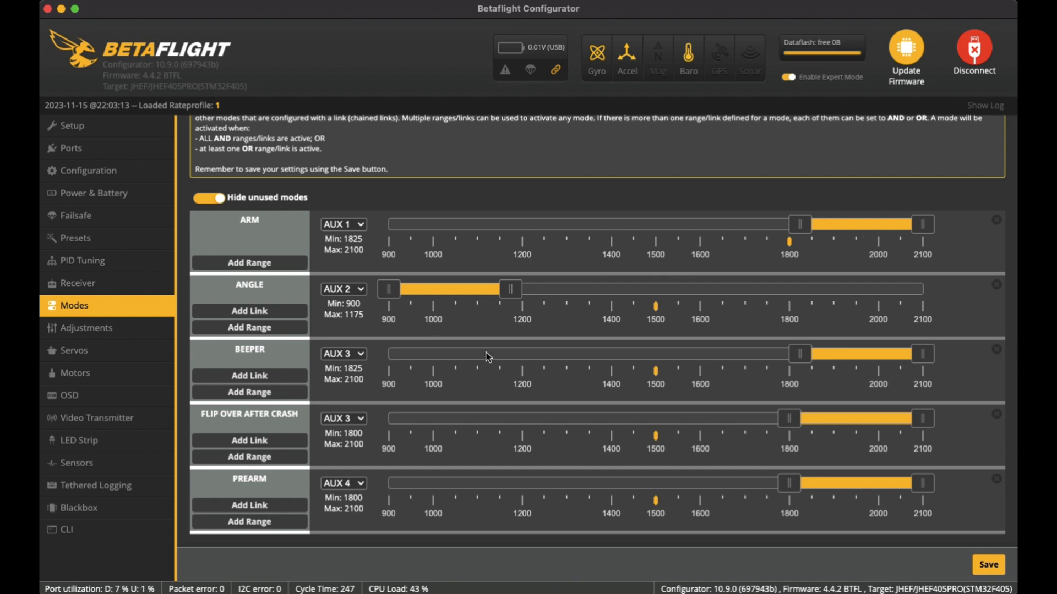
pyautogui.moveTo(737, 481)
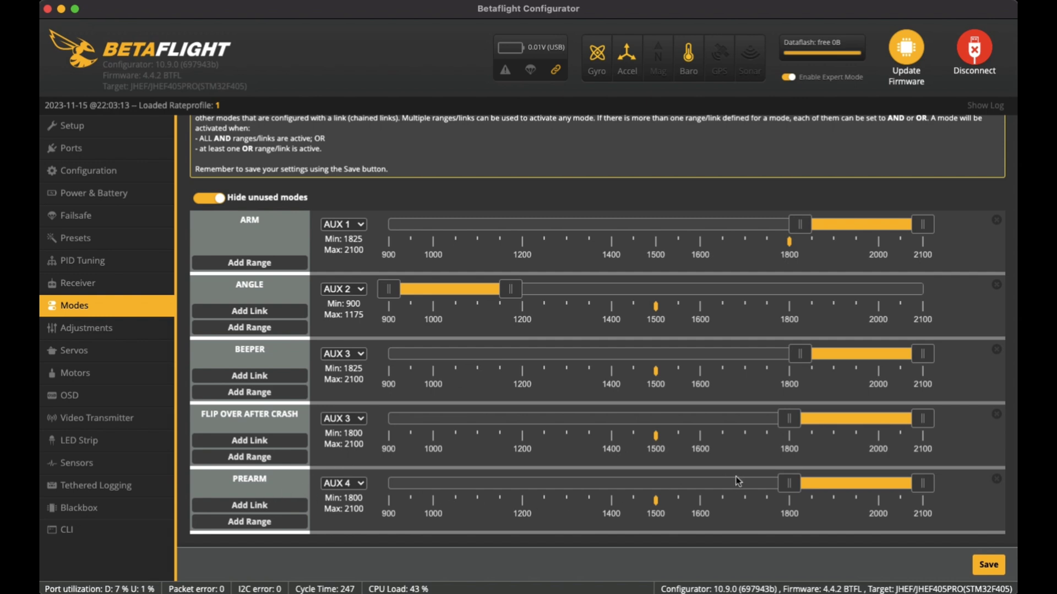
pyautogui.moveTo(883, 514)
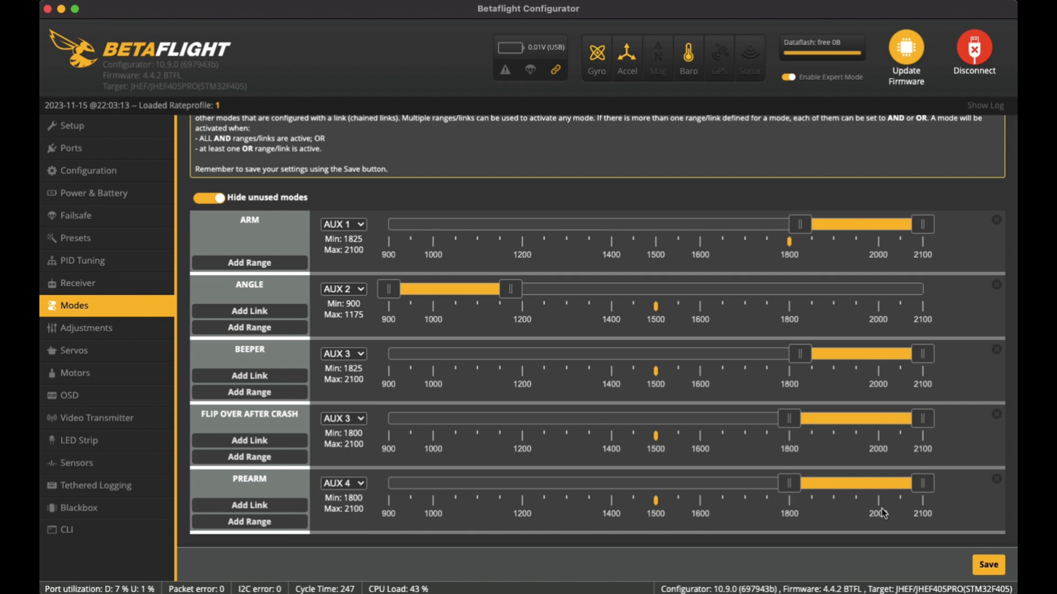
pyautogui.moveTo(835, 493)
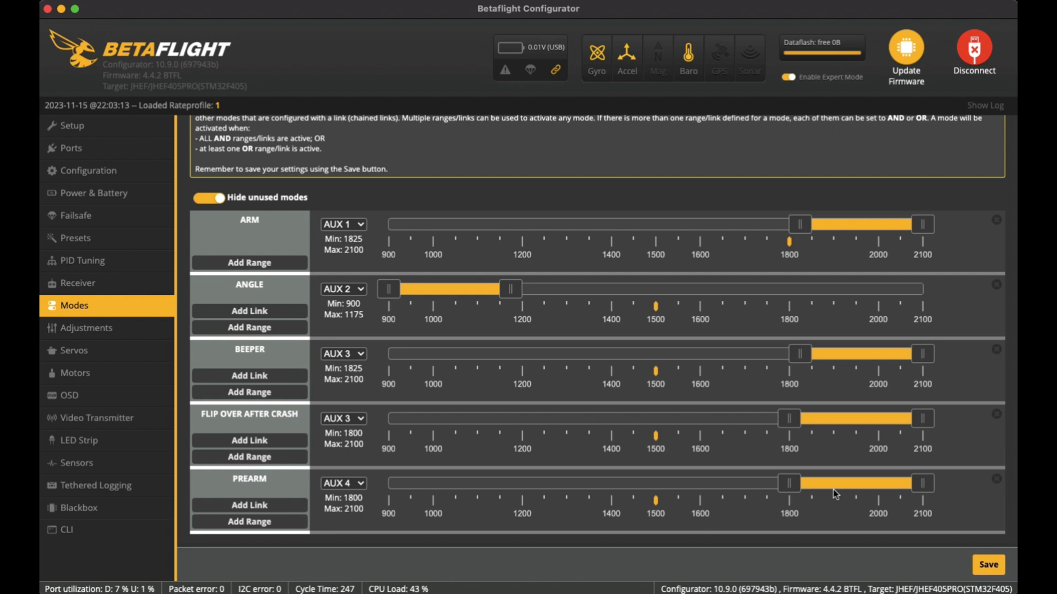
pyautogui.moveTo(846, 507)
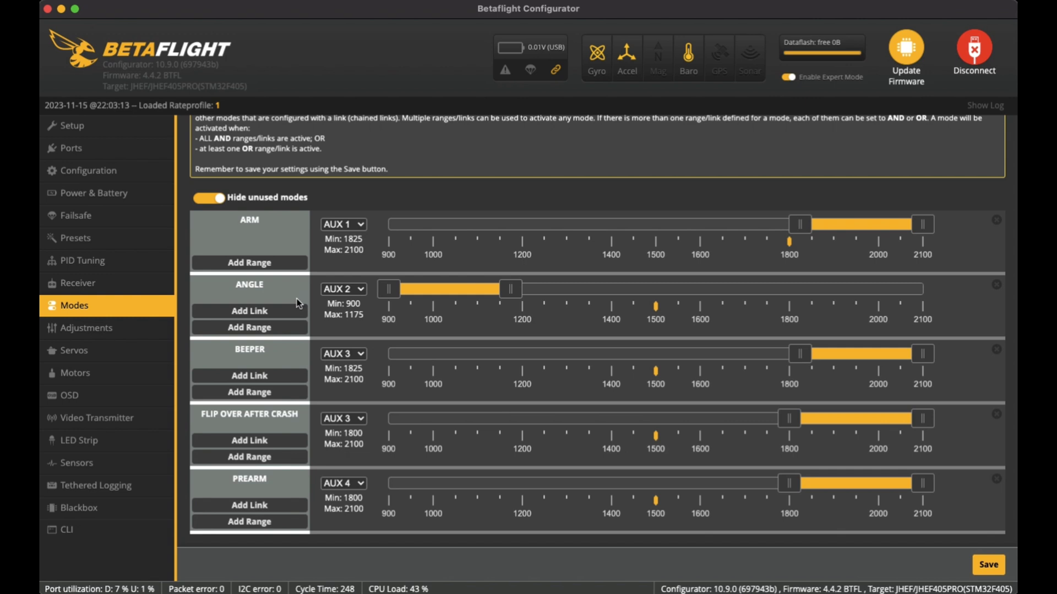
pyautogui.moveTo(310, 298)
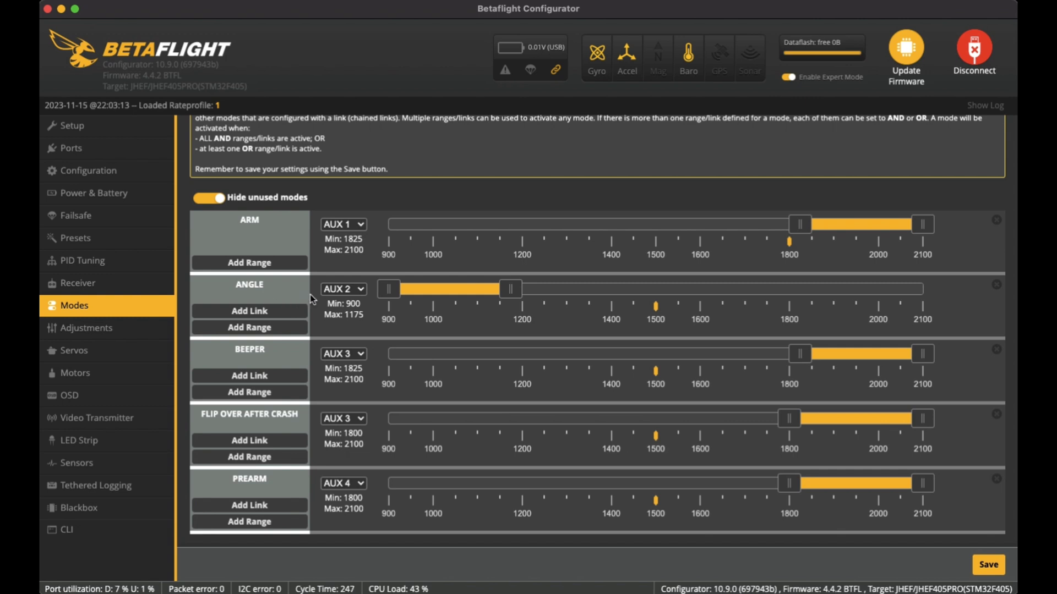
pyautogui.moveTo(722, 303)
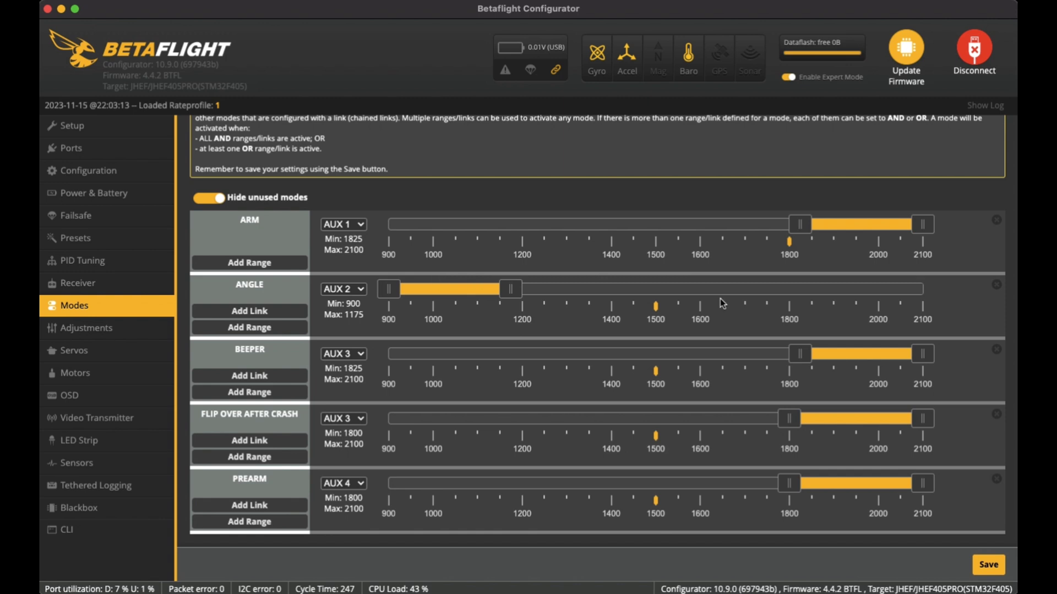
pyautogui.moveTo(444, 314)
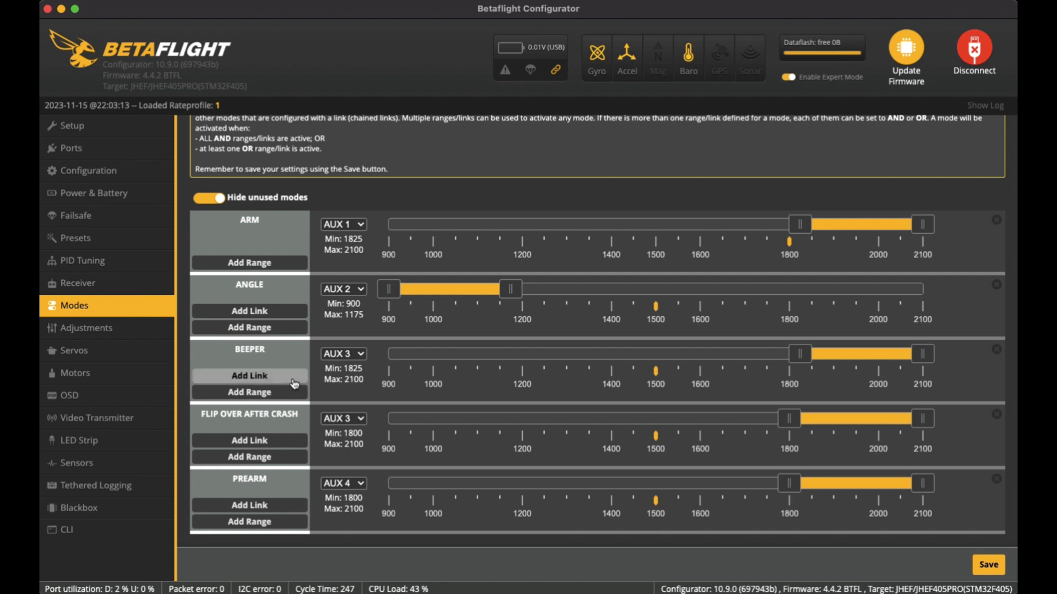
pyautogui.moveTo(476, 378)
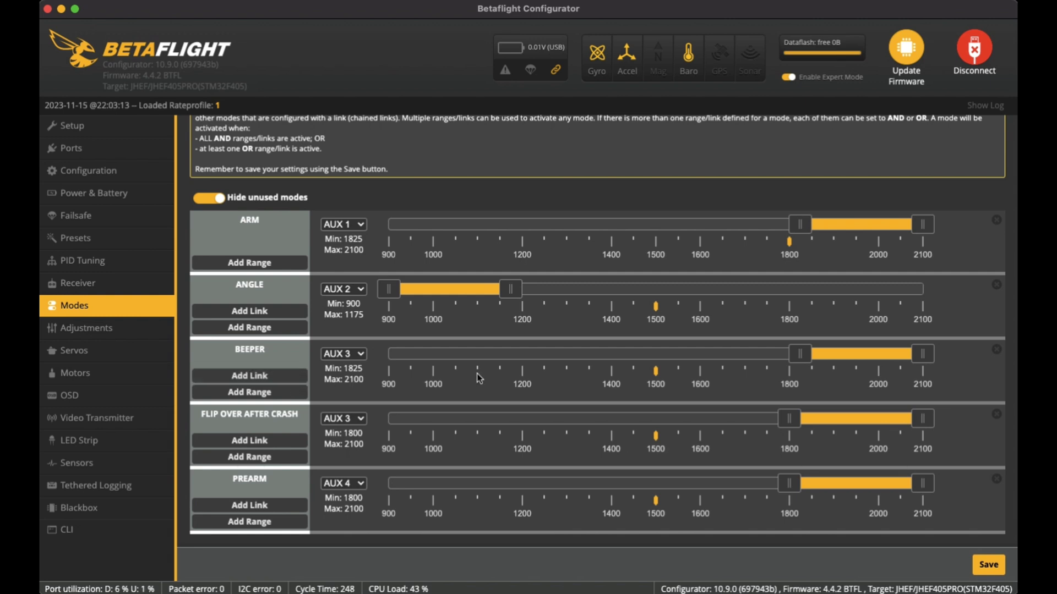
pyautogui.moveTo(345, 366)
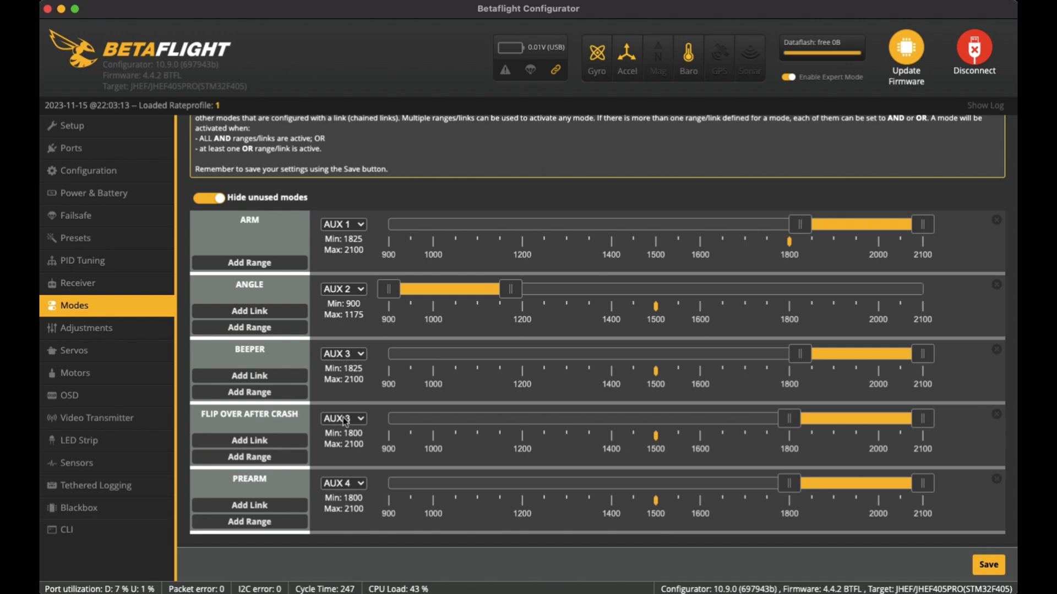
pyautogui.moveTo(283, 353)
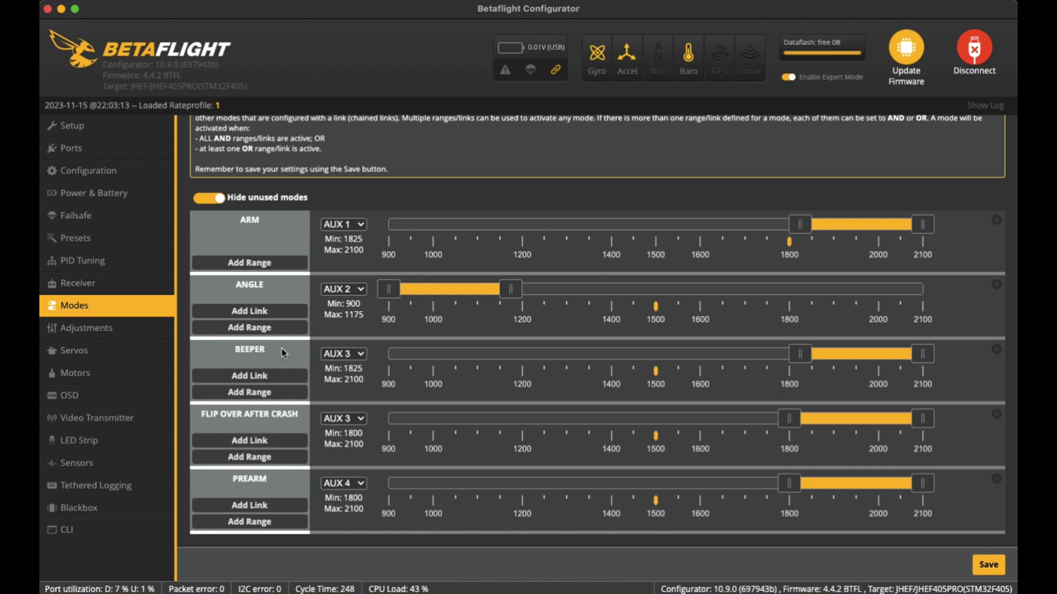
pyautogui.moveTo(307, 373)
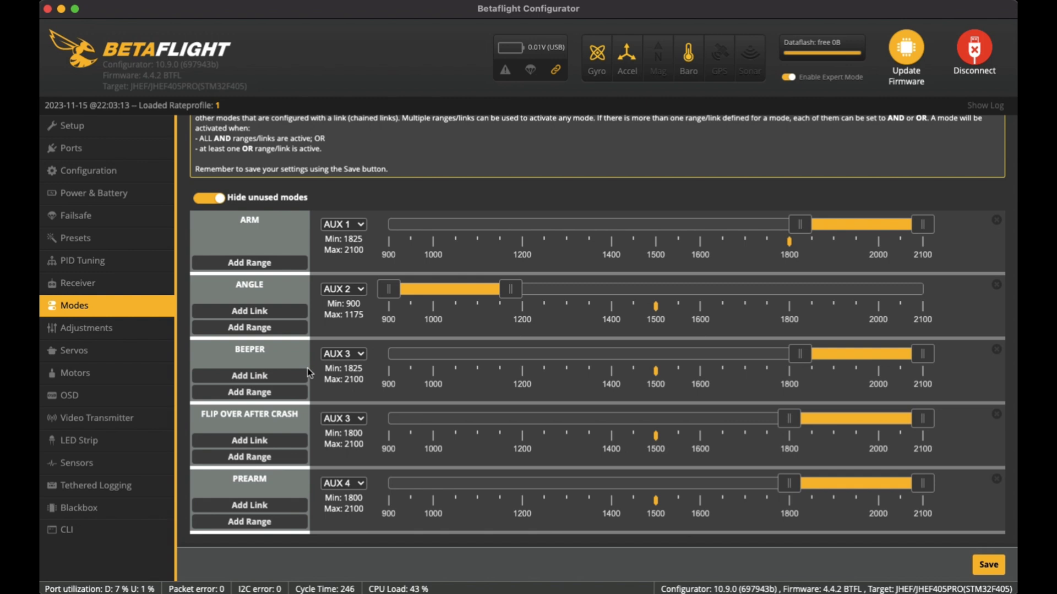
pyautogui.moveTo(869, 367)
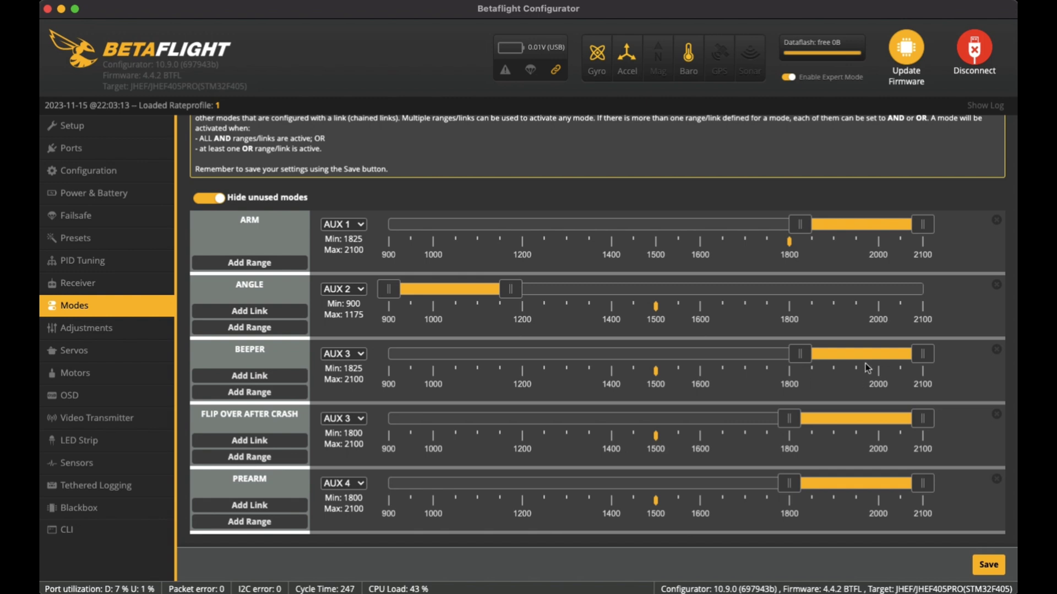
pyautogui.moveTo(824, 415)
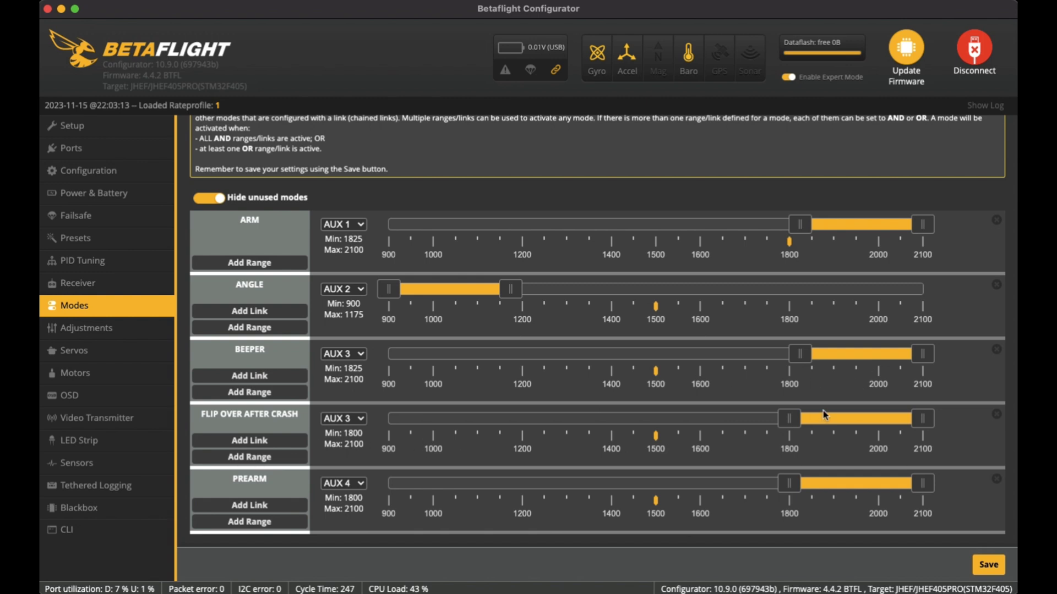
pyautogui.moveTo(860, 370)
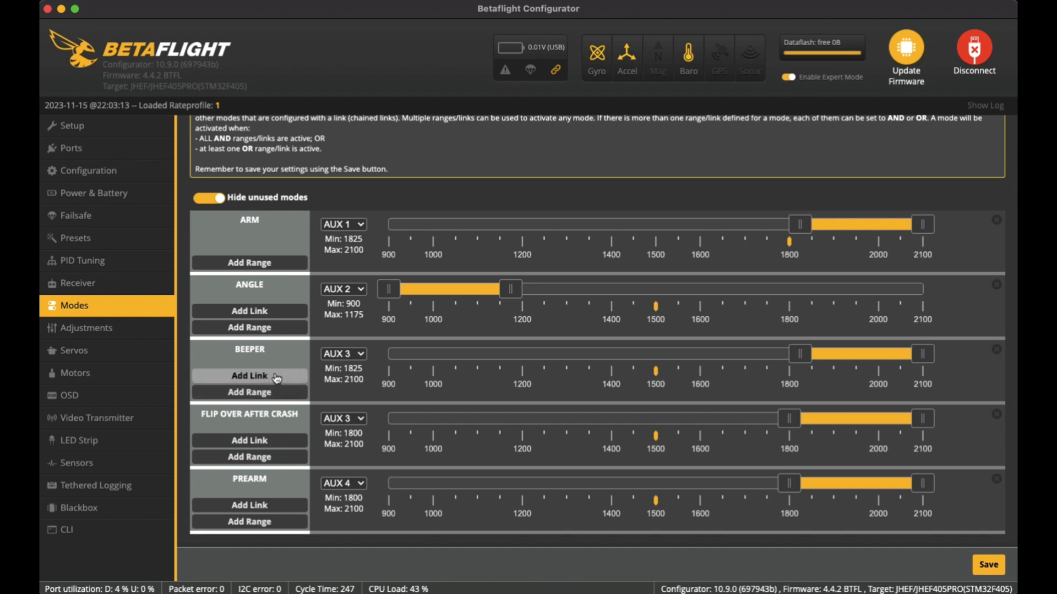
pyautogui.moveTo(274, 370)
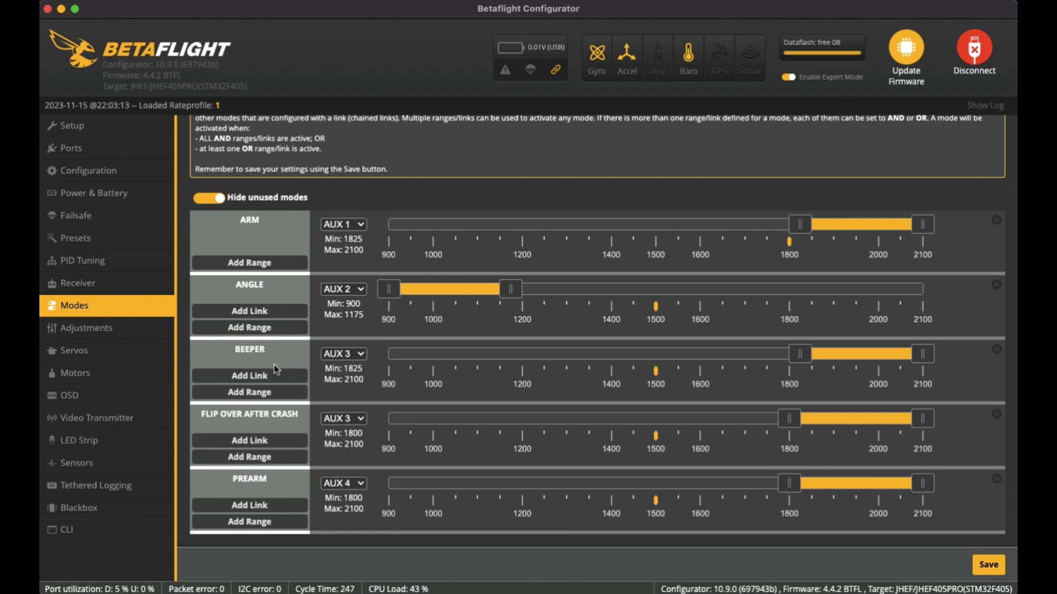
pyautogui.moveTo(278, 430)
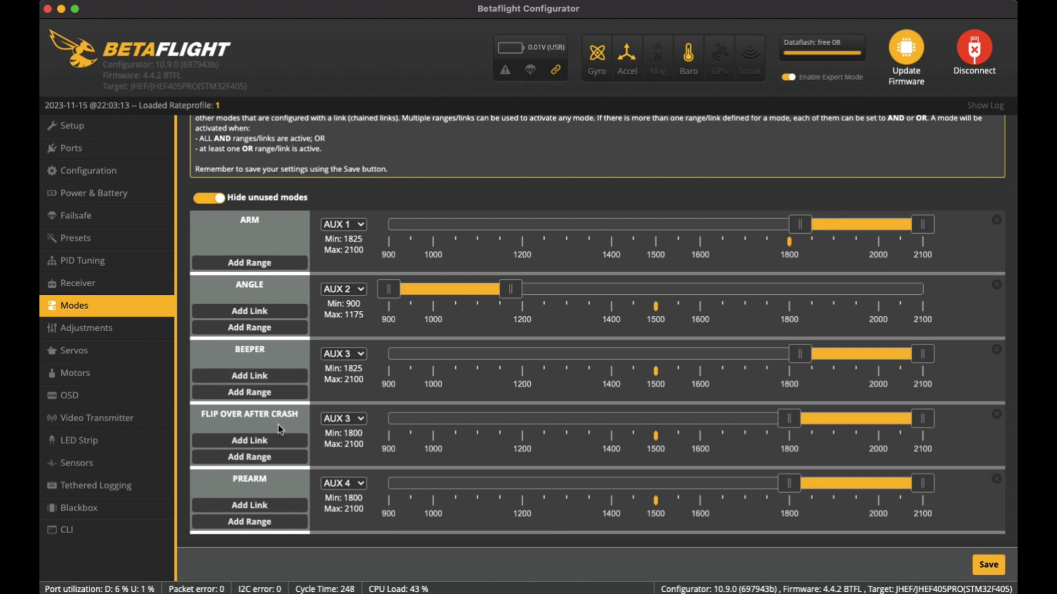
pyautogui.moveTo(257, 426)
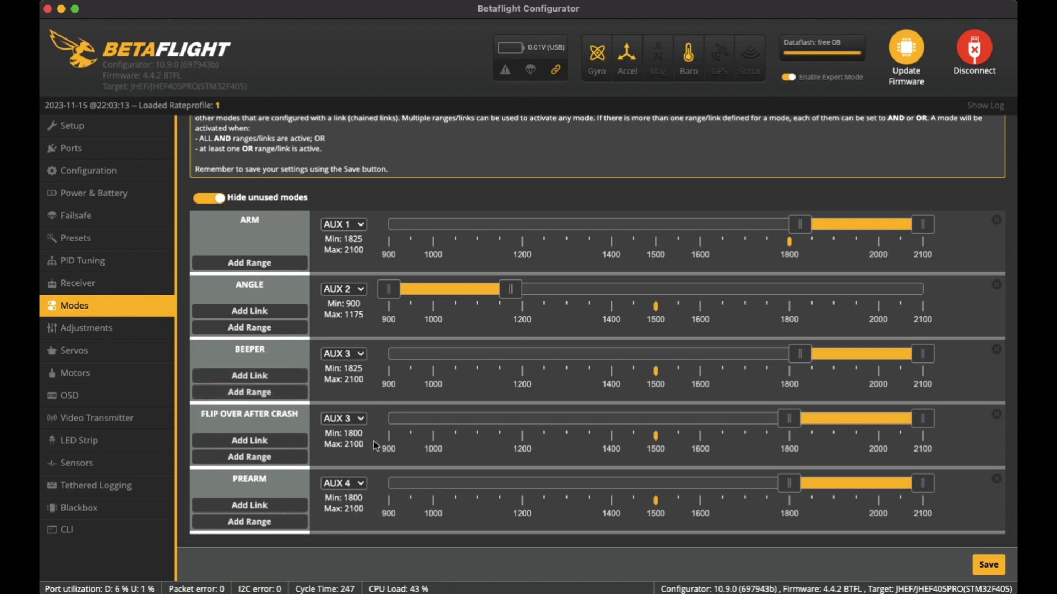
pyautogui.moveTo(328, 430)
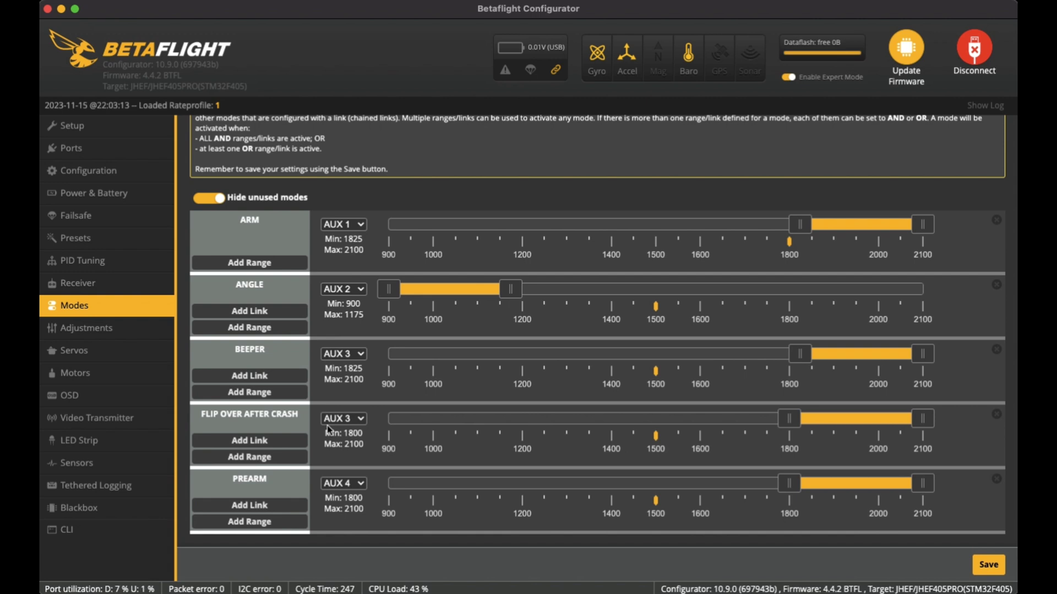
pyautogui.moveTo(358, 423)
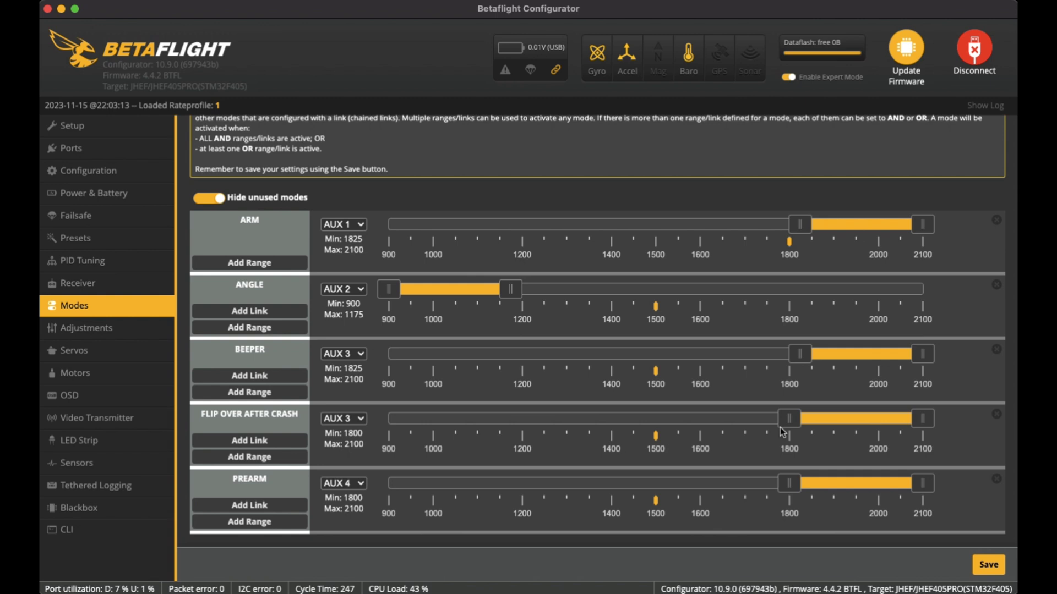
# Step: Pass the Adjustments and Servos pages to the Motors page with Quad X, DSHOT300 and bidirectional DShot
pyautogui.click(86, 328)
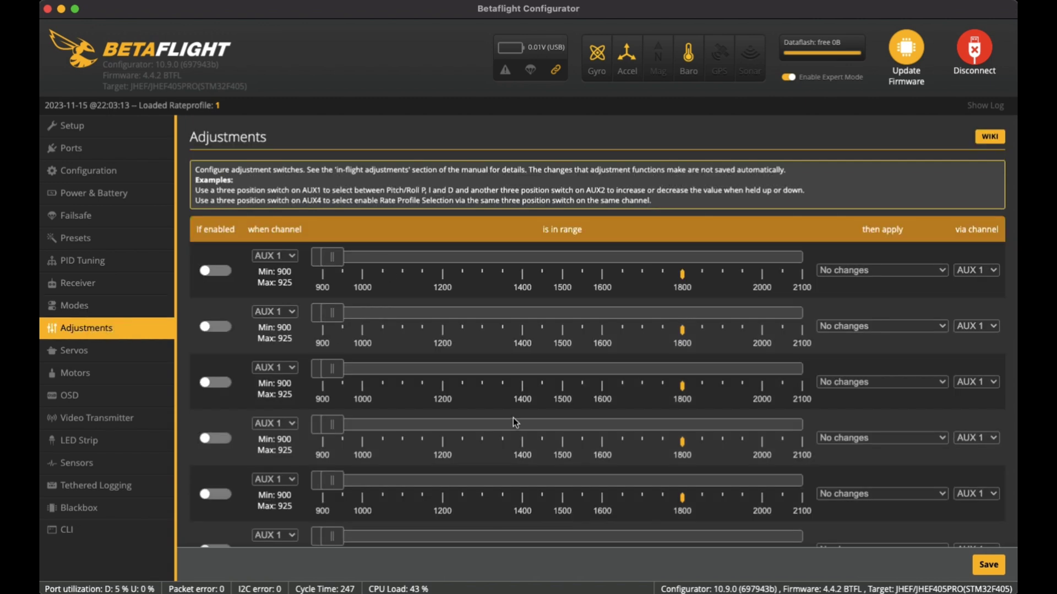
pyautogui.click(72, 350)
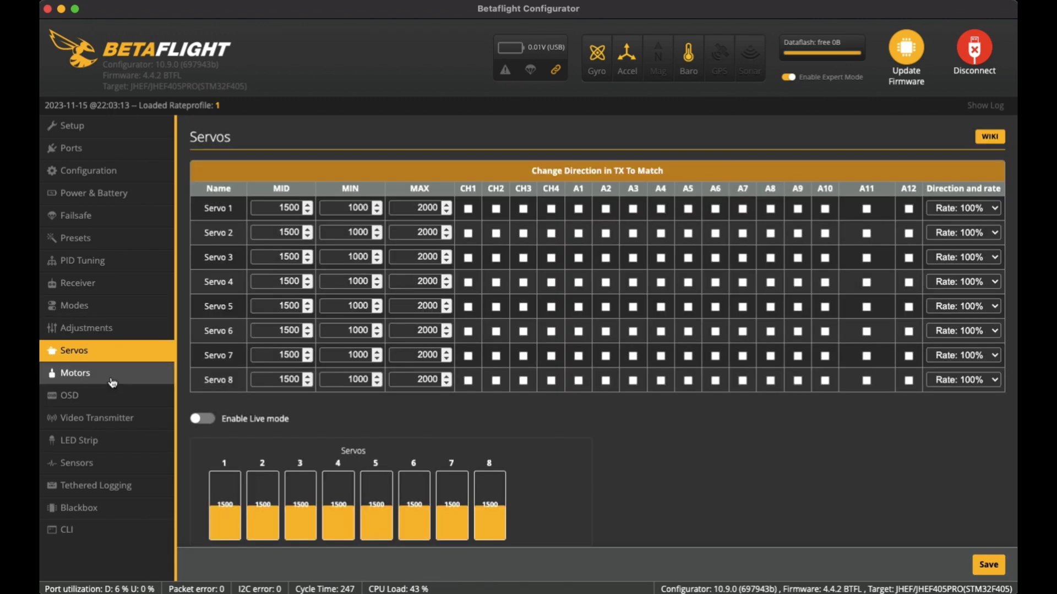
pyautogui.click(75, 374)
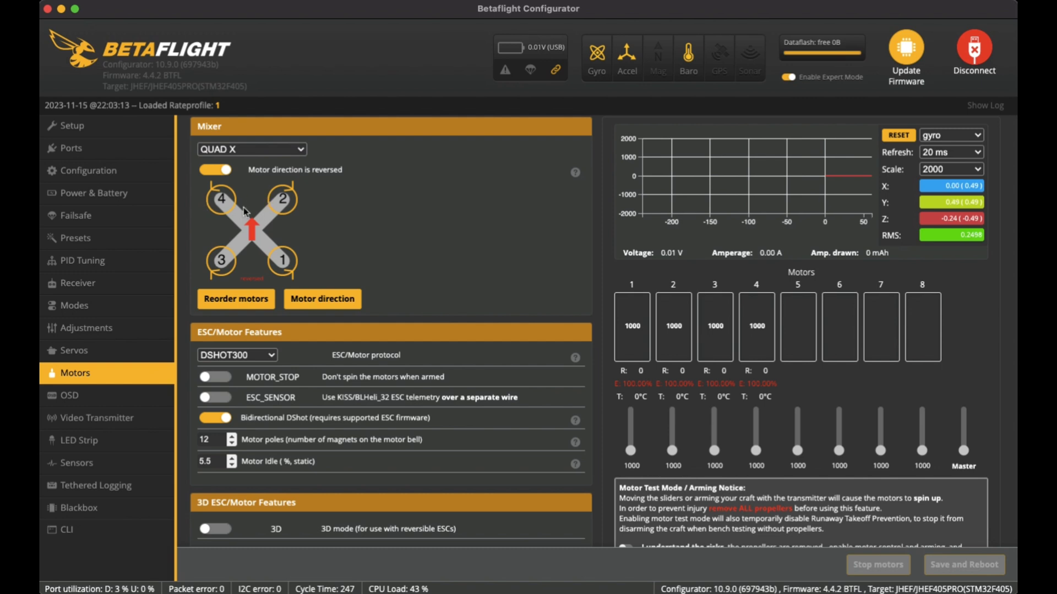
pyautogui.moveTo(207, 214)
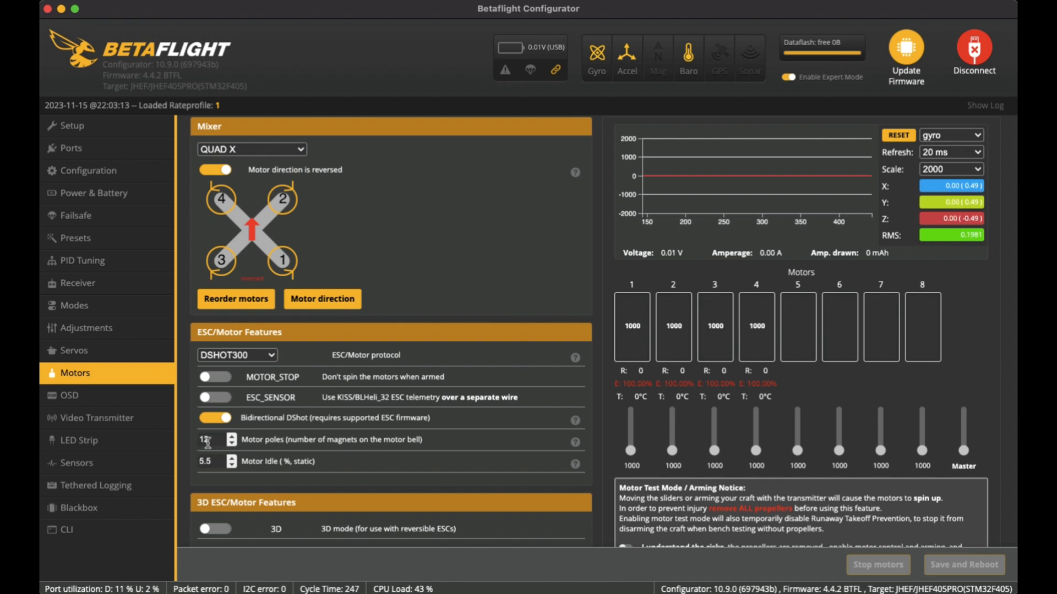
pyautogui.scroll(-3)
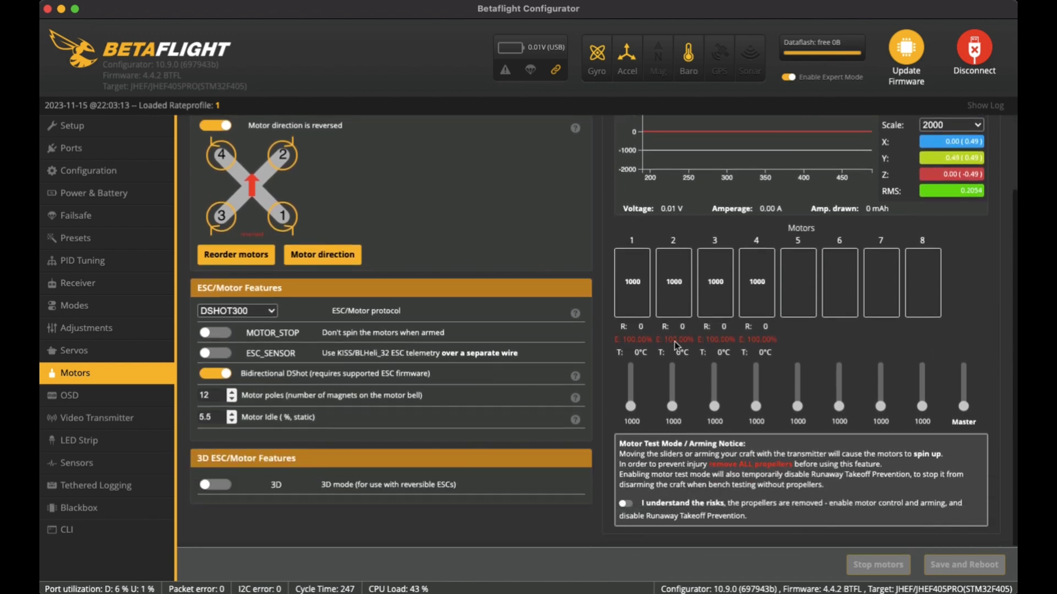
# Step: Review the OSD preview and the Elements list with link quality, RSSI dBm, throttle and timers
pyautogui.click(69, 395)
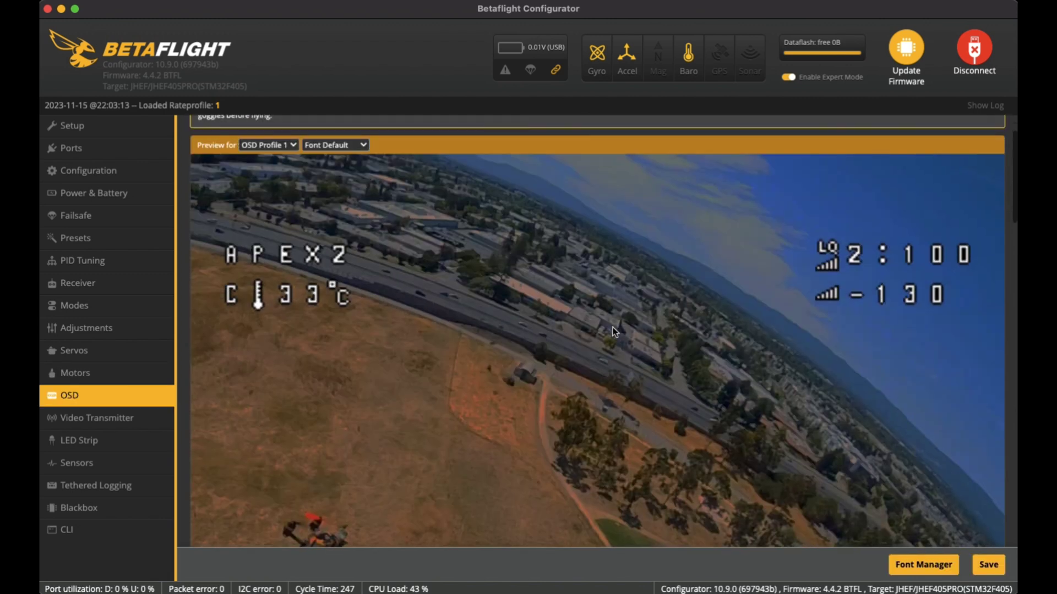
pyautogui.scroll(-3)
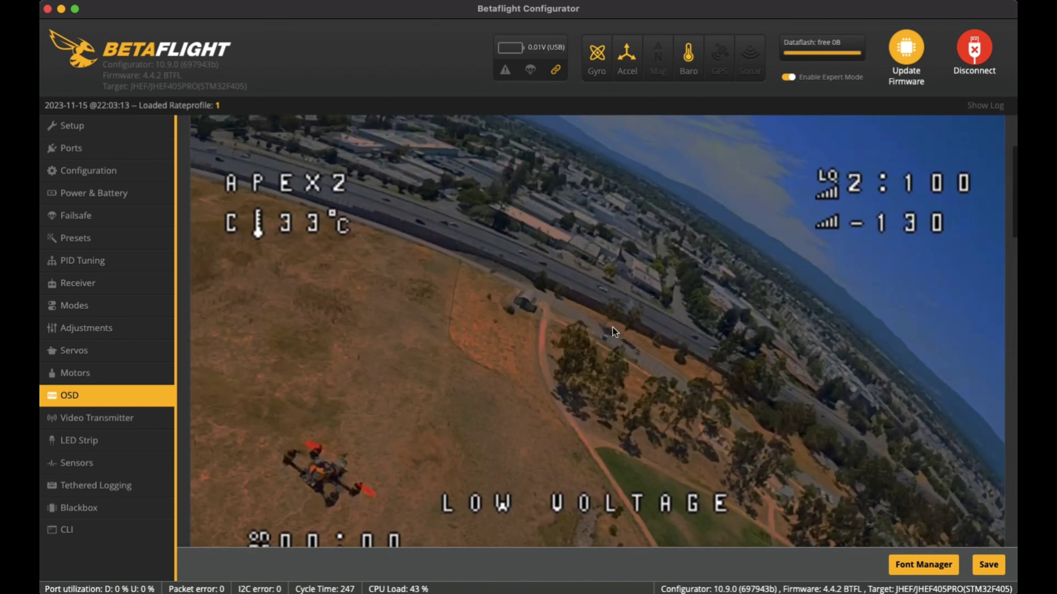
pyautogui.scroll(3)
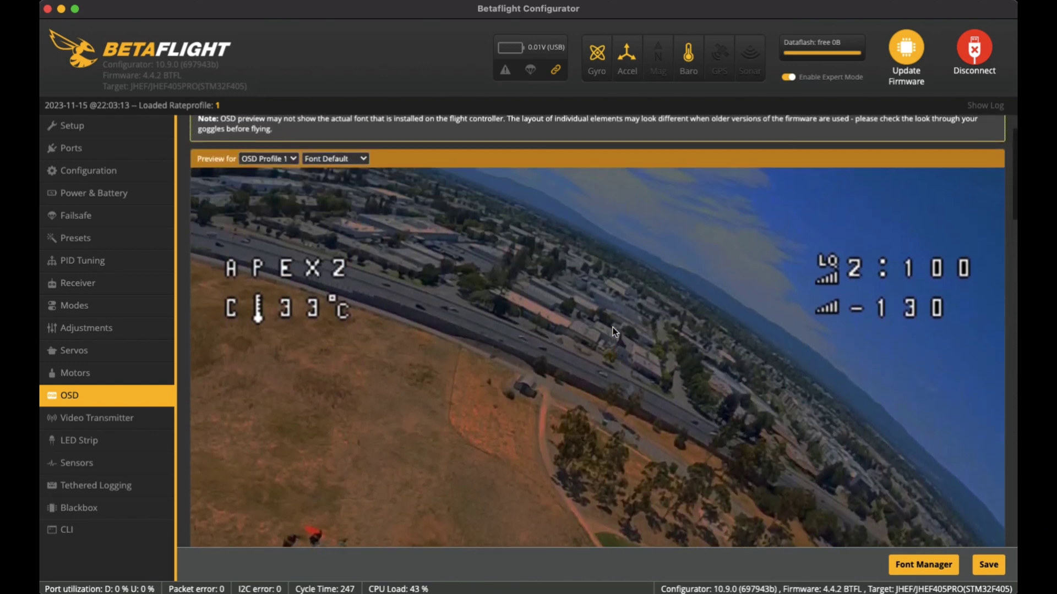
pyautogui.scroll(3)
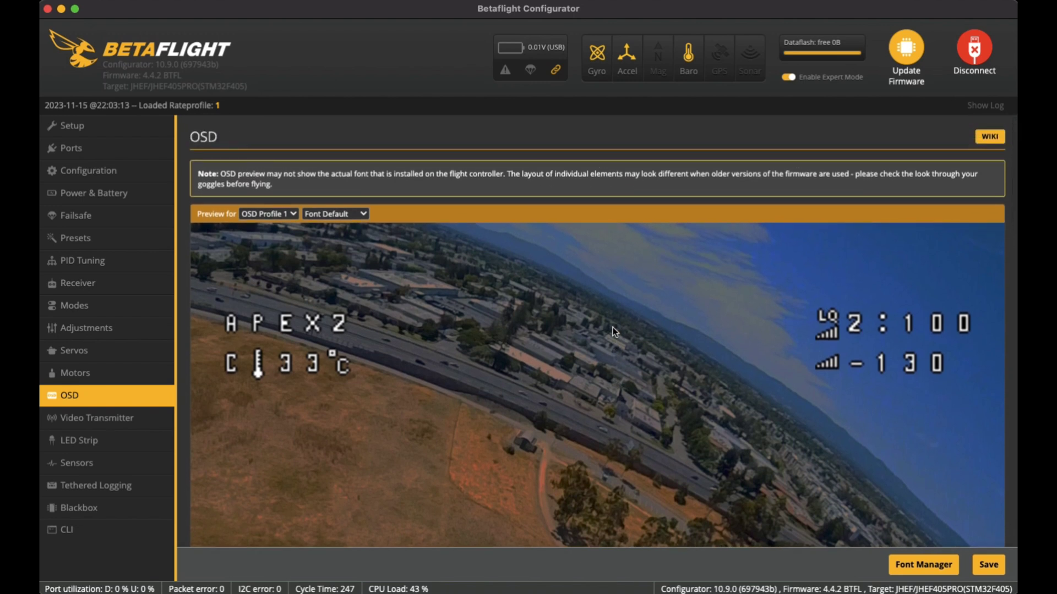
pyautogui.moveTo(393, 271)
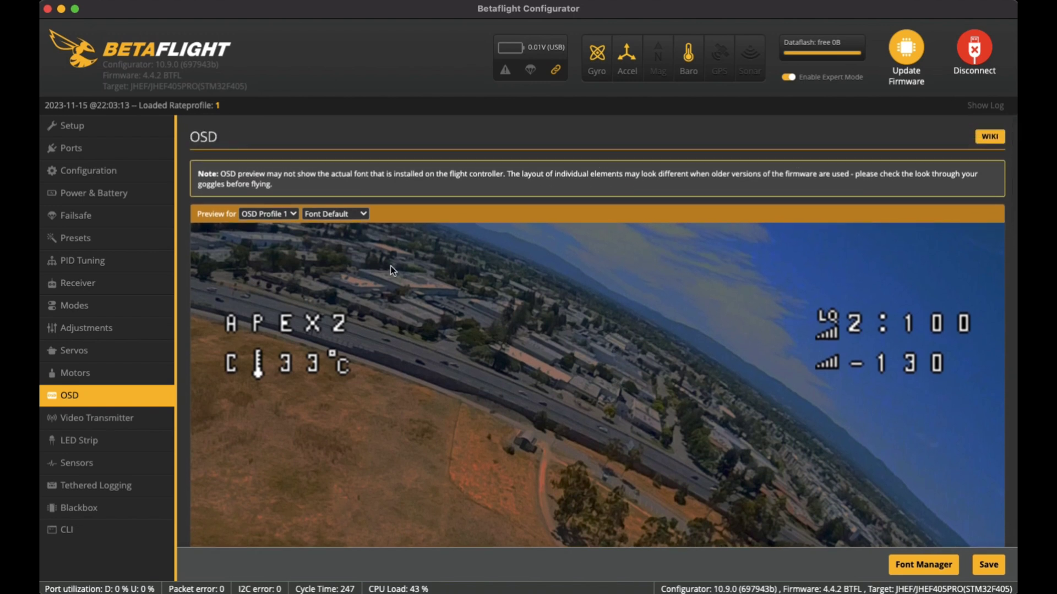
pyautogui.moveTo(222, 275)
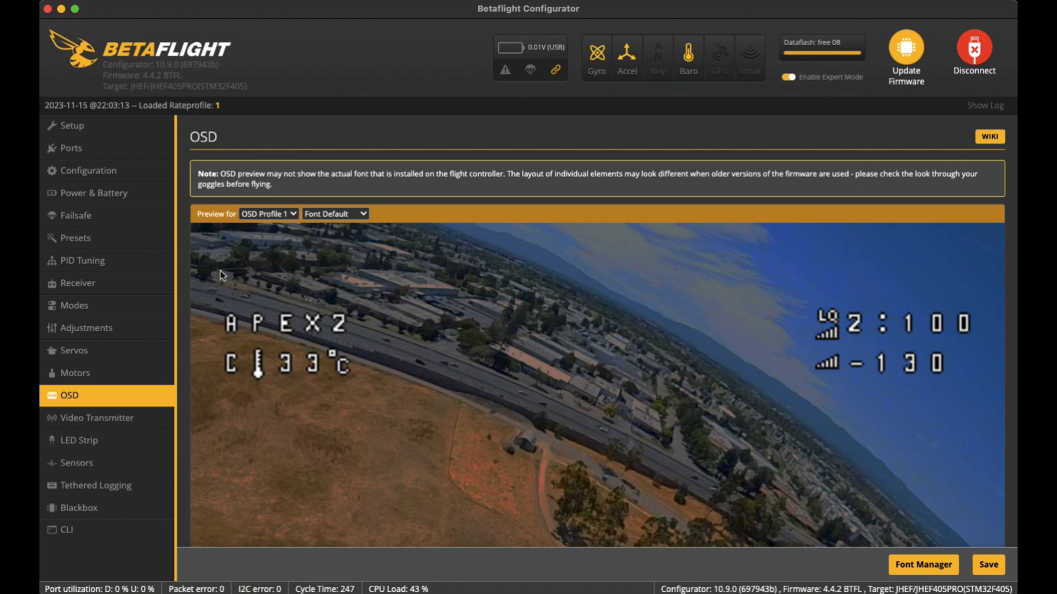
pyautogui.scroll(-3)
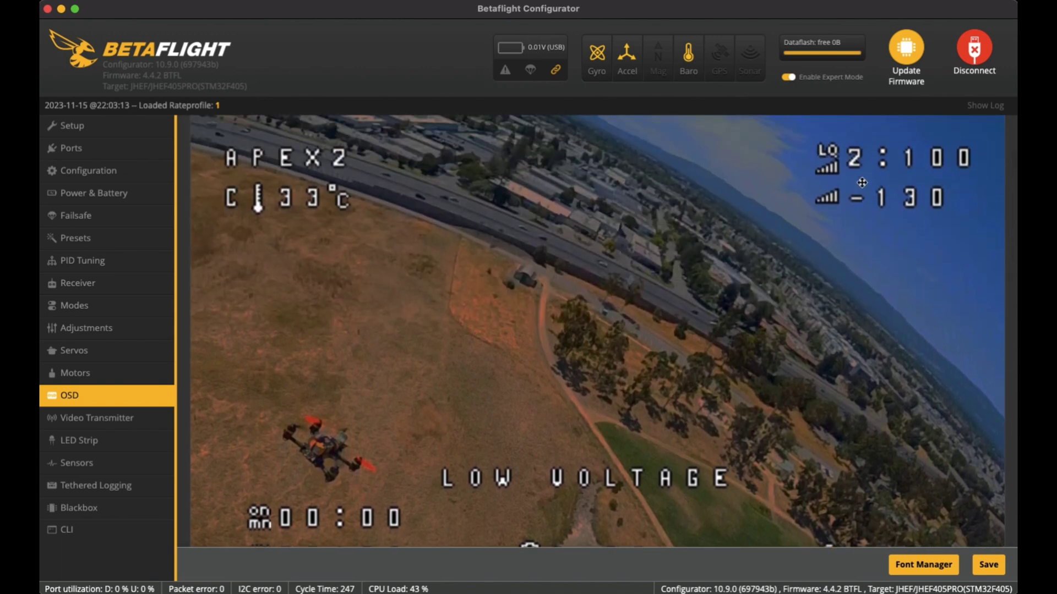
pyautogui.moveTo(708, 271)
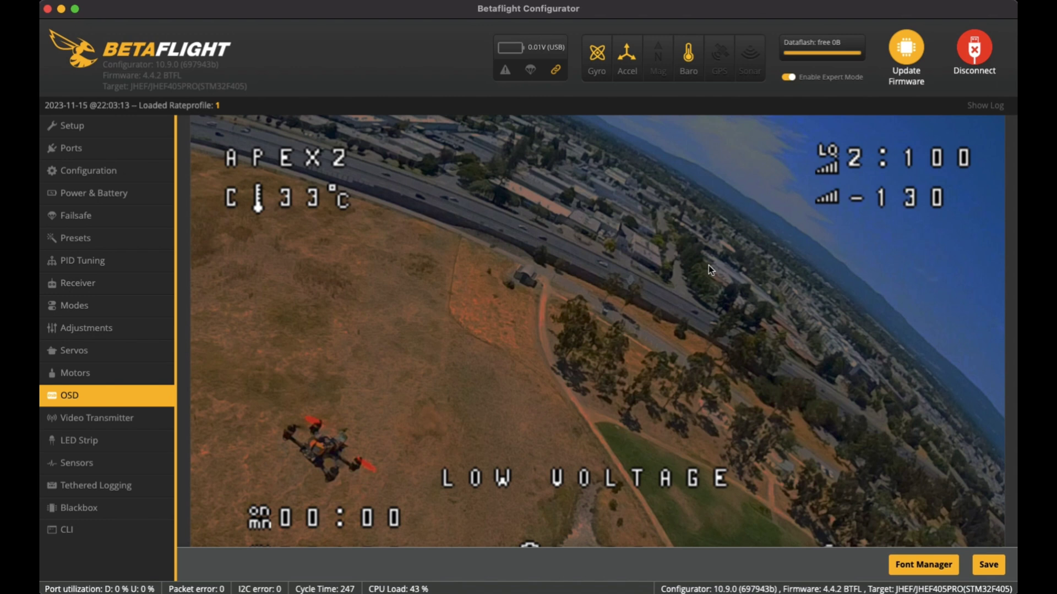
pyautogui.click(68, 395)
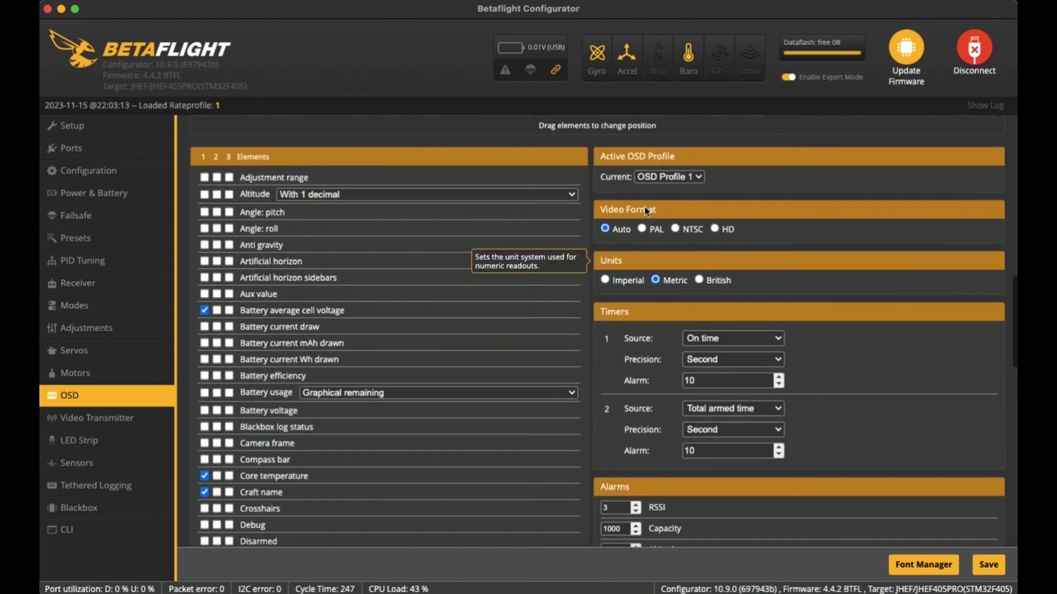
# Step: Look through the OSD warnings and post-flight statistics lists
pyautogui.scroll(-3)
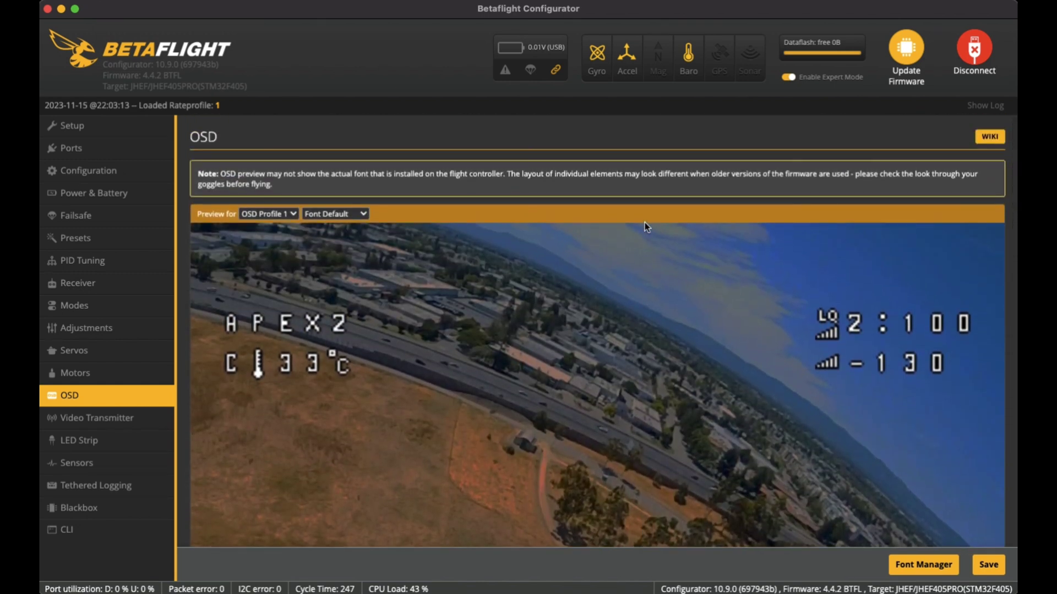
pyautogui.moveTo(618, 308)
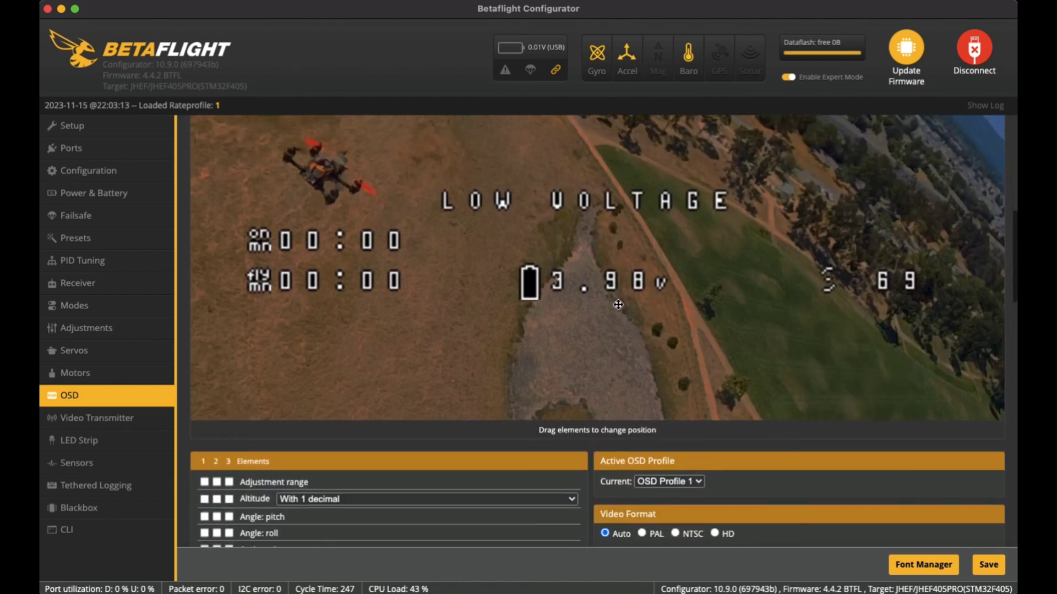
pyautogui.scroll(-3)
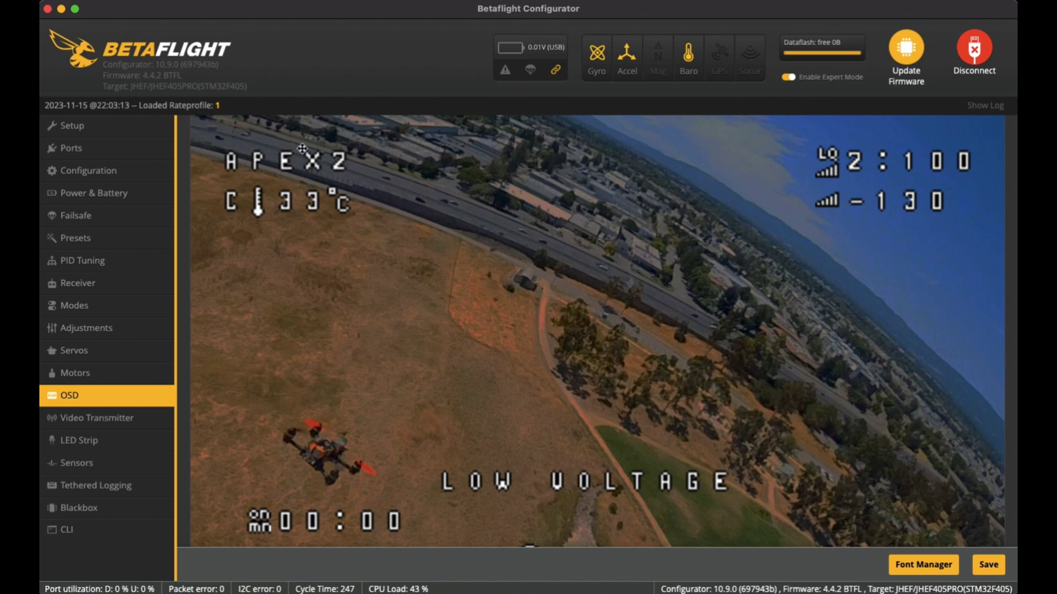
pyautogui.moveTo(320, 205)
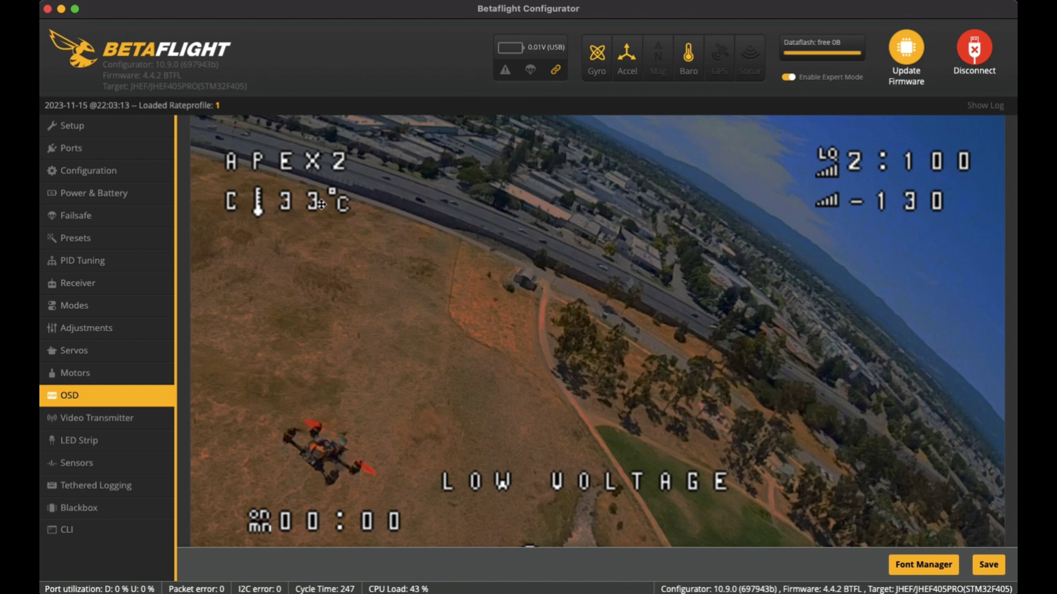
pyautogui.moveTo(524, 279)
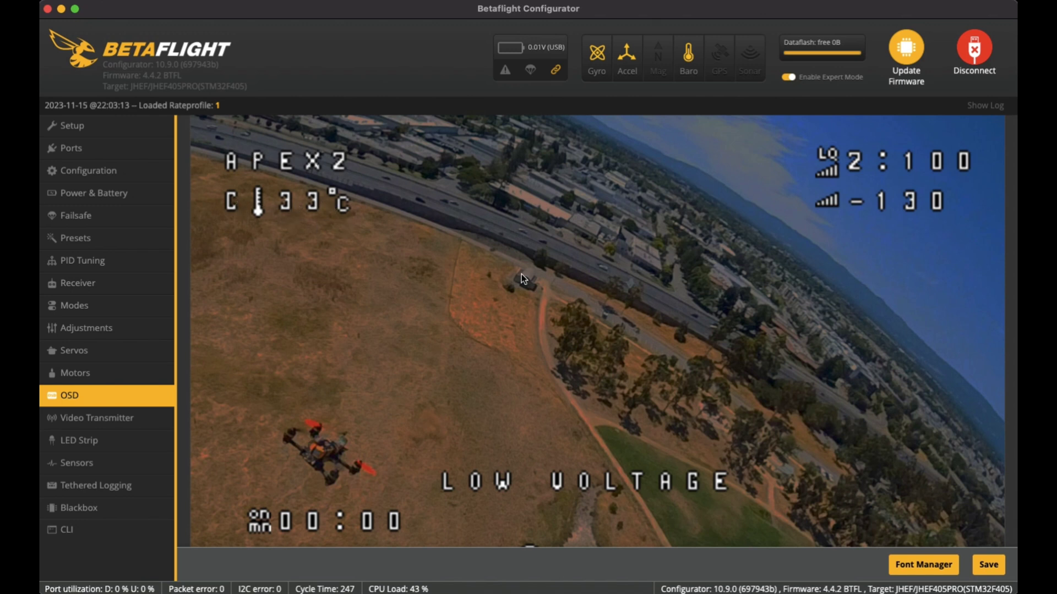
pyautogui.moveTo(800, 162)
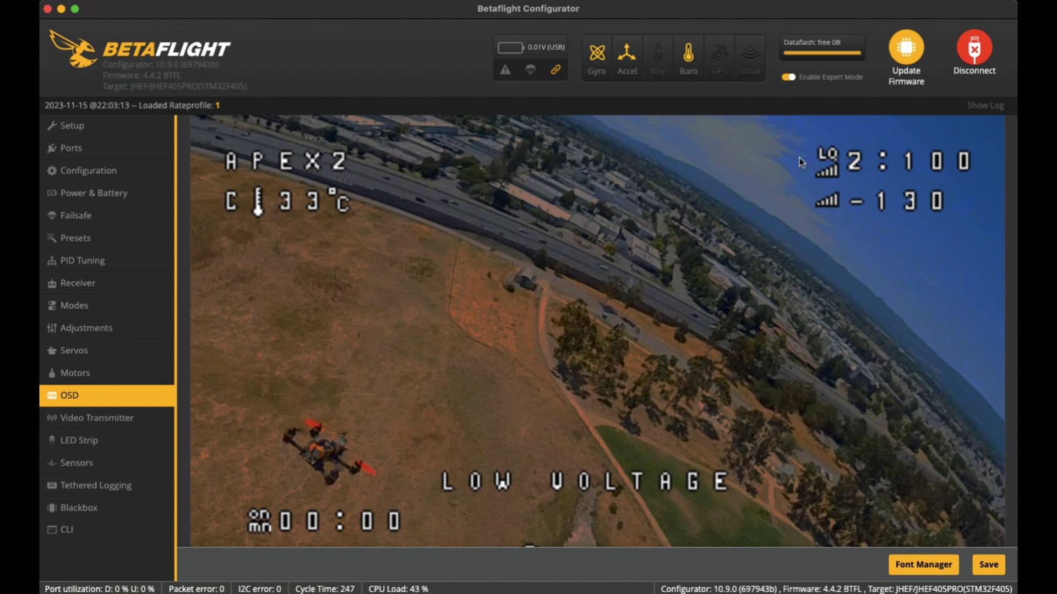
pyautogui.moveTo(955, 253)
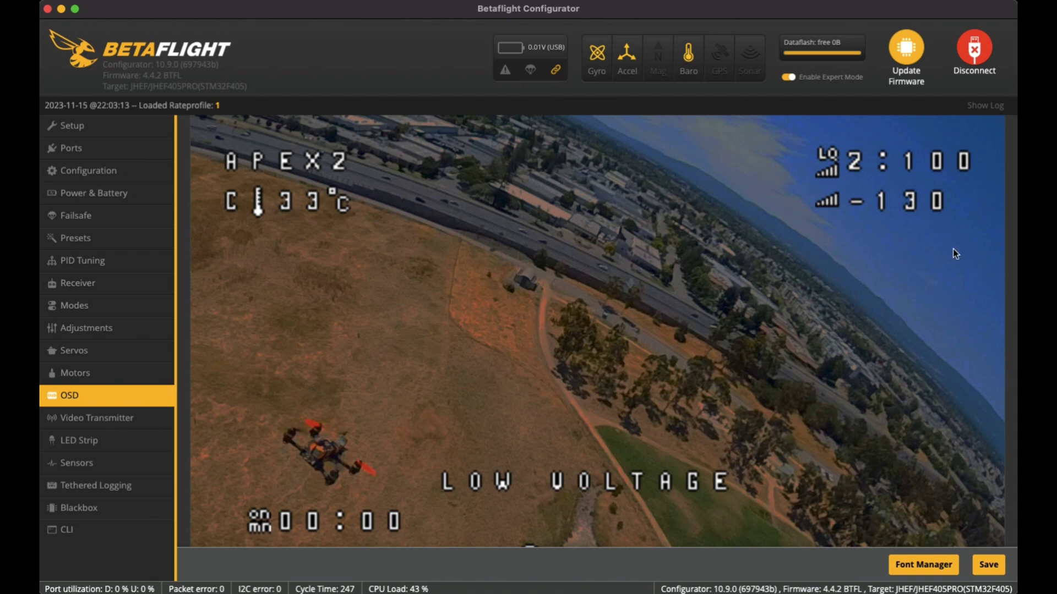
pyautogui.moveTo(949, 217)
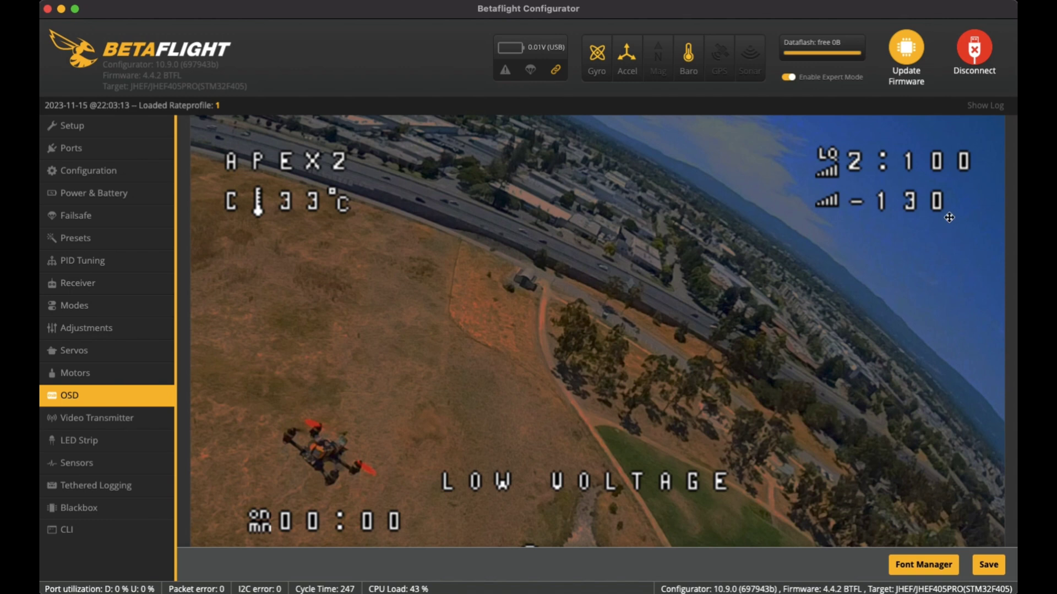
pyautogui.moveTo(861, 213)
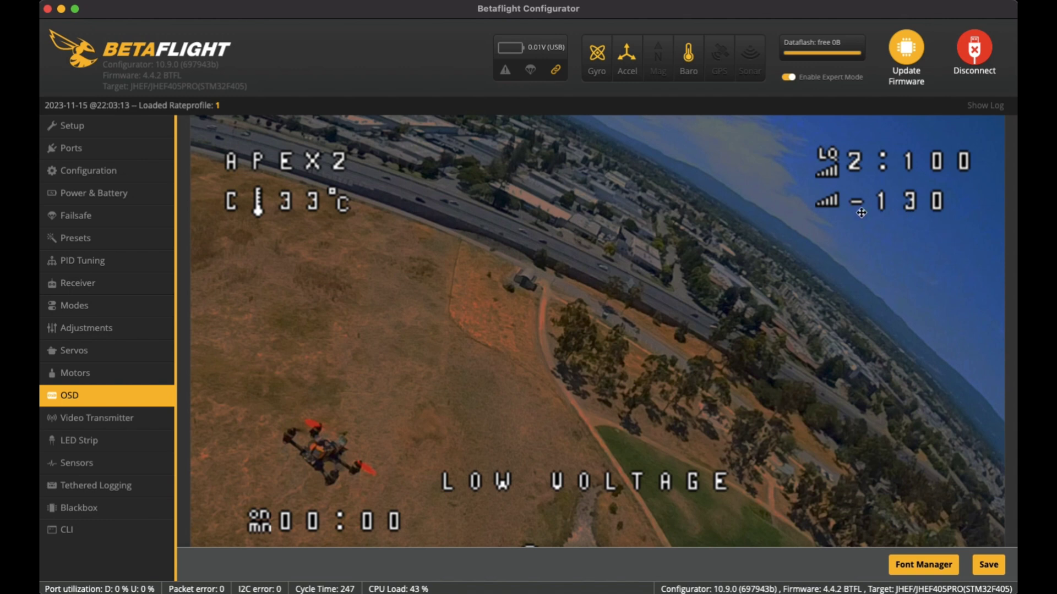
pyautogui.moveTo(830, 143)
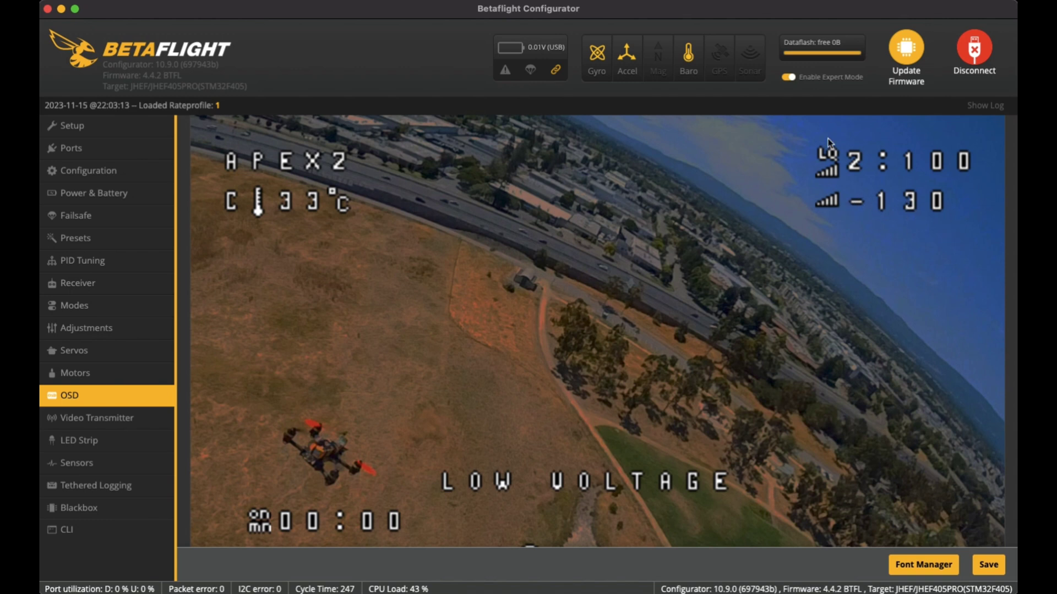
pyautogui.scroll(-3)
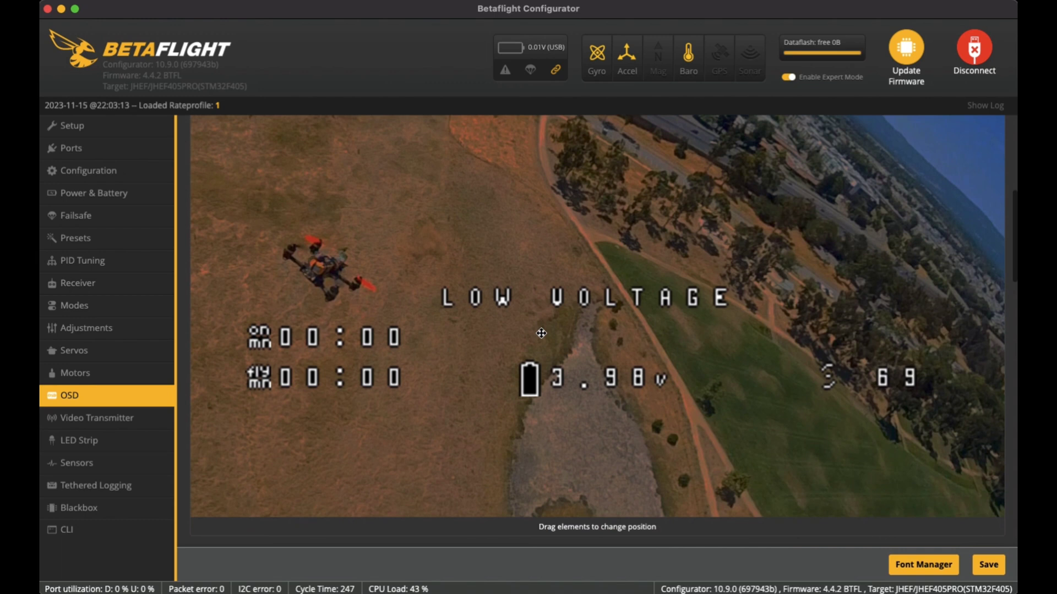
pyautogui.moveTo(377, 342)
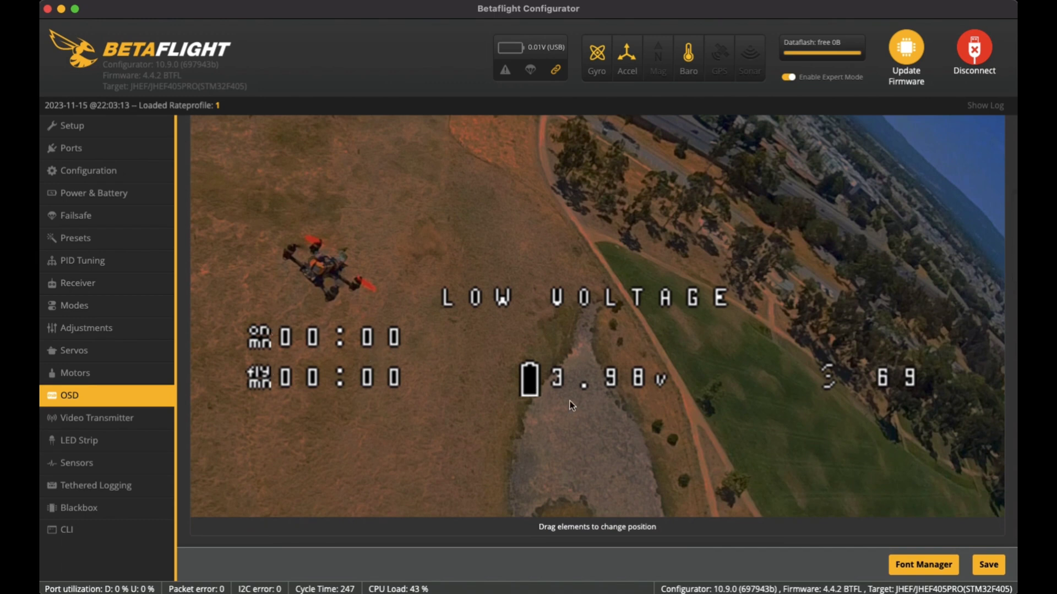
pyautogui.moveTo(629, 384)
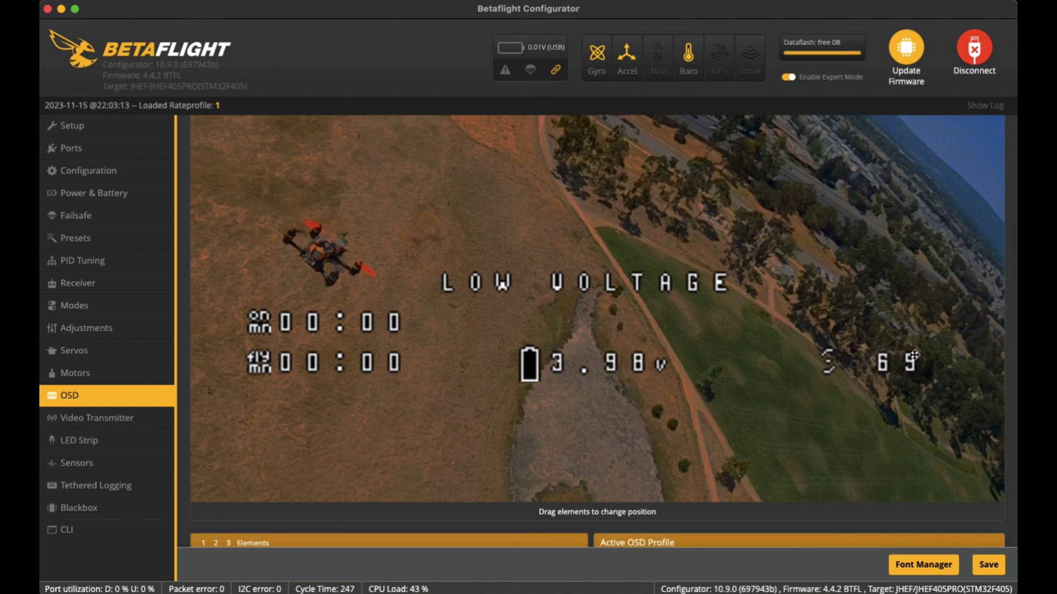
pyautogui.moveTo(915, 324)
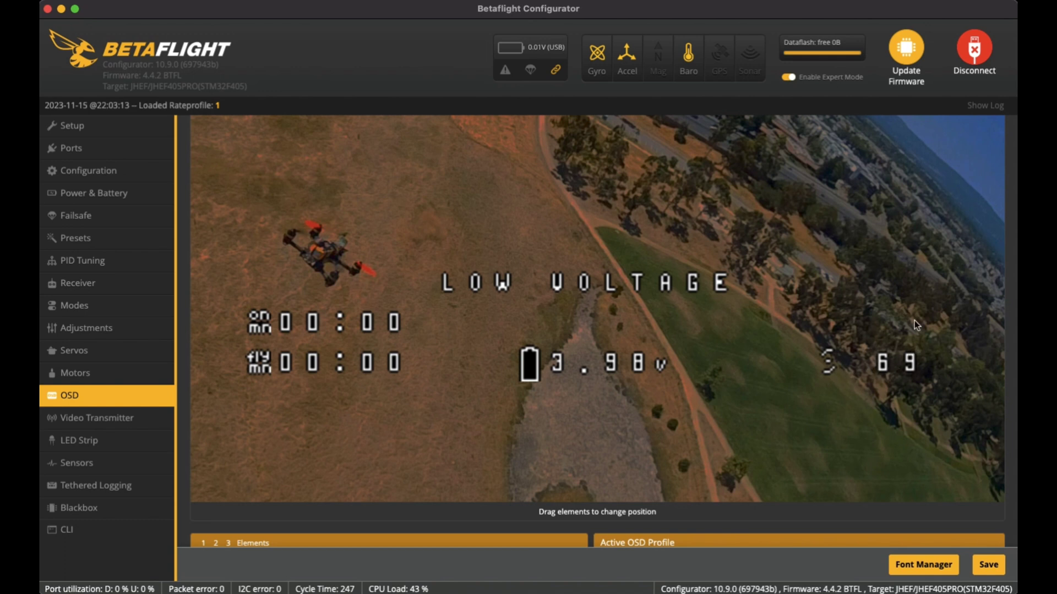
pyautogui.moveTo(883, 391)
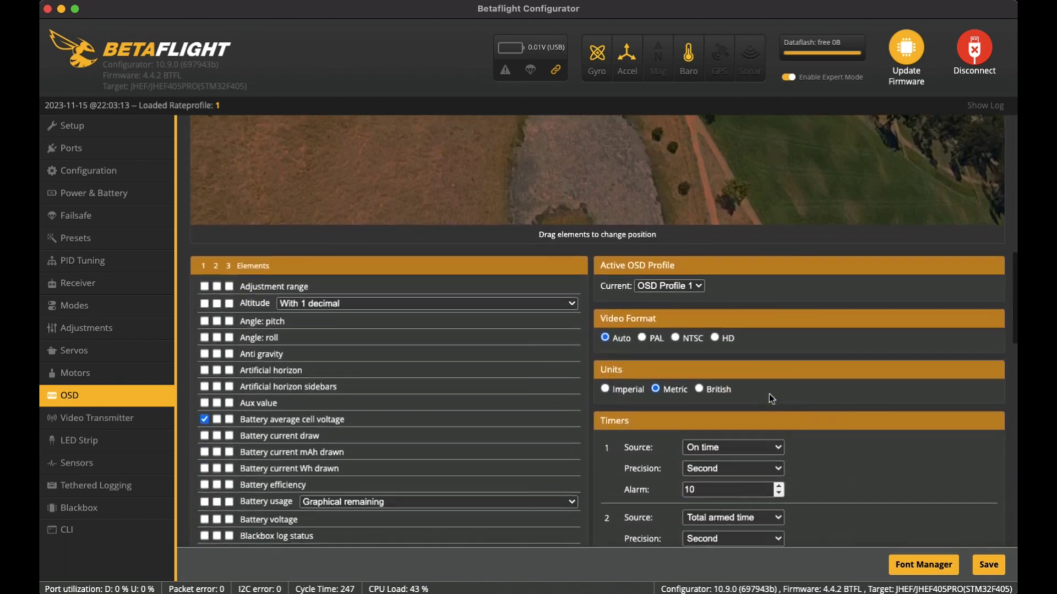
pyautogui.scroll(-3)
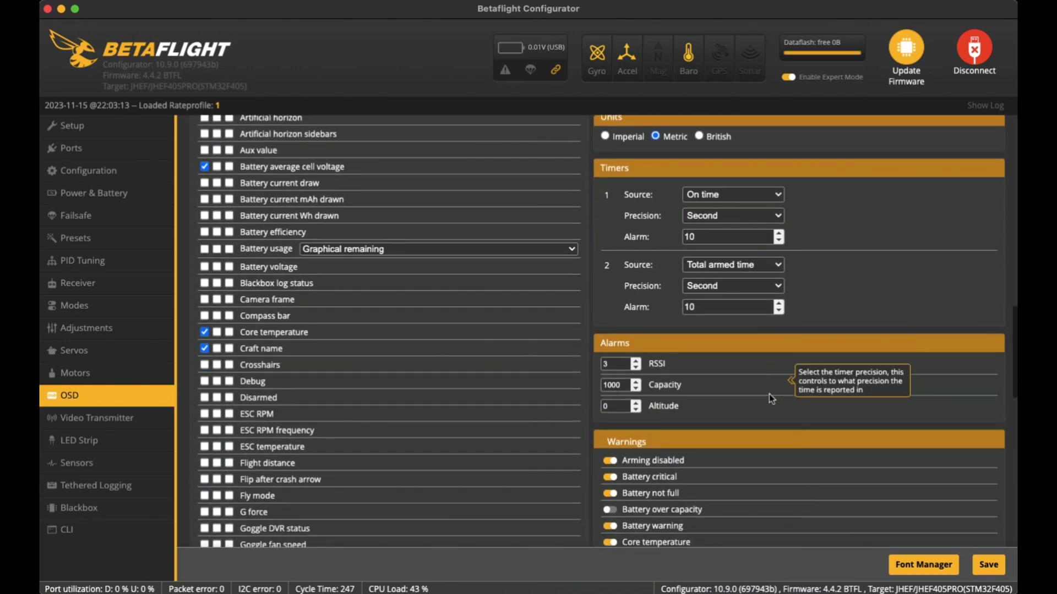
pyautogui.scroll(-3)
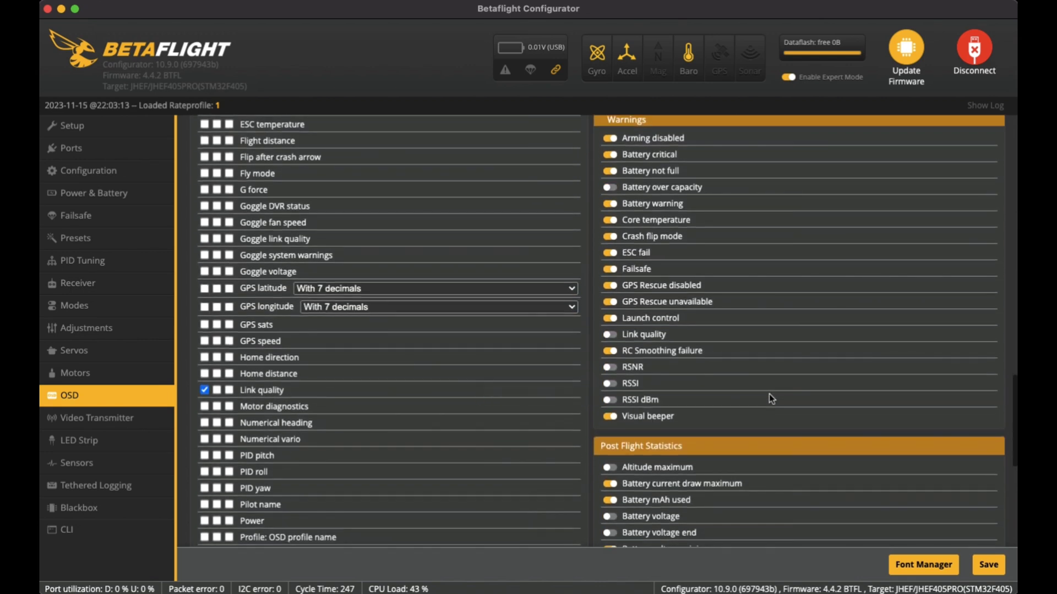
pyautogui.scroll(-3)
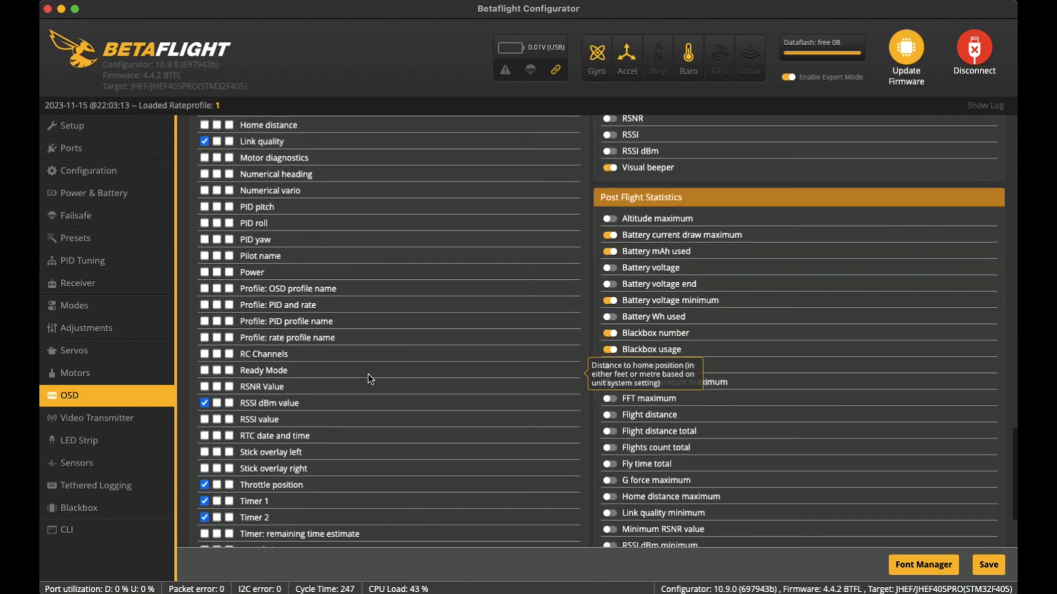
pyautogui.scroll(-3)
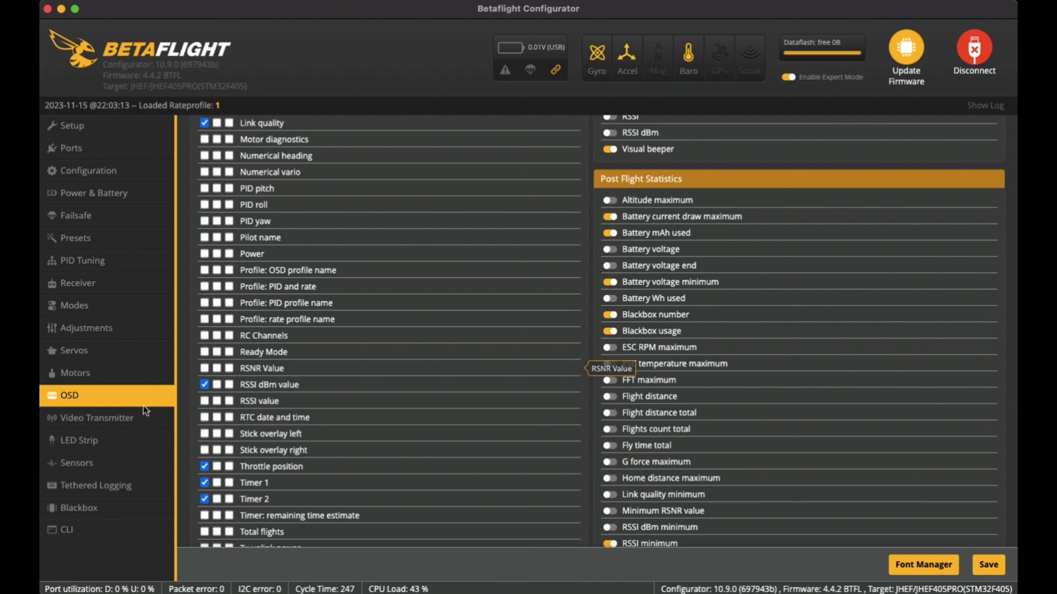
# Step: Review the VTX Selected Mode (Raceband channel 1, power 100) and the VTX frequency table
pyautogui.click(98, 418)
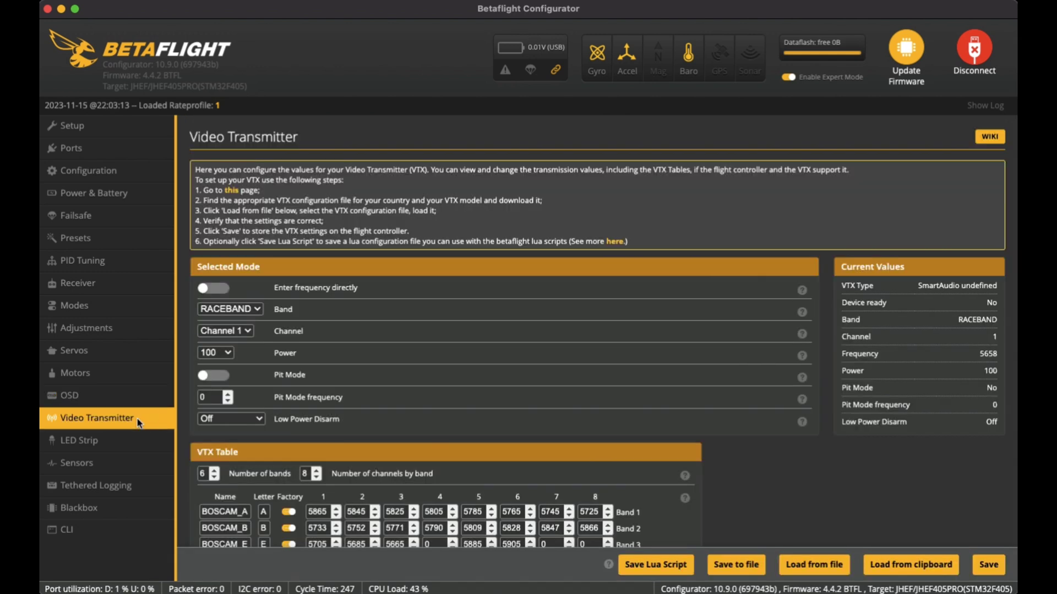
pyautogui.scroll(-3)
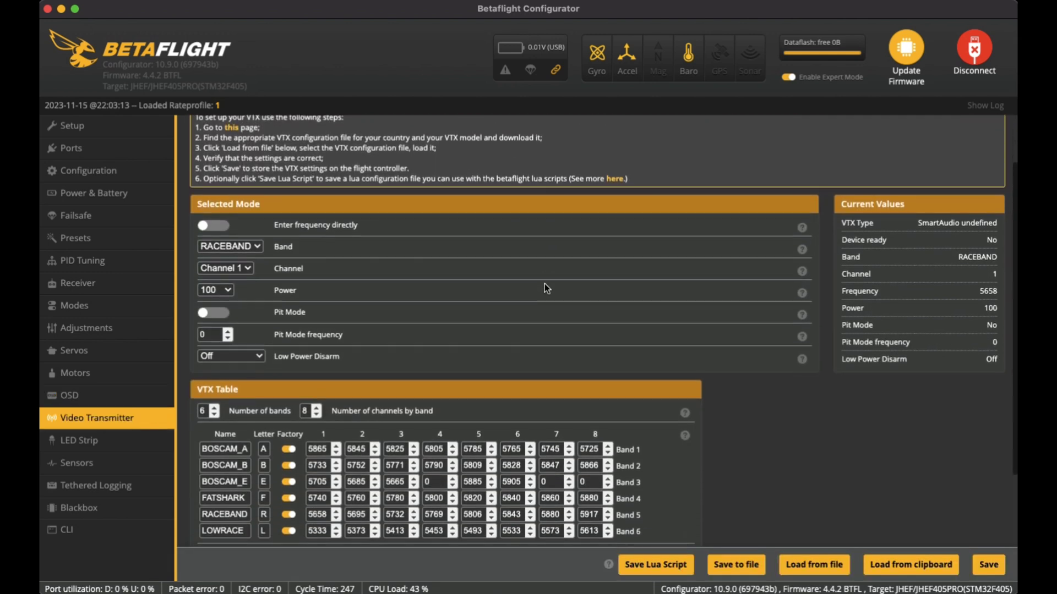
pyautogui.scroll(3)
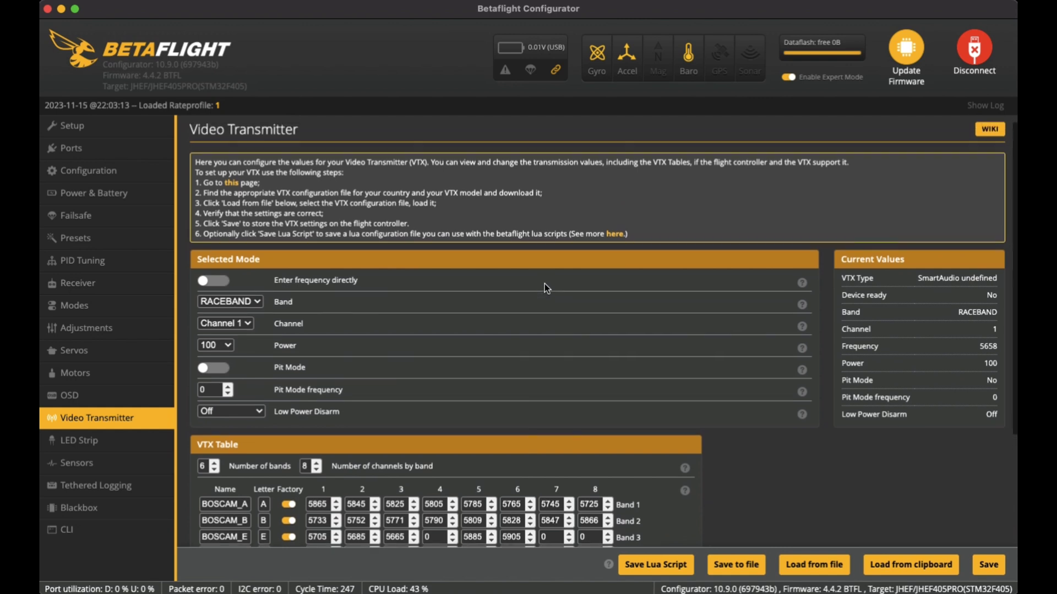
pyautogui.scroll(-3)
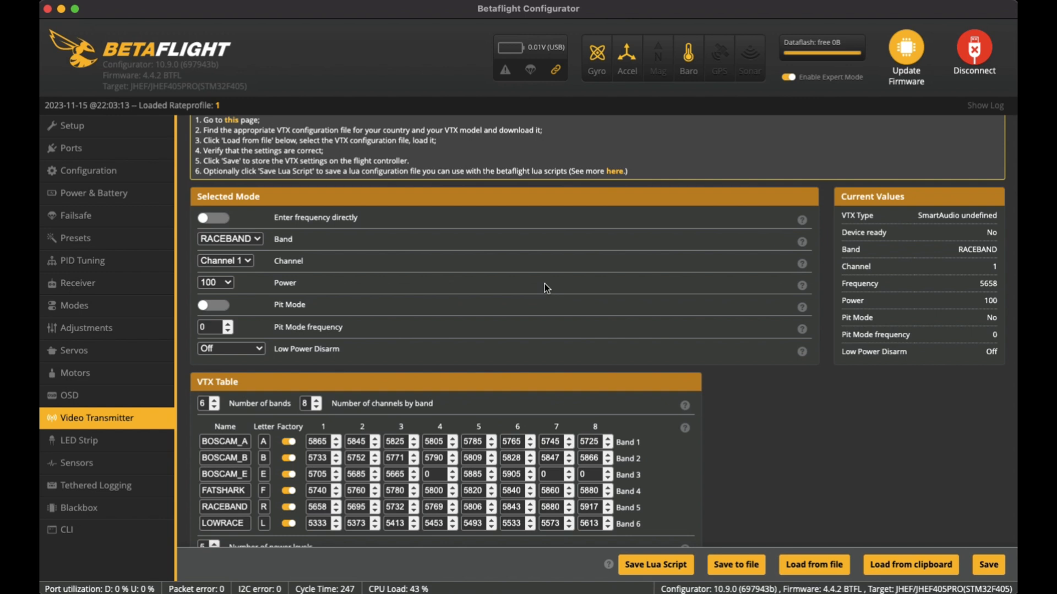
pyautogui.moveTo(230, 241)
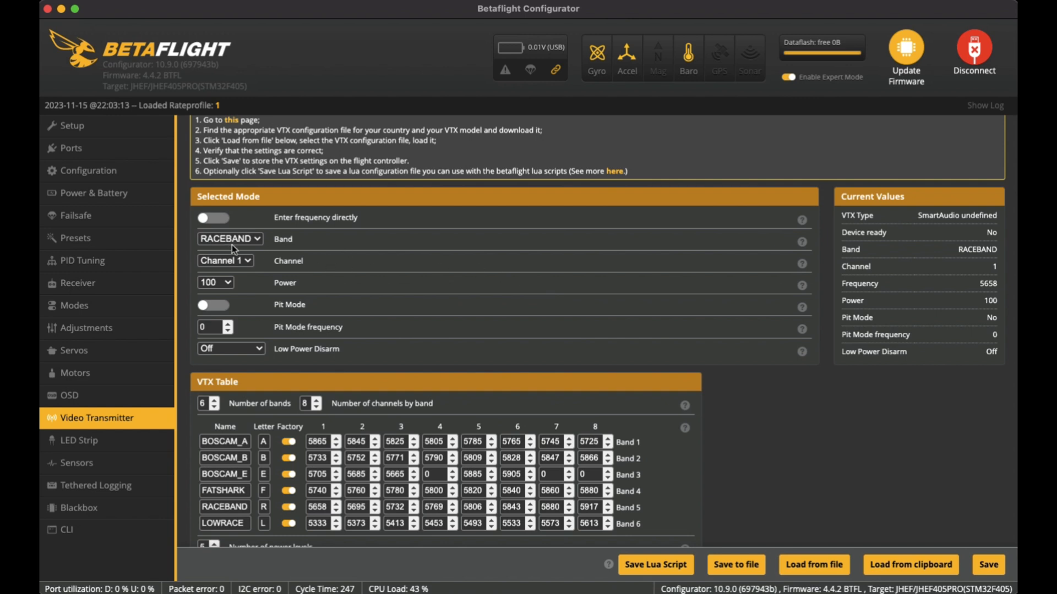
pyautogui.moveTo(225, 289)
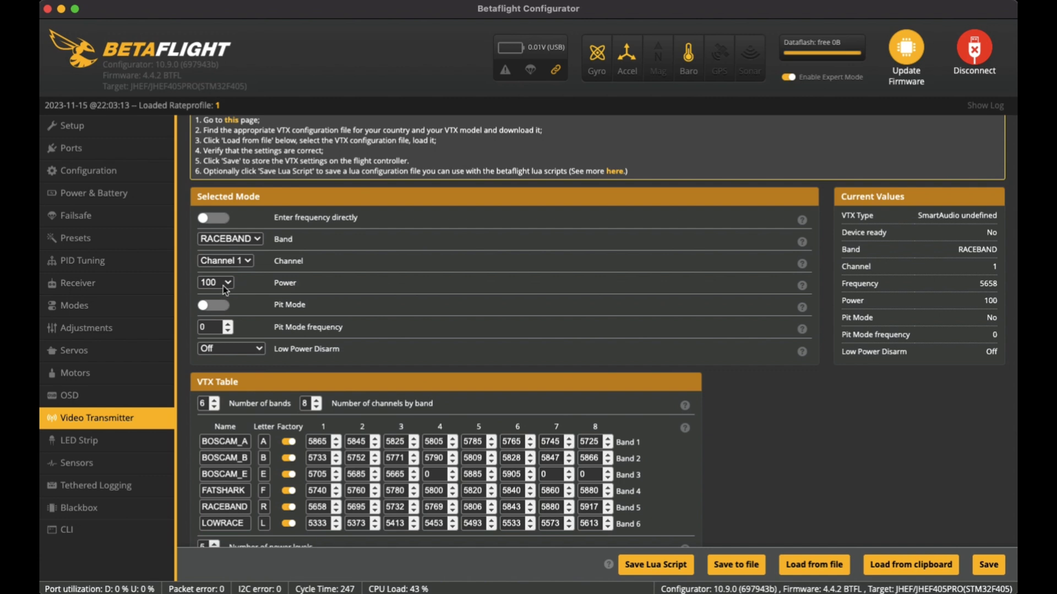
pyautogui.scroll(-3)
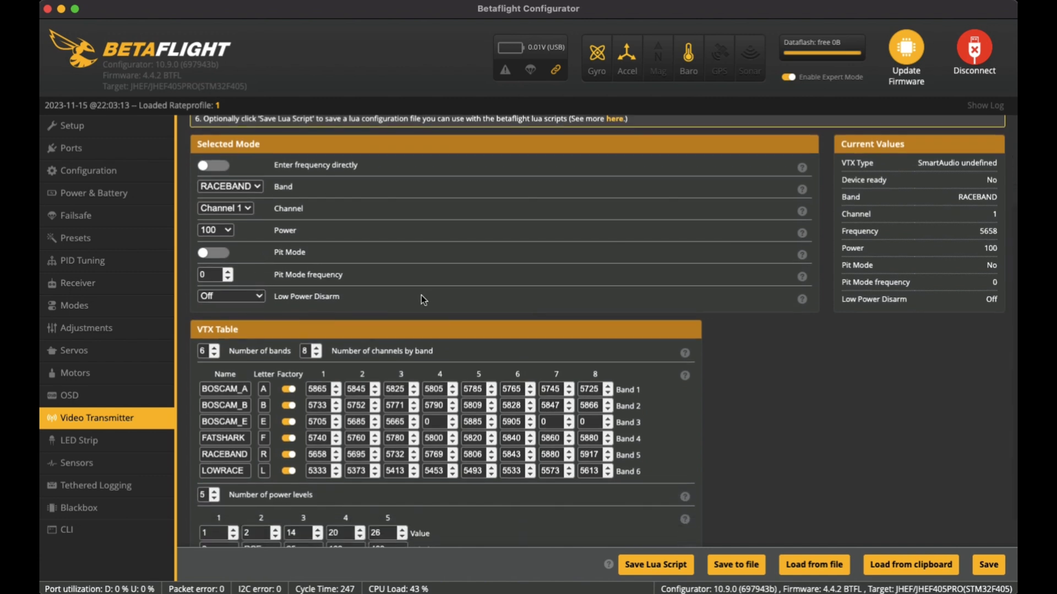
pyautogui.moveTo(249, 282)
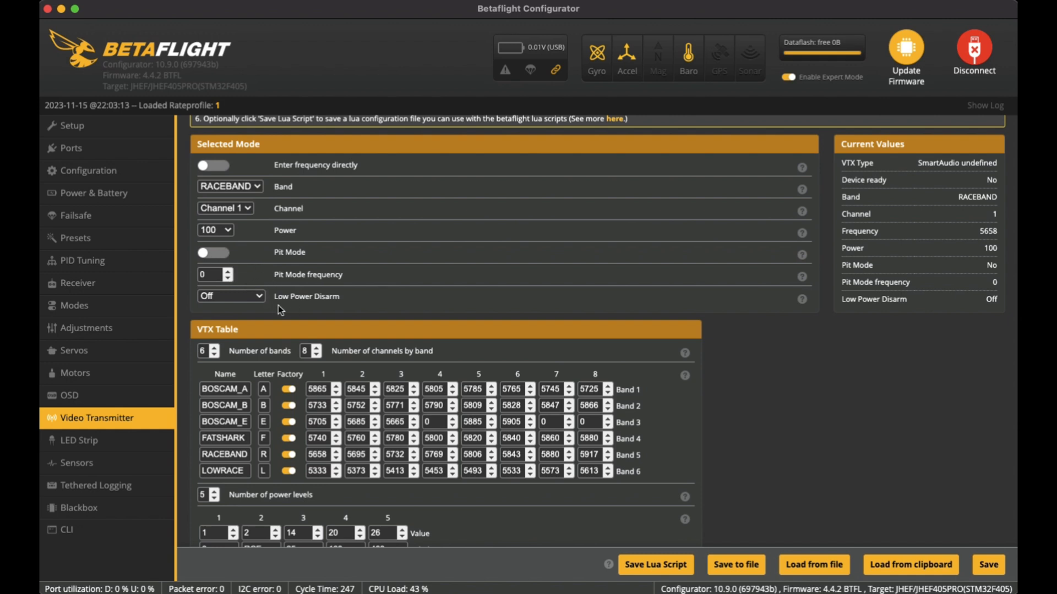
pyautogui.moveTo(324, 299)
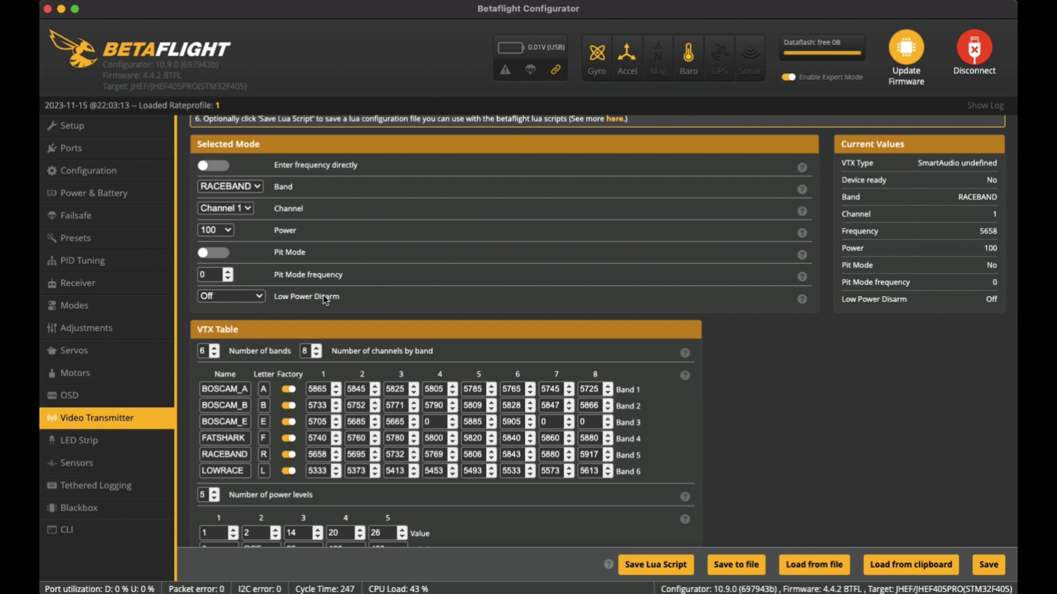
pyautogui.scroll(-3)
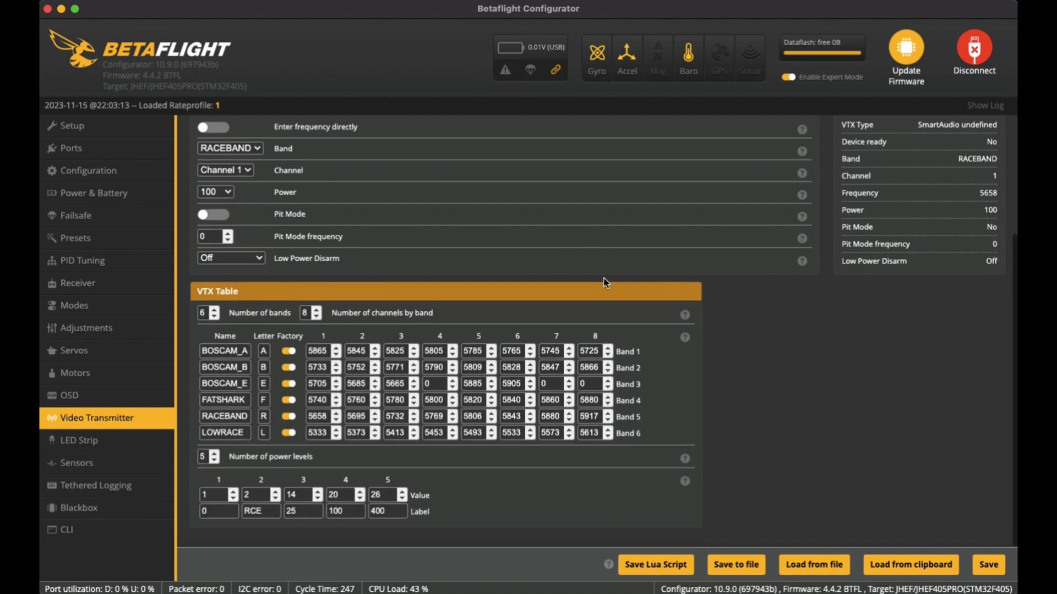
pyautogui.moveTo(552, 328)
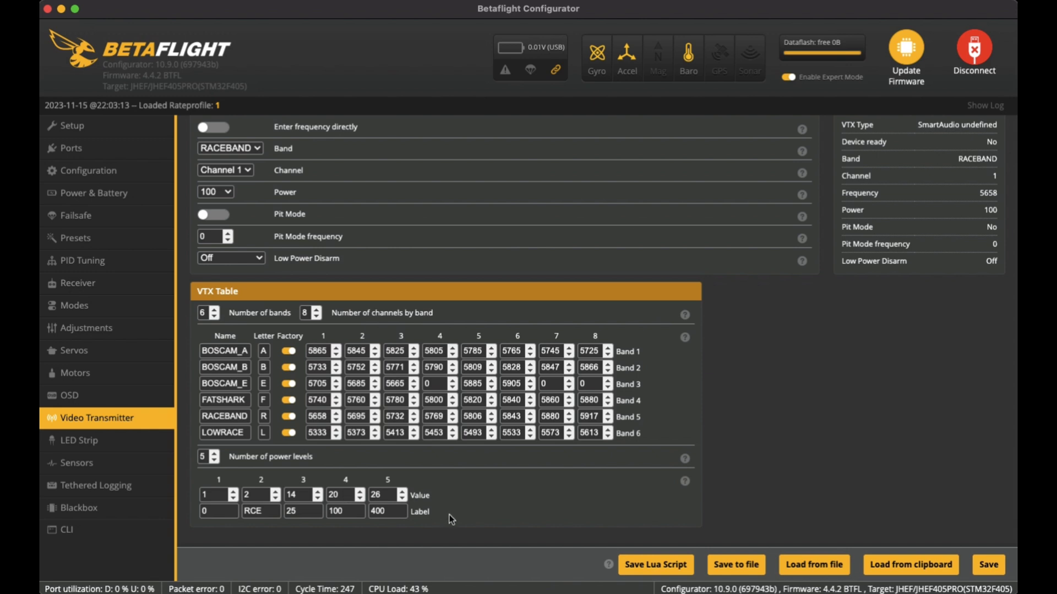
pyautogui.moveTo(416, 514)
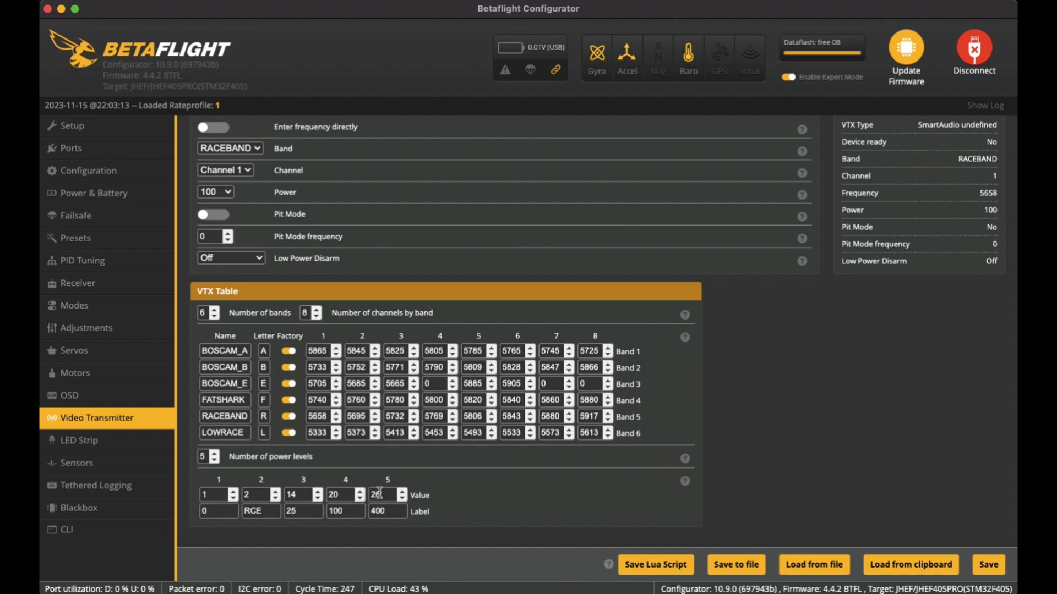
pyautogui.moveTo(375, 511)
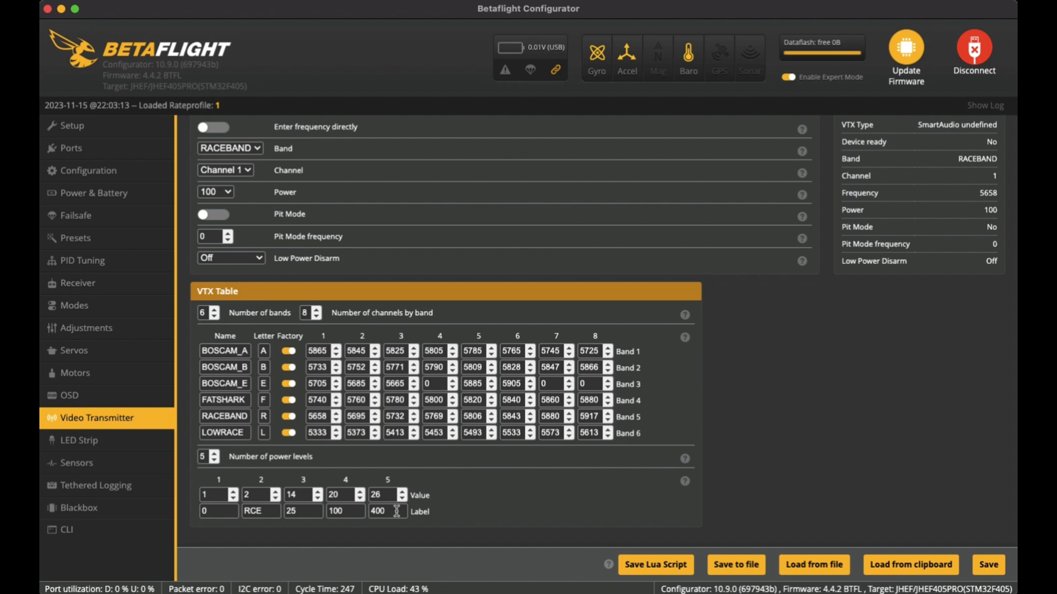
pyautogui.moveTo(392, 531)
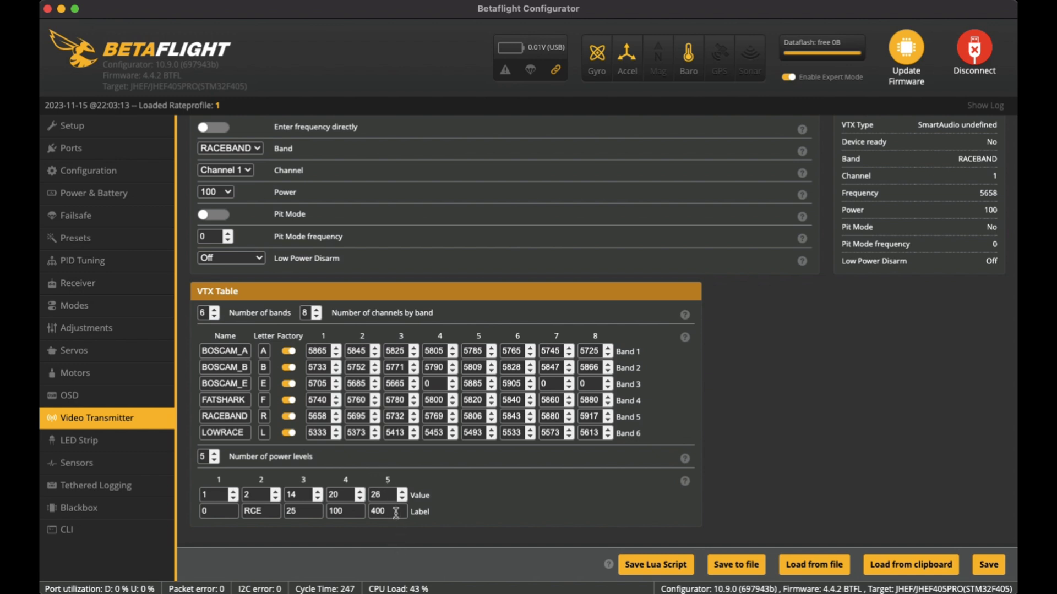
pyautogui.moveTo(381, 526)
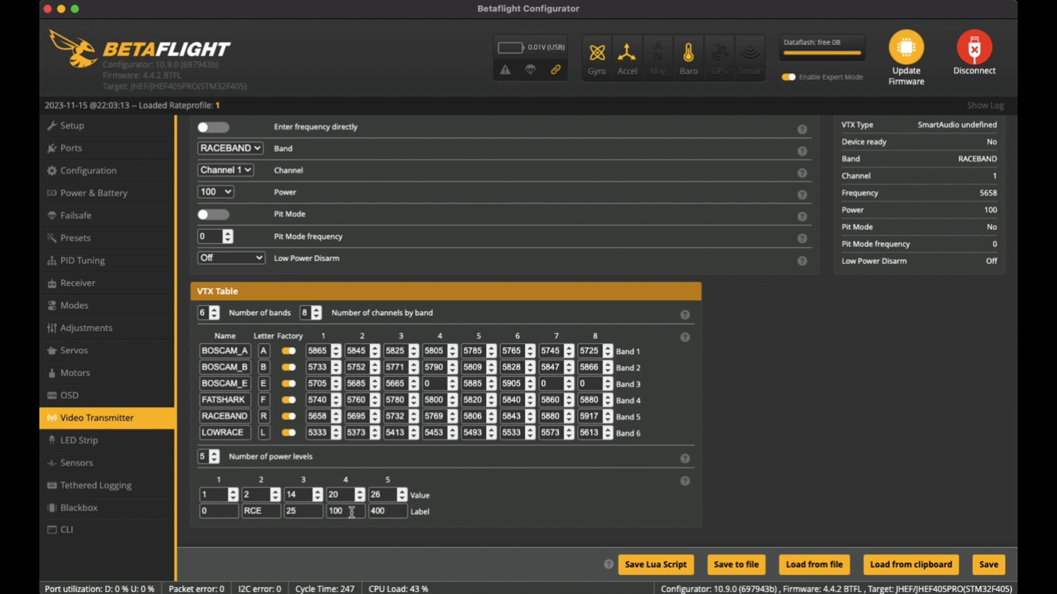
pyautogui.moveTo(388, 502)
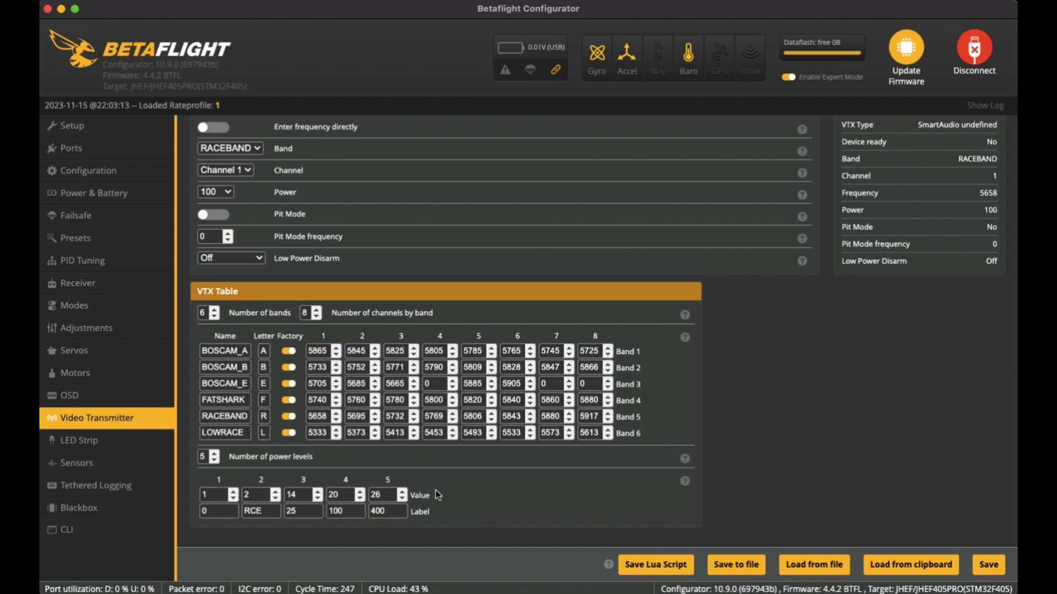
pyautogui.moveTo(88, 539)
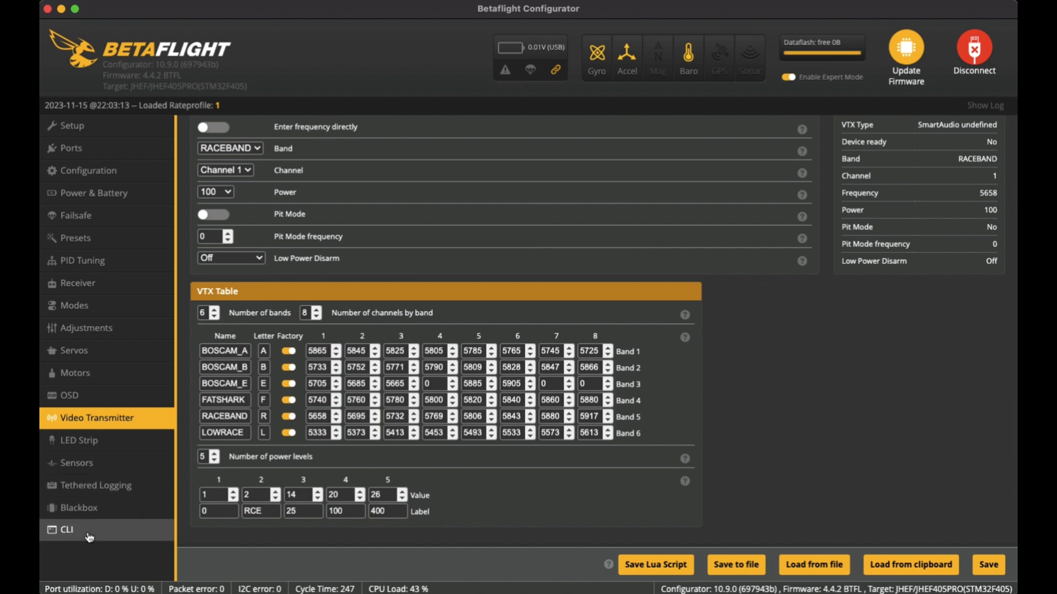
pyautogui.moveTo(101, 463)
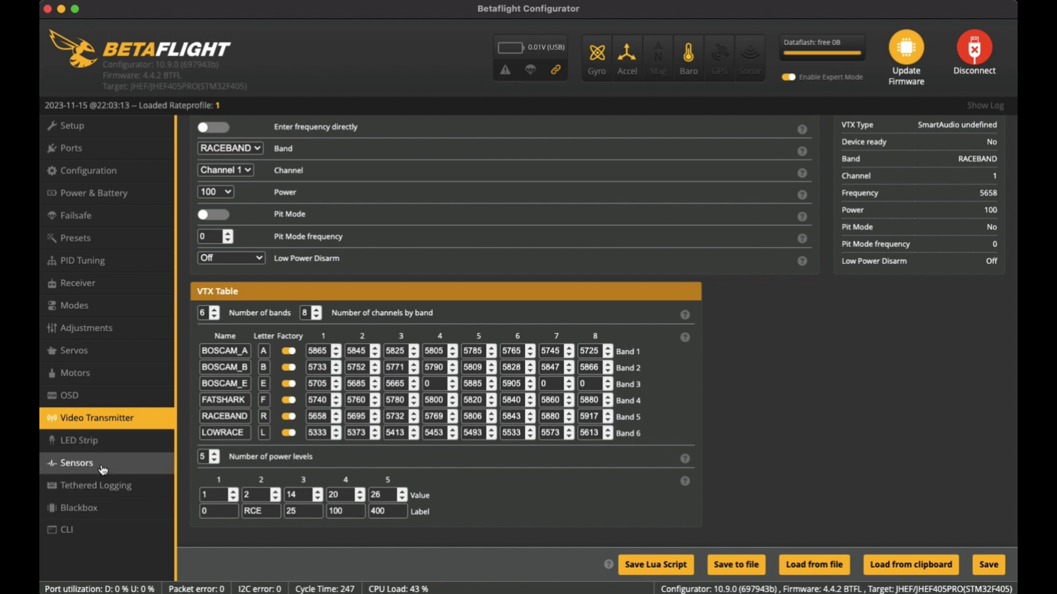
pyautogui.moveTo(119, 516)
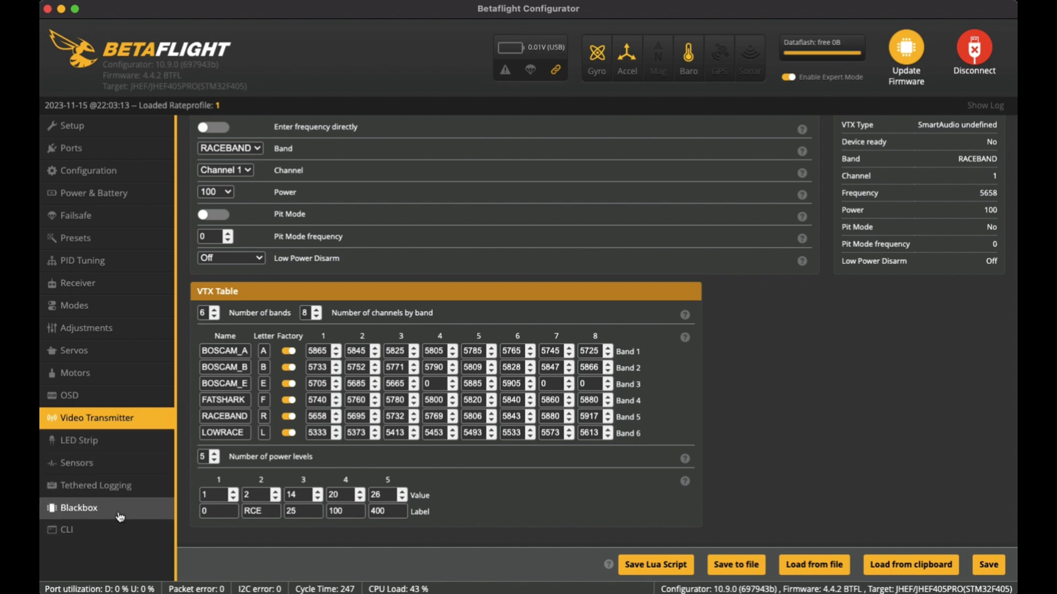
pyautogui.moveTo(120, 515)
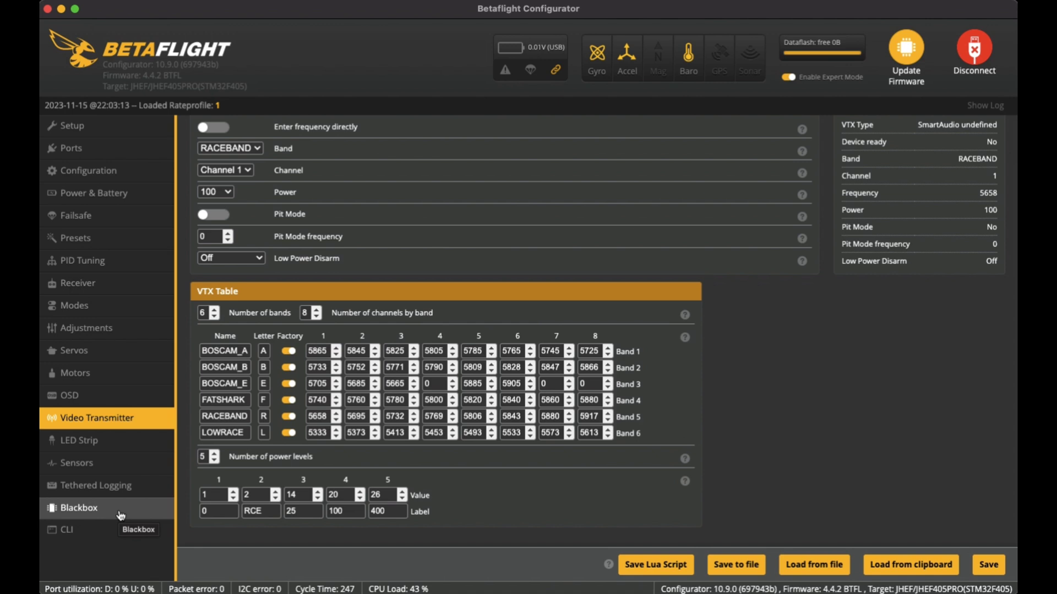
# Step: Check Blackbox logging to onboard flash (8.0MB used), then return to the Setup overview
pyautogui.click(78, 507)
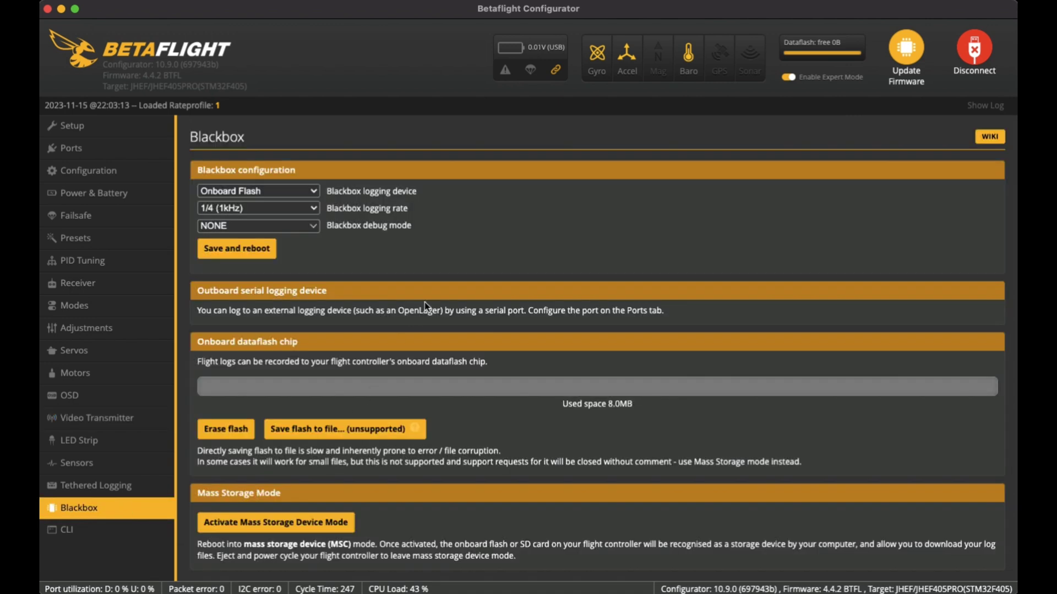
pyautogui.moveTo(475, 405)
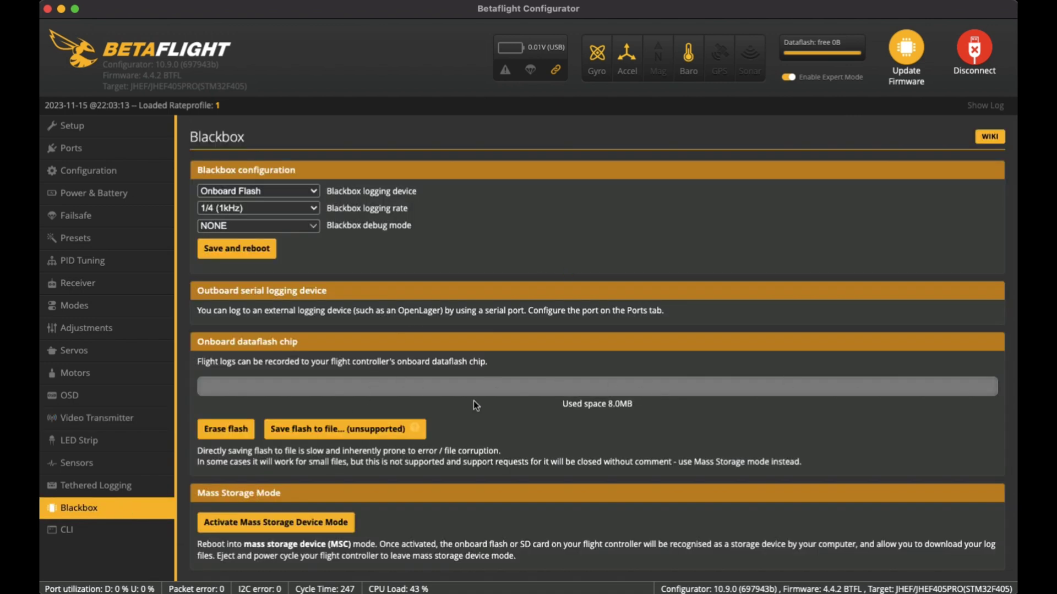
pyautogui.moveTo(672, 429)
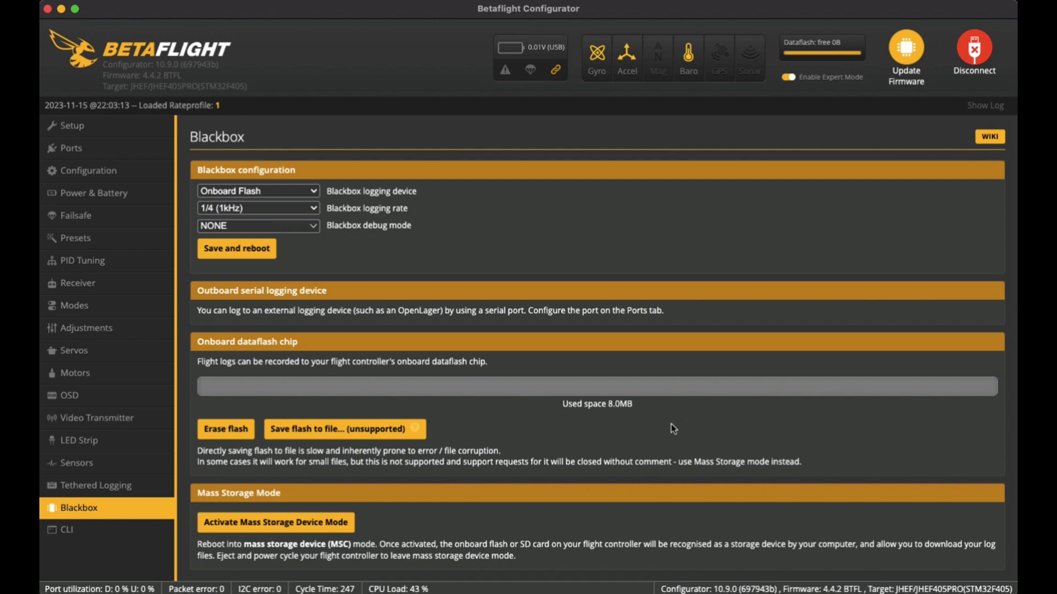
pyautogui.moveTo(639, 426)
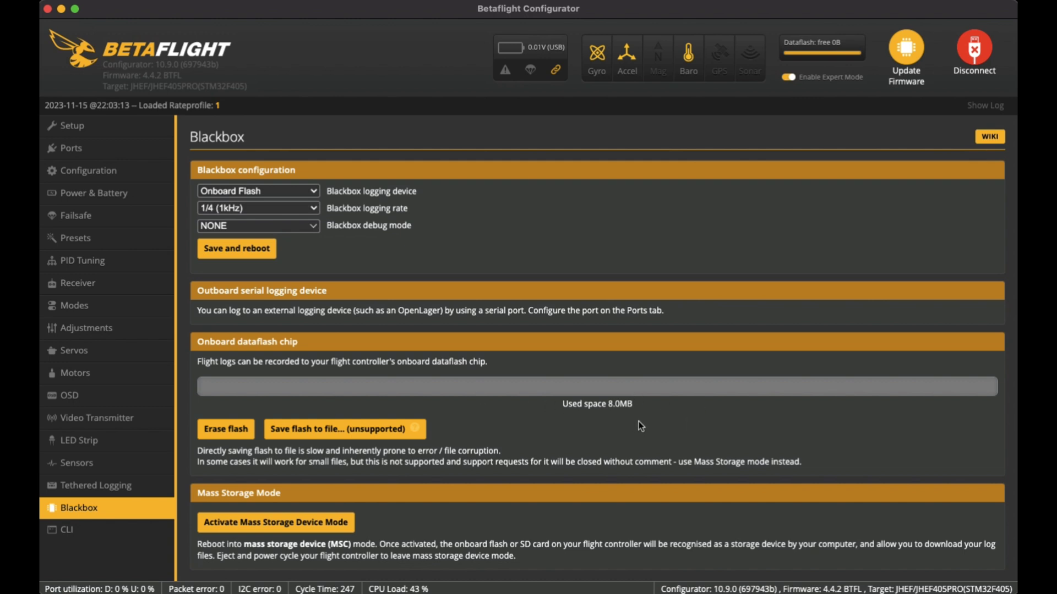
pyautogui.moveTo(671, 394)
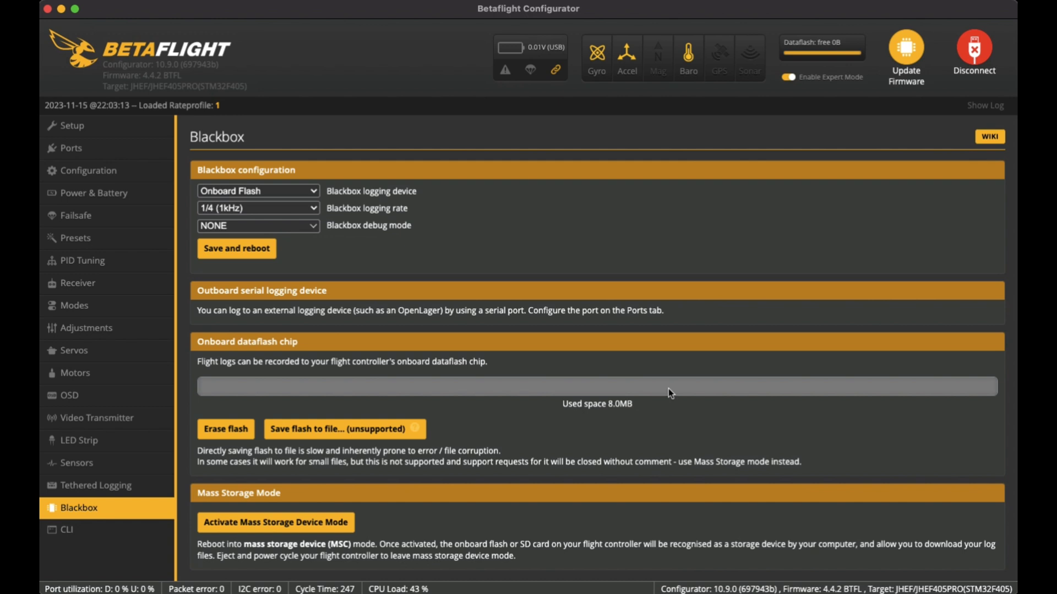
pyautogui.moveTo(388, 341)
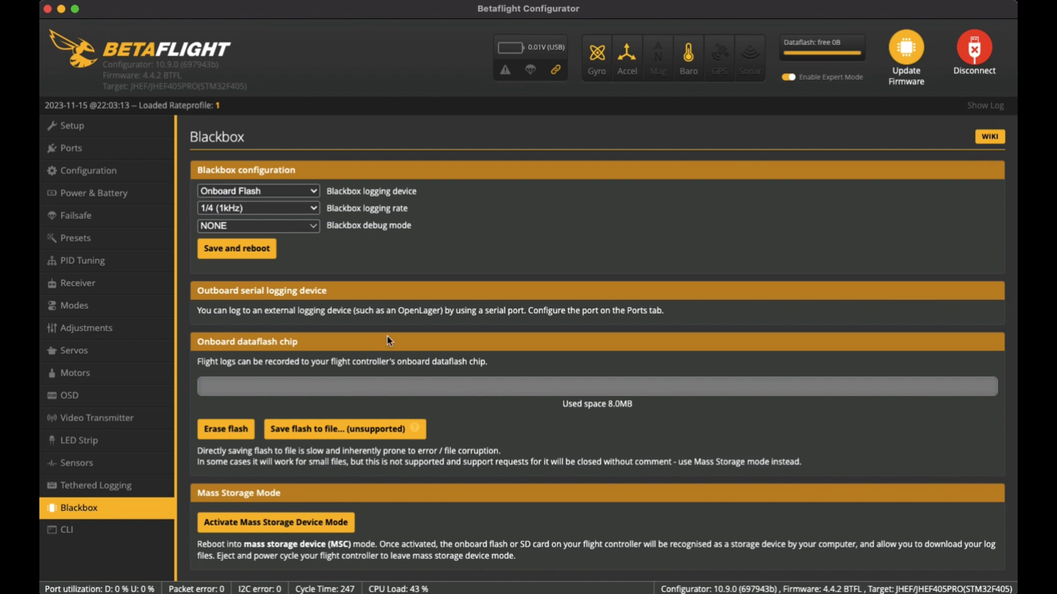
pyautogui.click(70, 125)
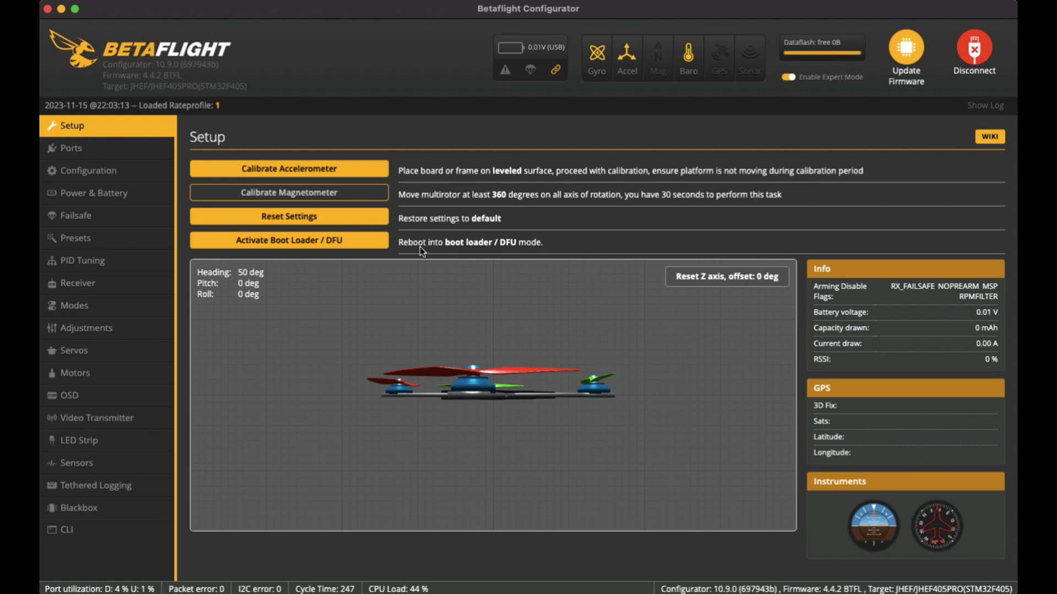
pyautogui.moveTo(649, 236)
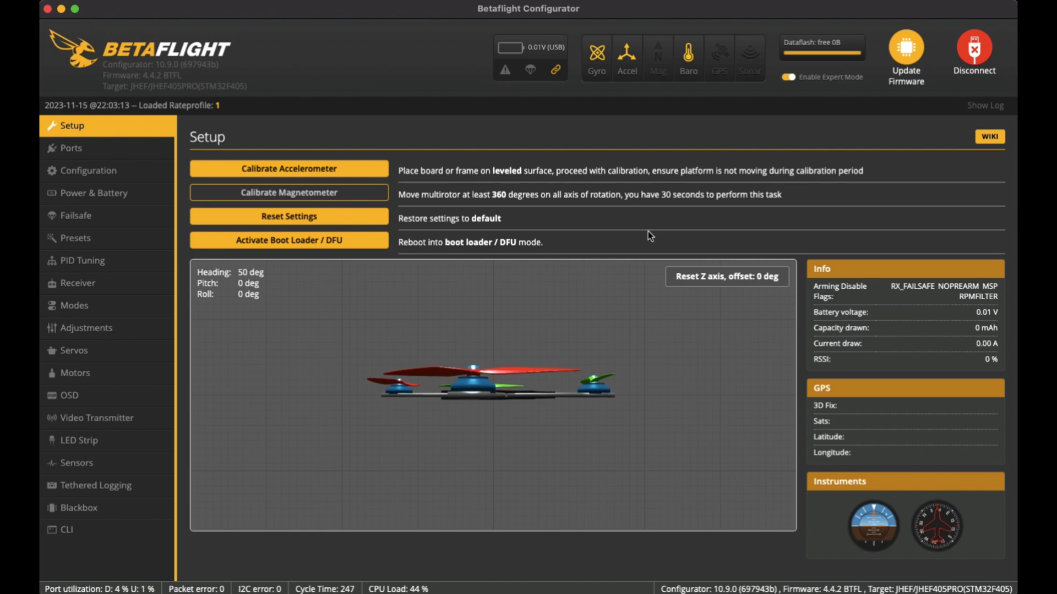